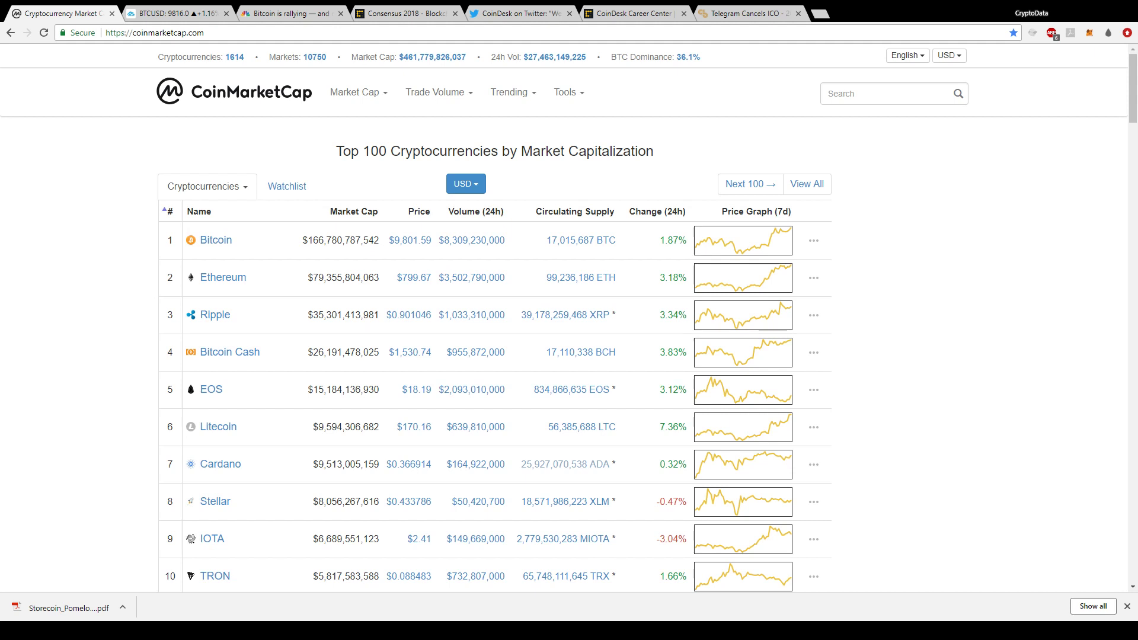
mouse_move(856, 147)
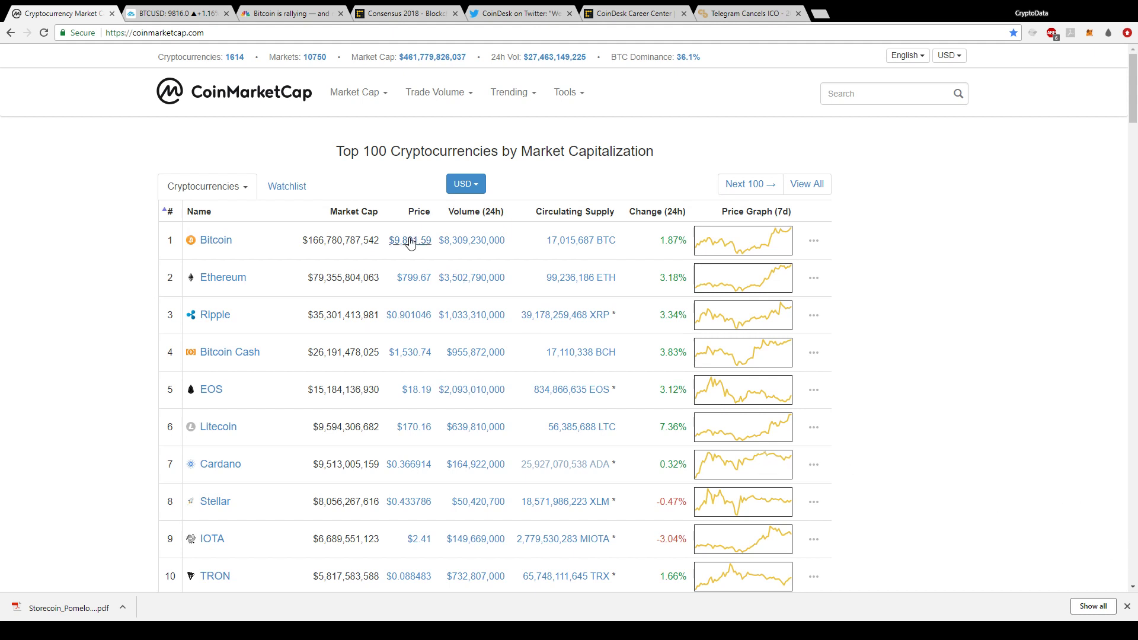
mouse_move(435, 259)
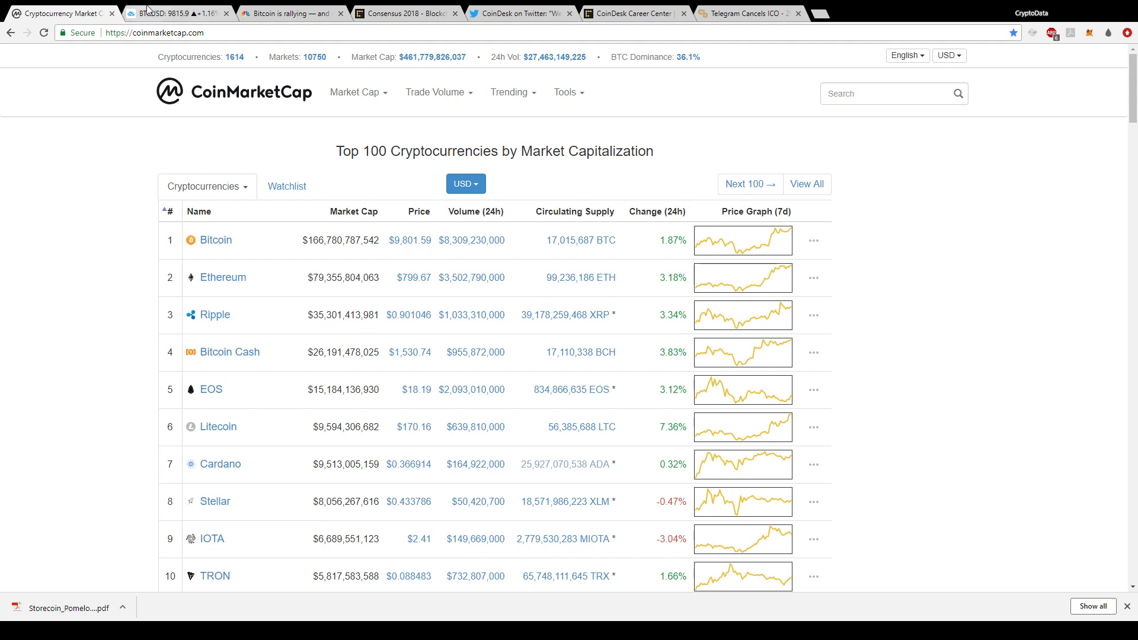
mouse_move(706, 302)
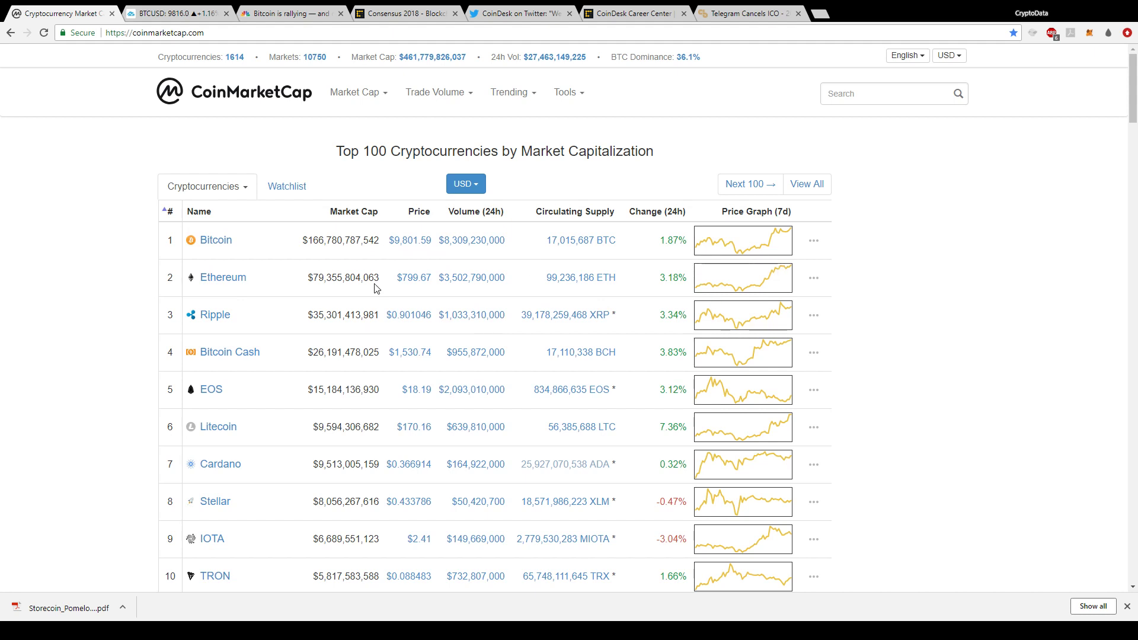
mouse_move(684, 290)
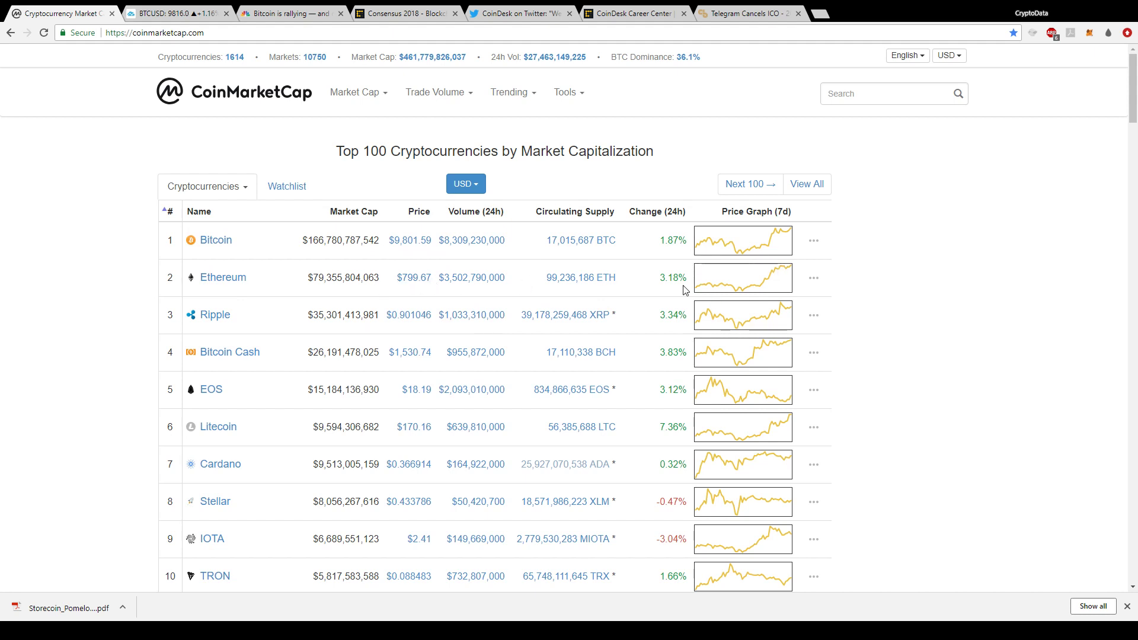
mouse_move(708, 249)
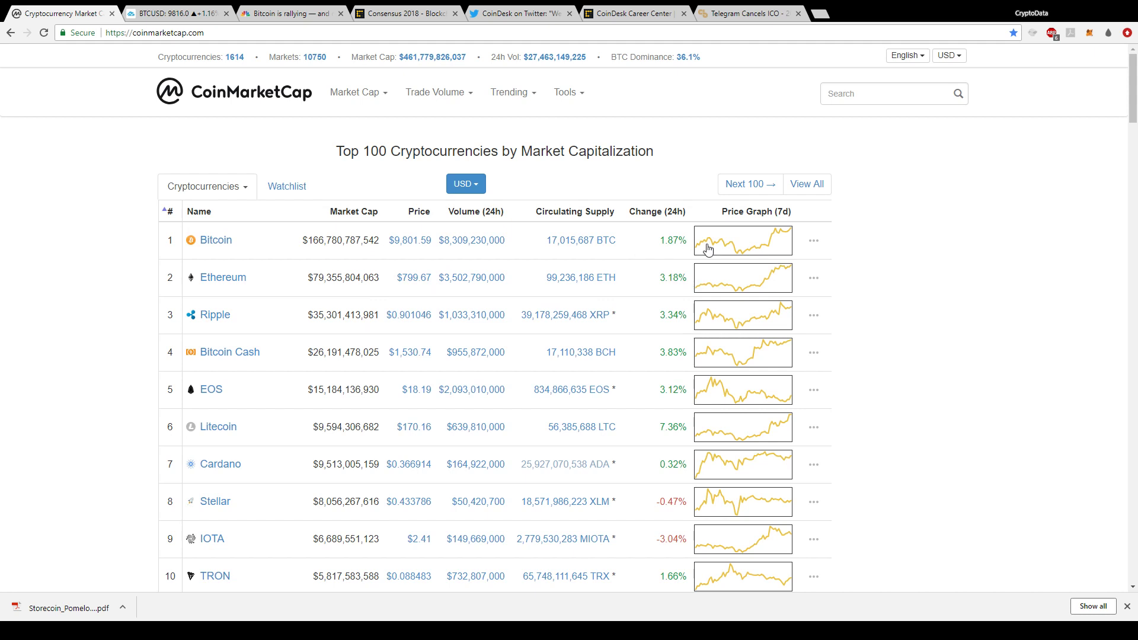
mouse_move(667, 295)
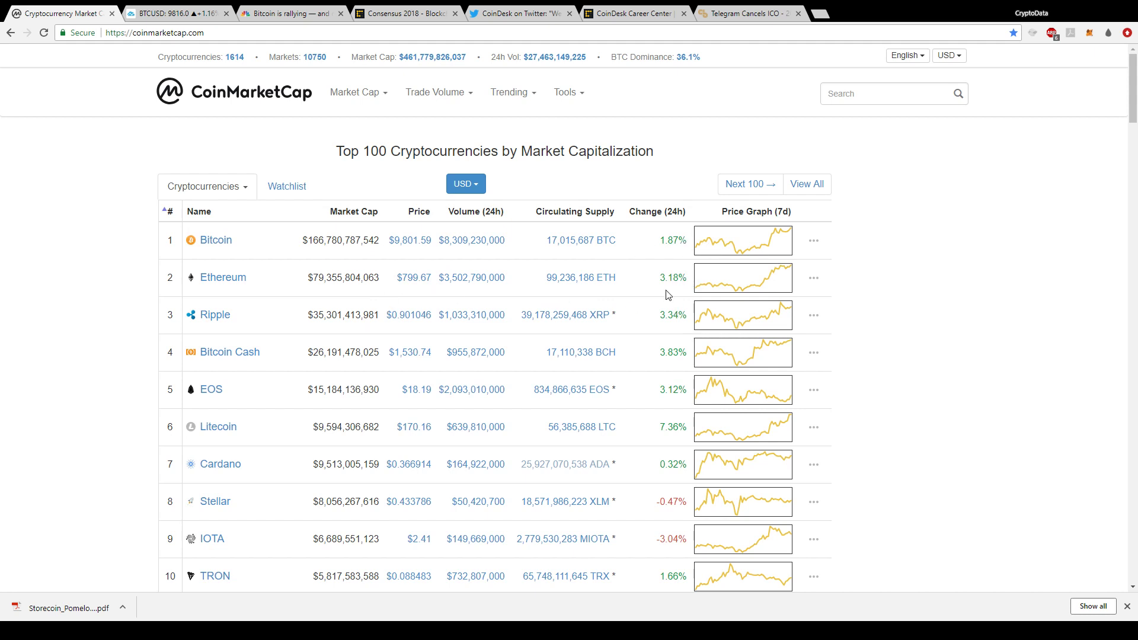
mouse_move(432, 314)
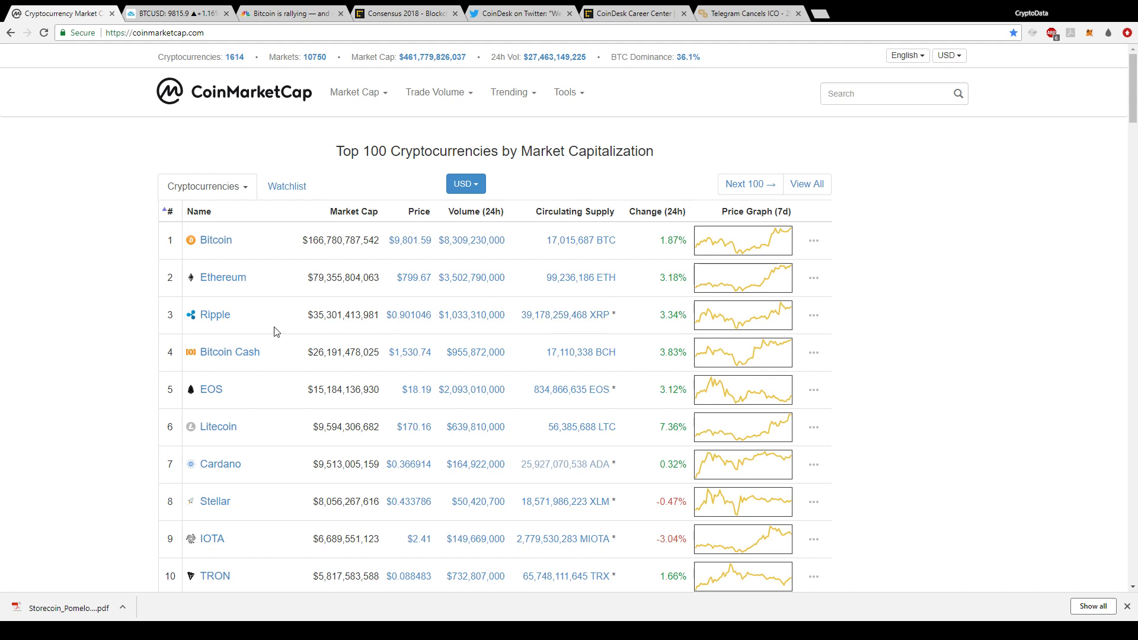
mouse_move(785, 309)
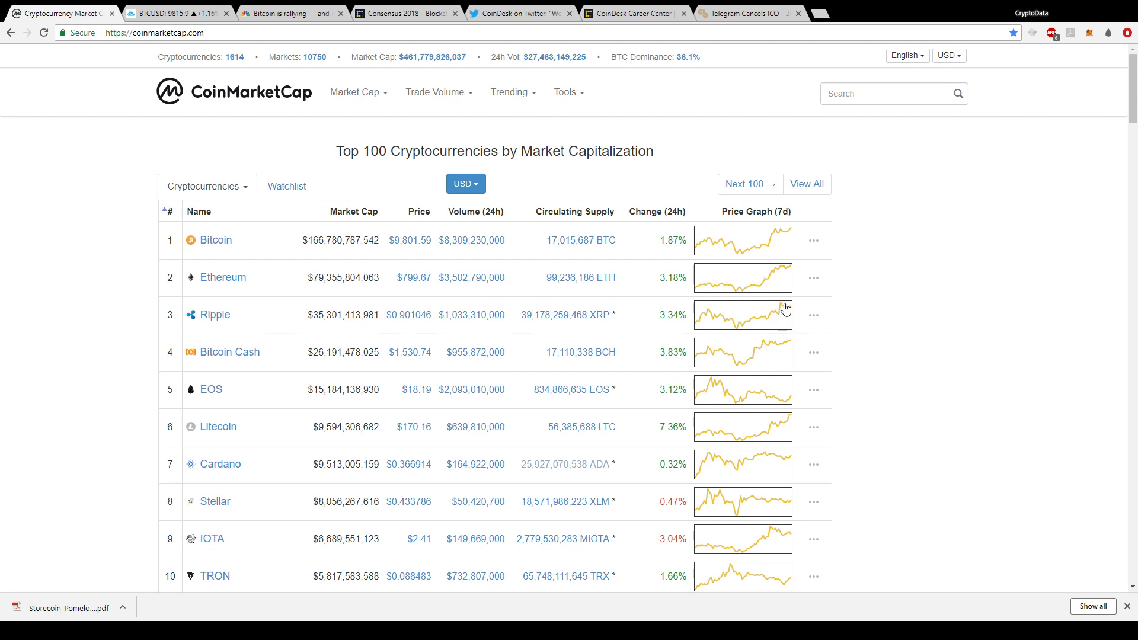
mouse_move(593, 350)
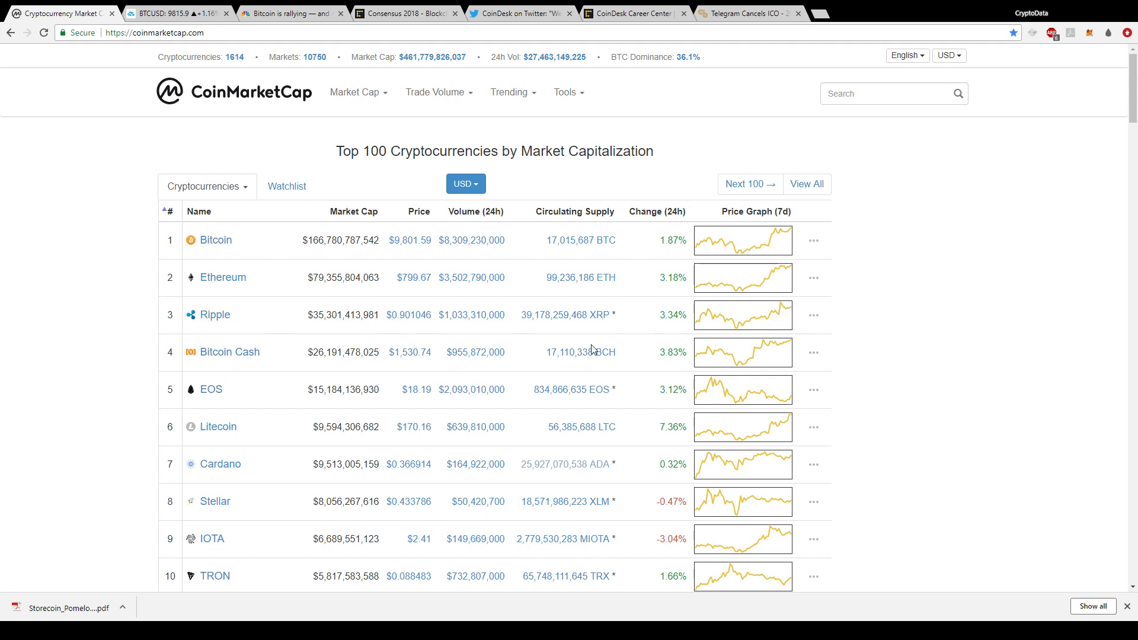
mouse_move(655, 438)
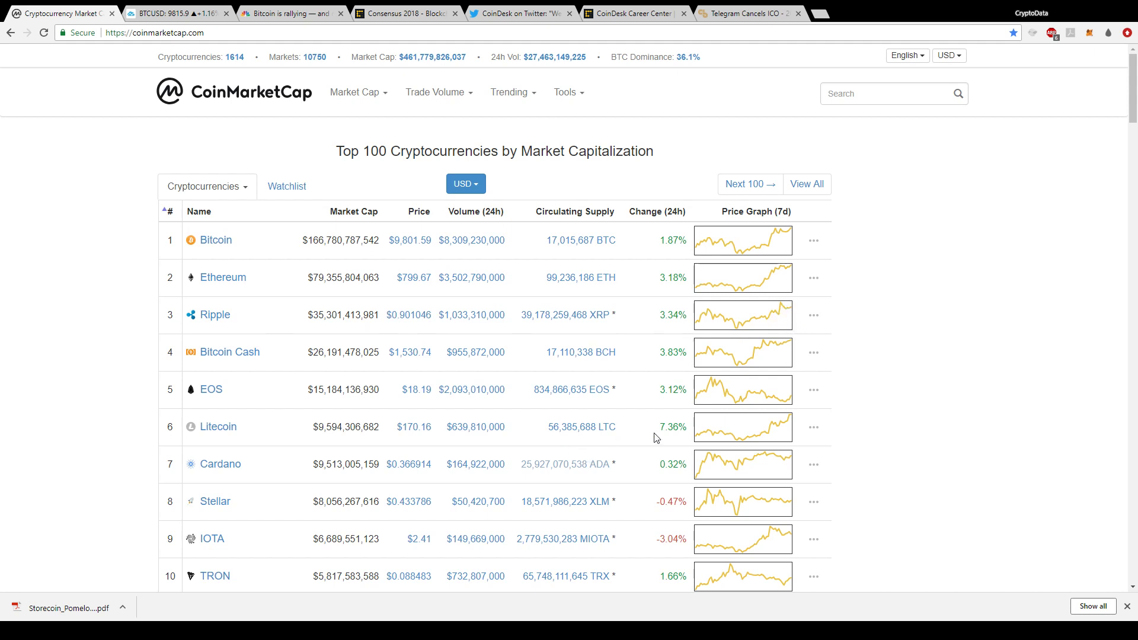
mouse_move(687, 434)
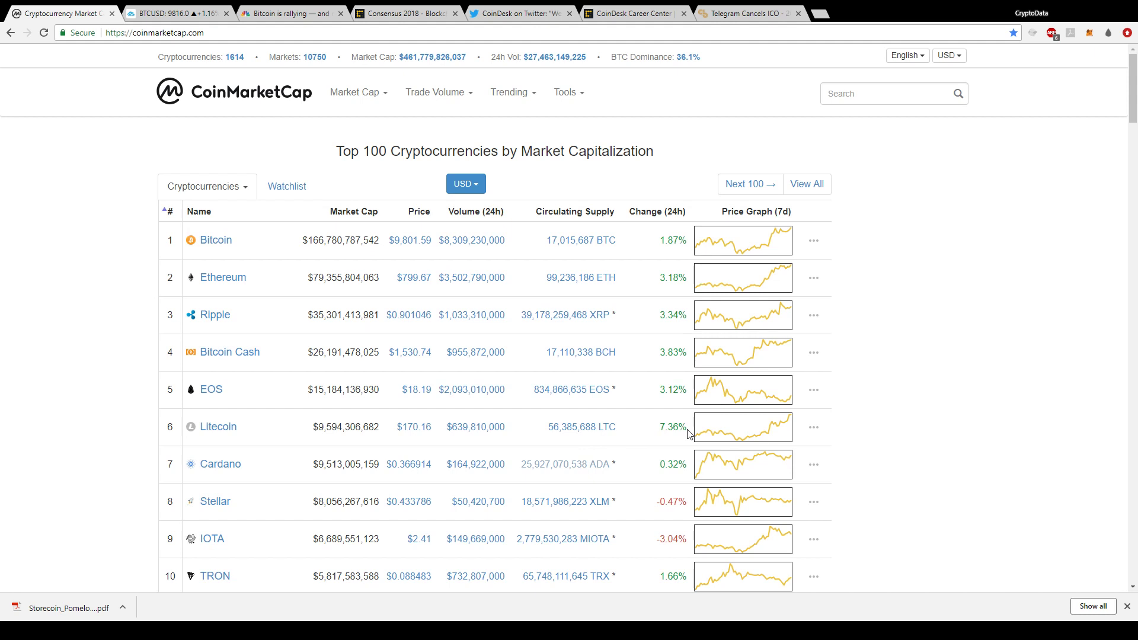
mouse_move(363, 439)
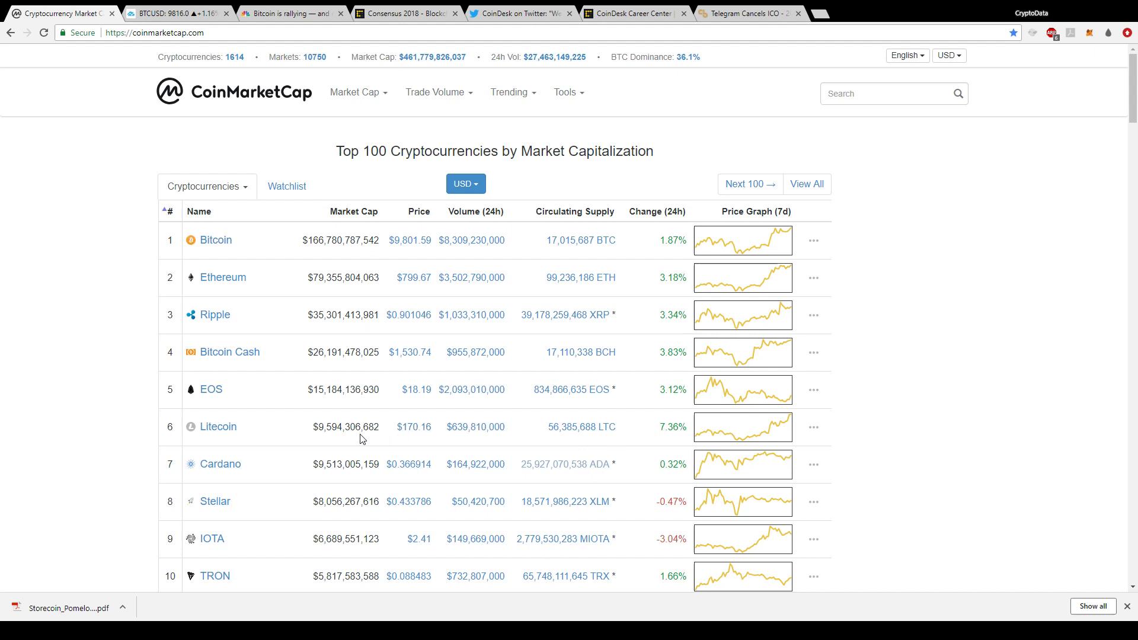
mouse_move(736, 434)
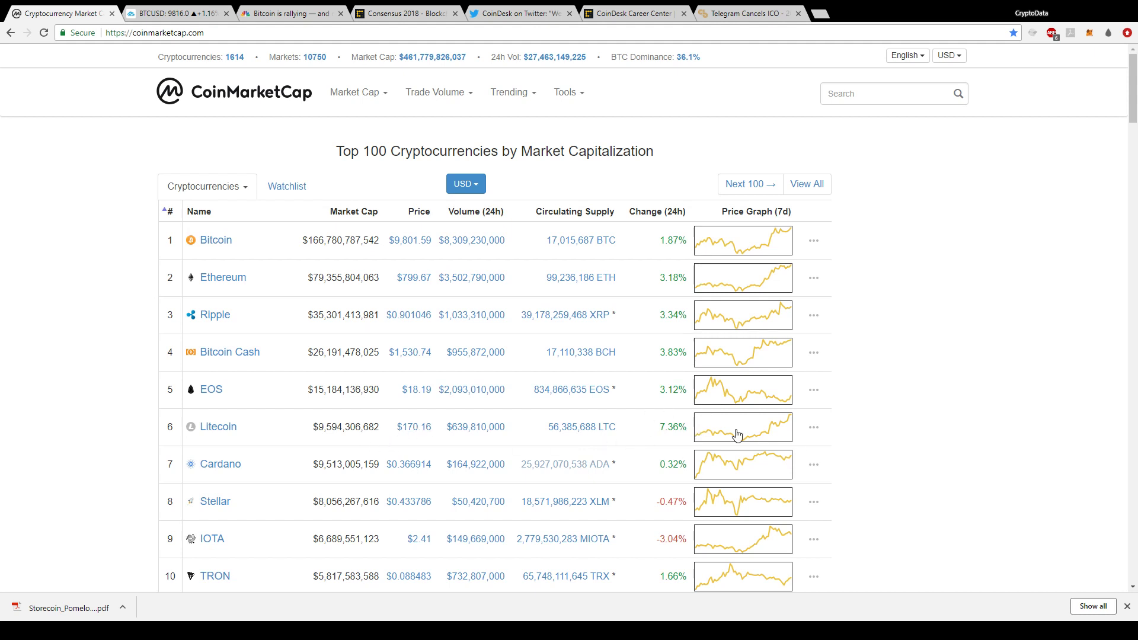
- Switch to the BTCUSD TradingView tab showing the 4-hour Bitfinex chart near 9816
scroll("down", 3)
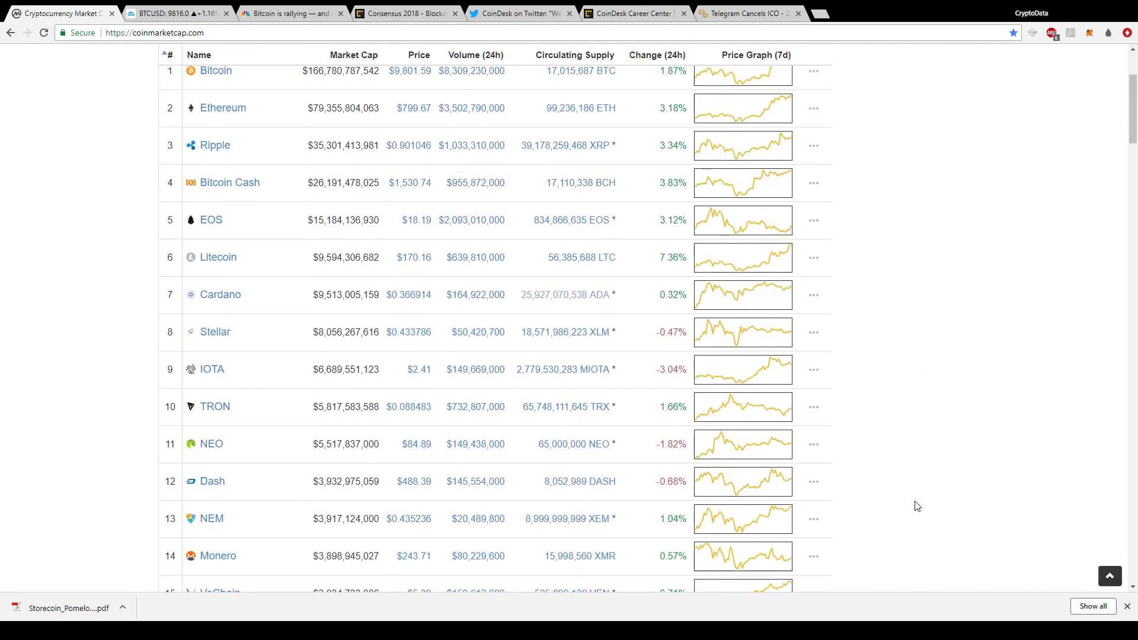
scroll("down", 3)
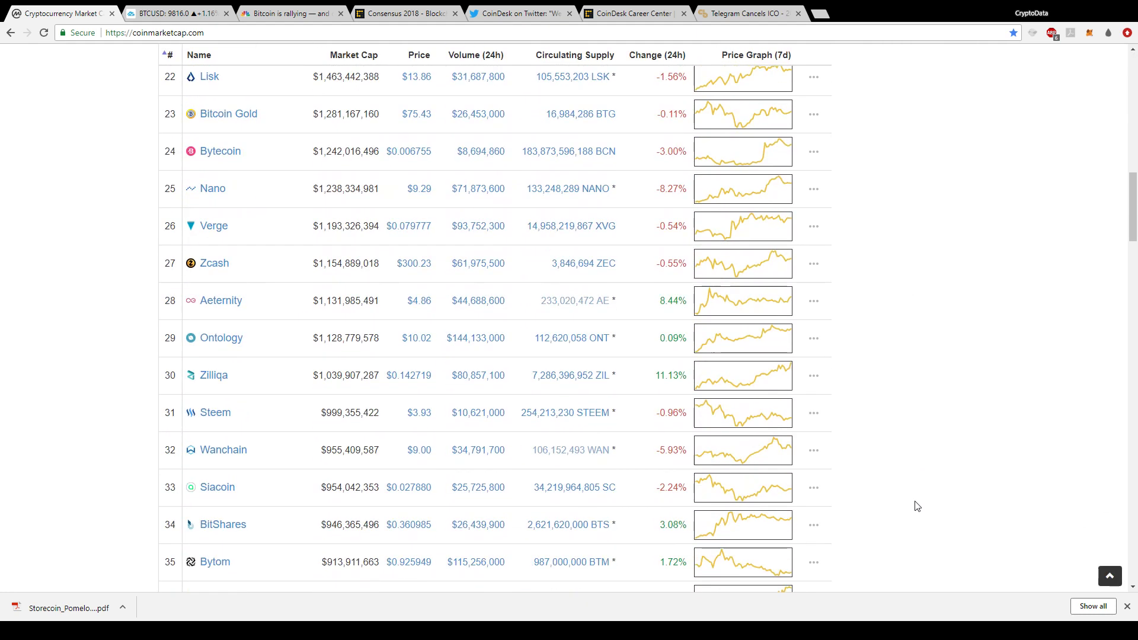
scroll("up", 3)
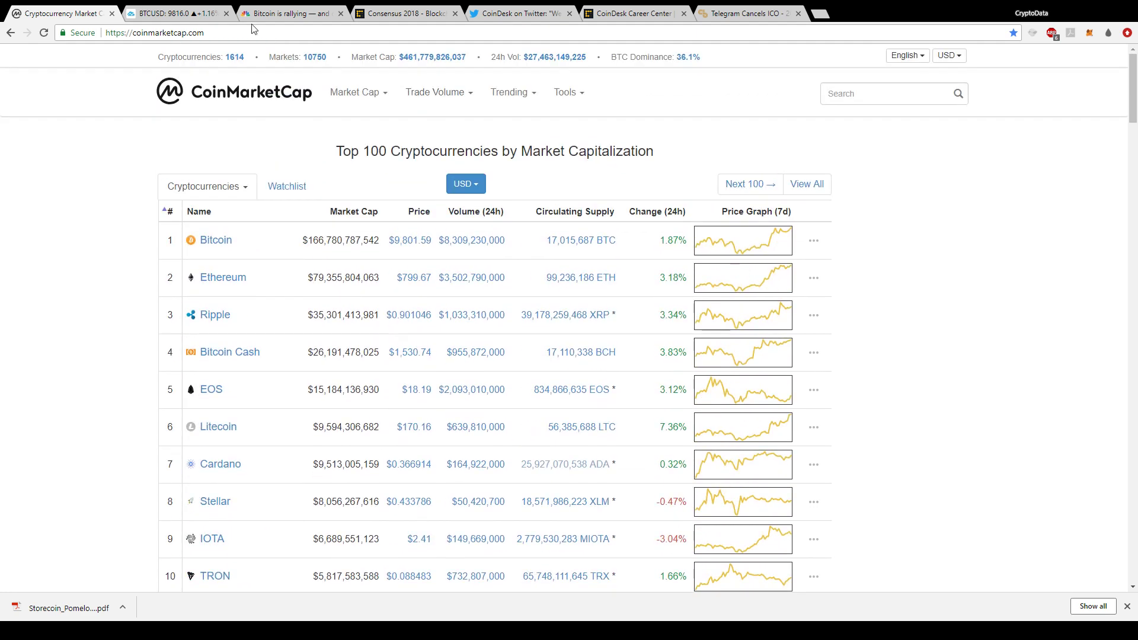
left_click(174, 13)
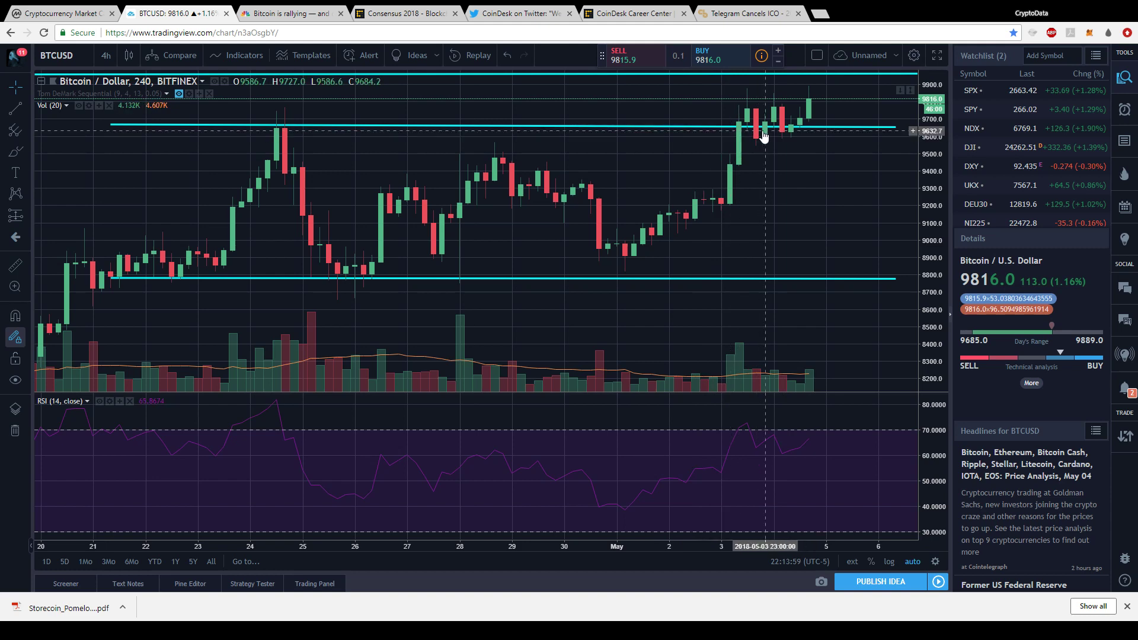
mouse_move(744, 134)
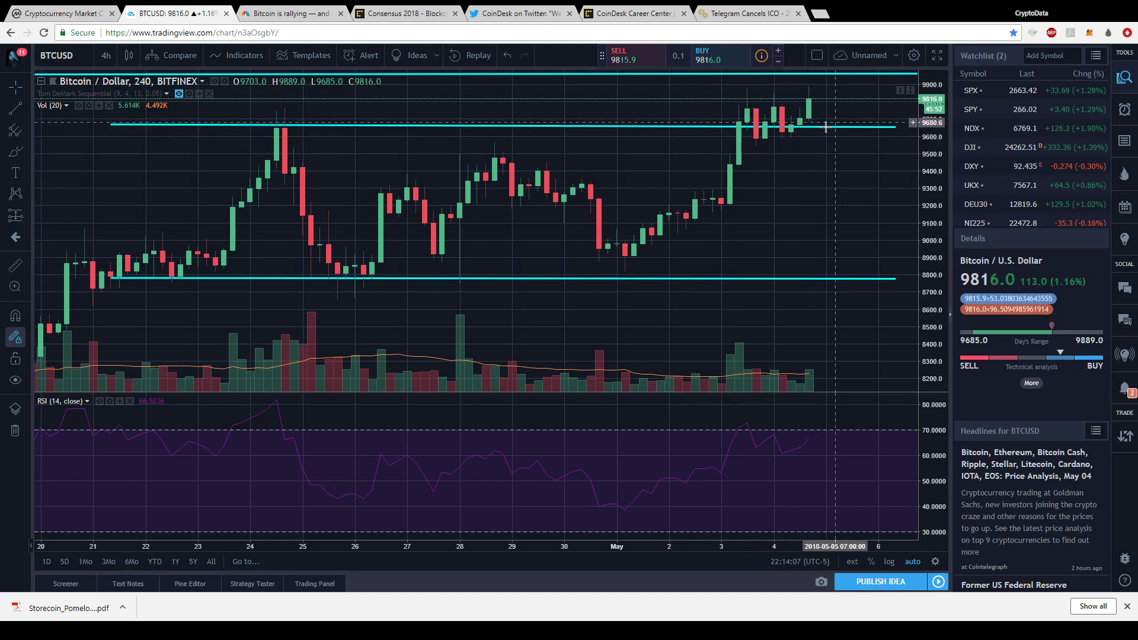
mouse_move(820, 110)
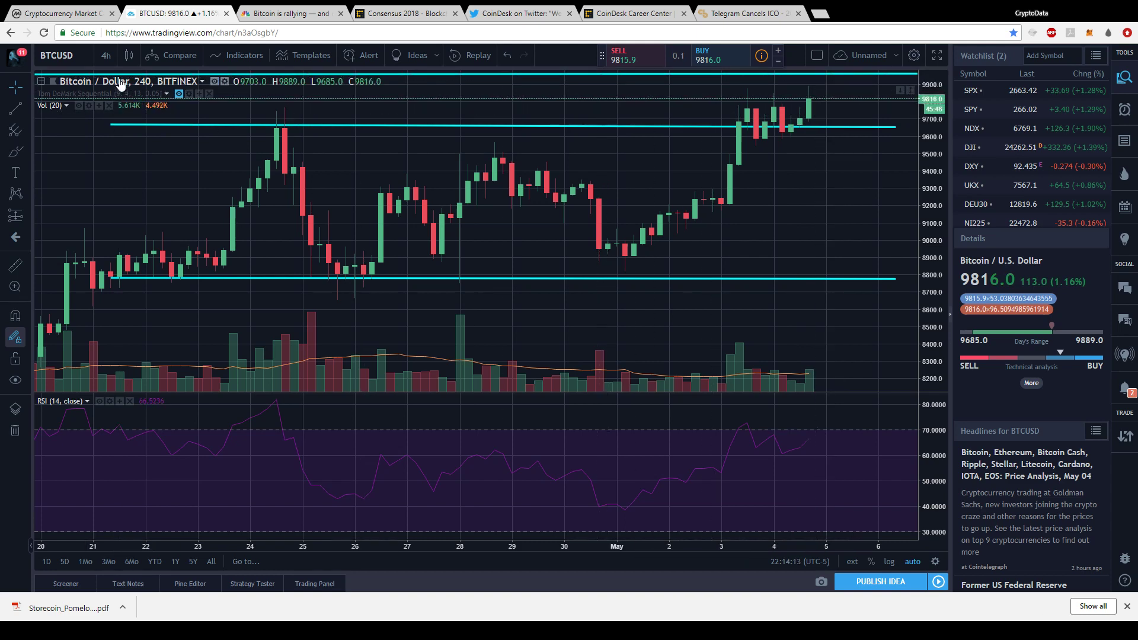
left_click(105, 56)
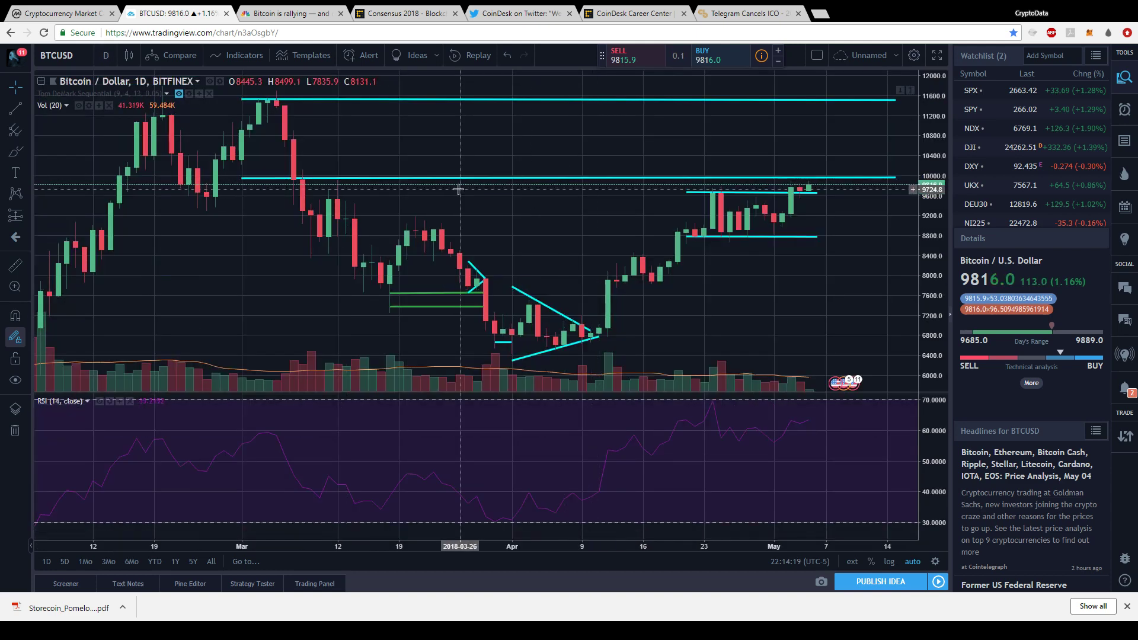
mouse_move(345, 176)
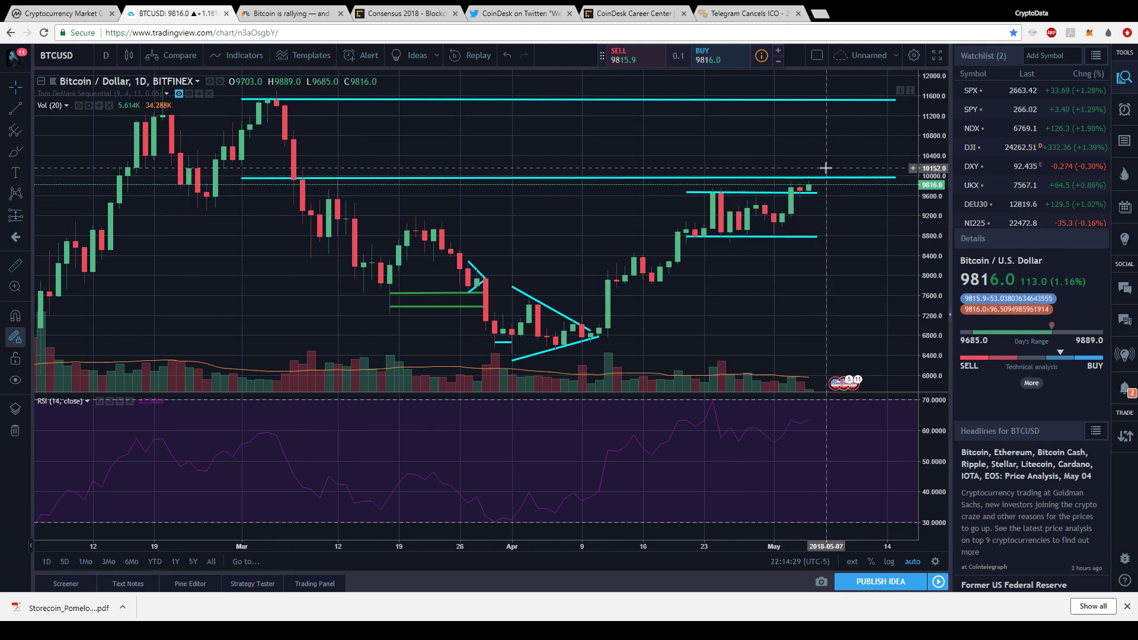
mouse_move(588, 177)
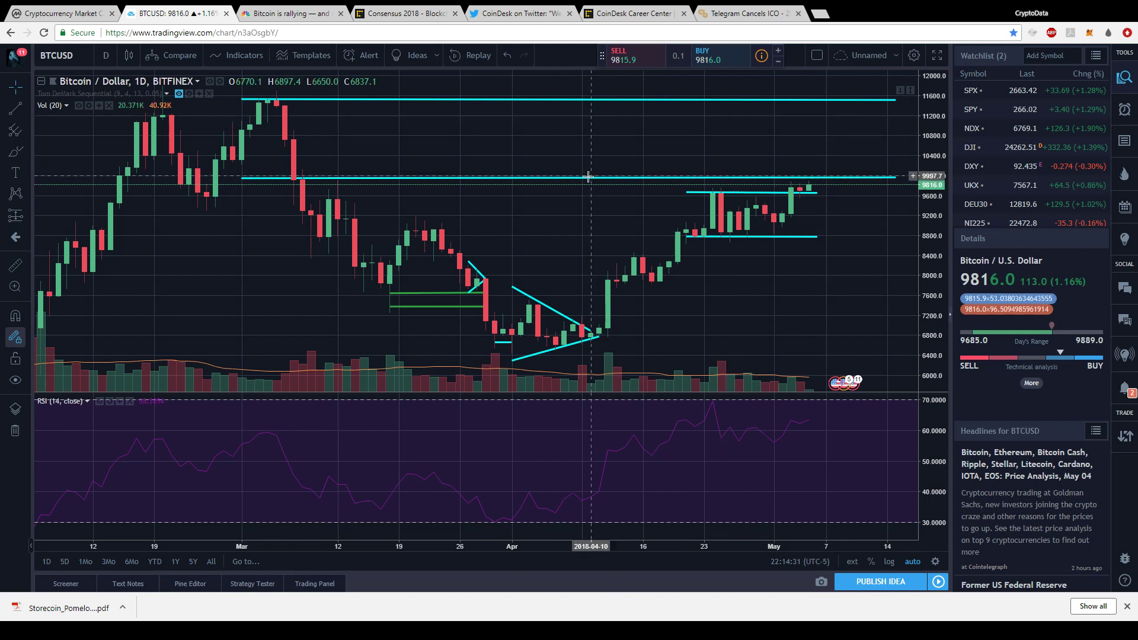
mouse_move(562, 138)
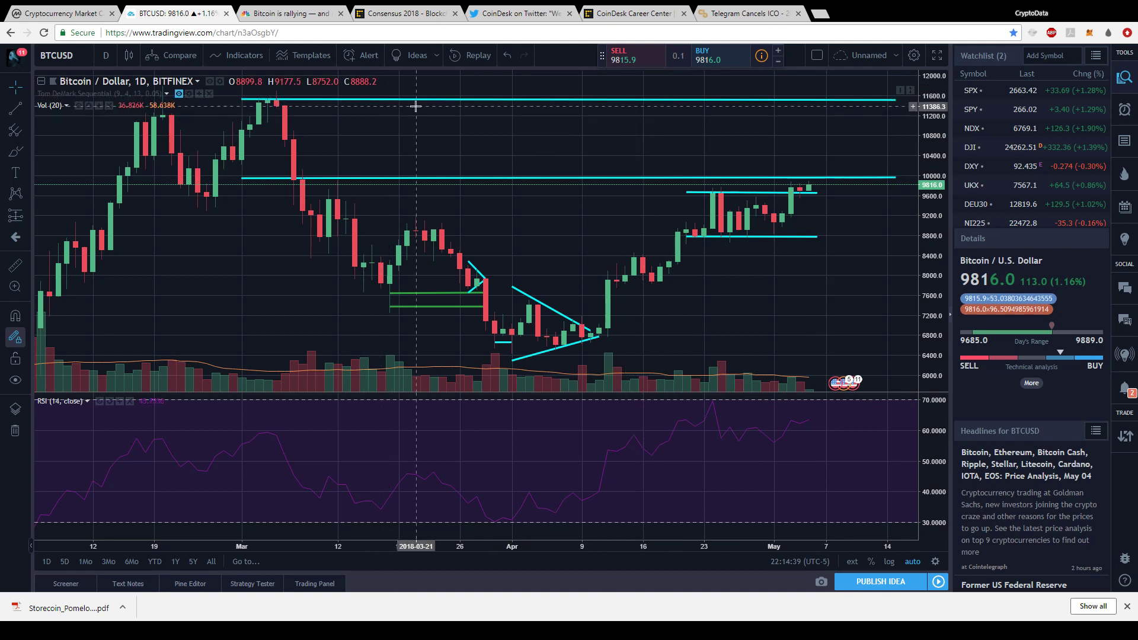
mouse_move(638, 246)
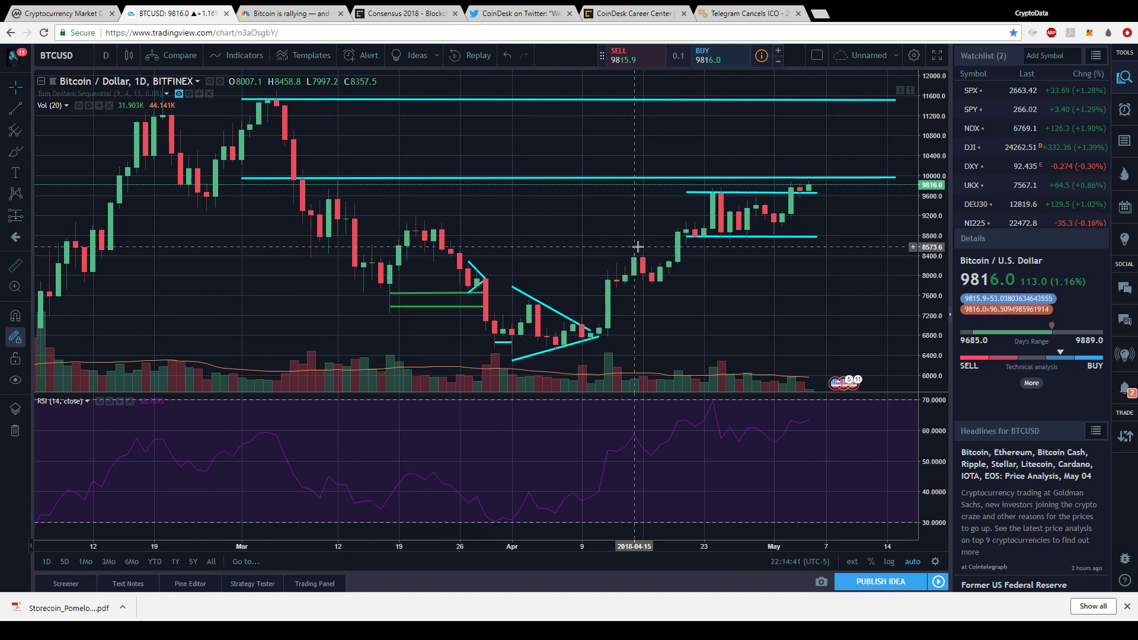
mouse_move(790, 428)
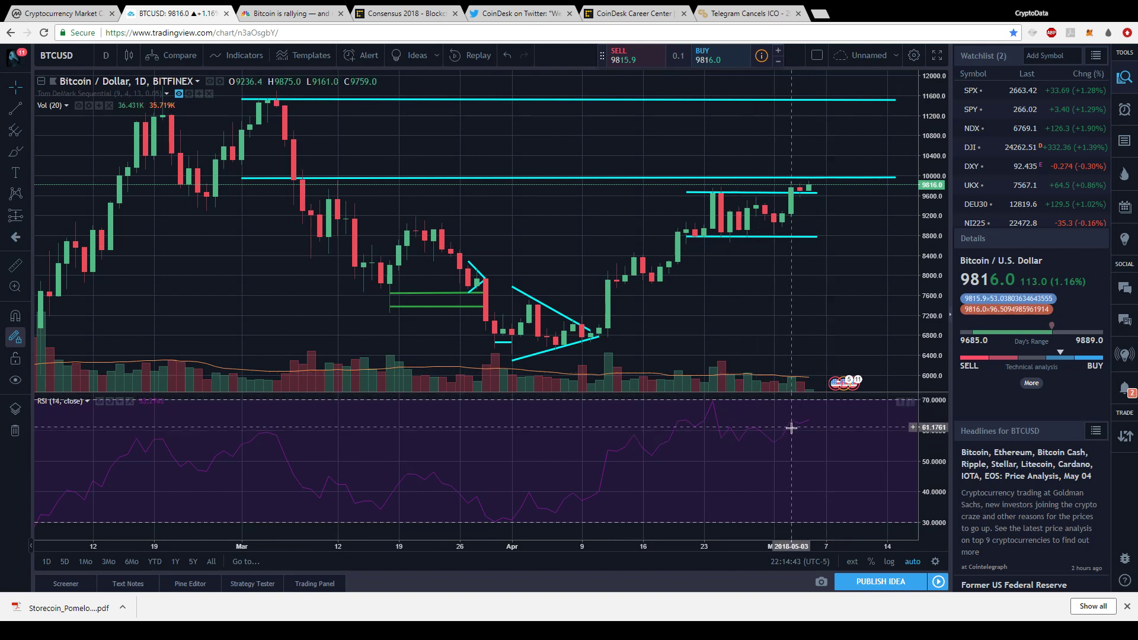
mouse_move(842, 426)
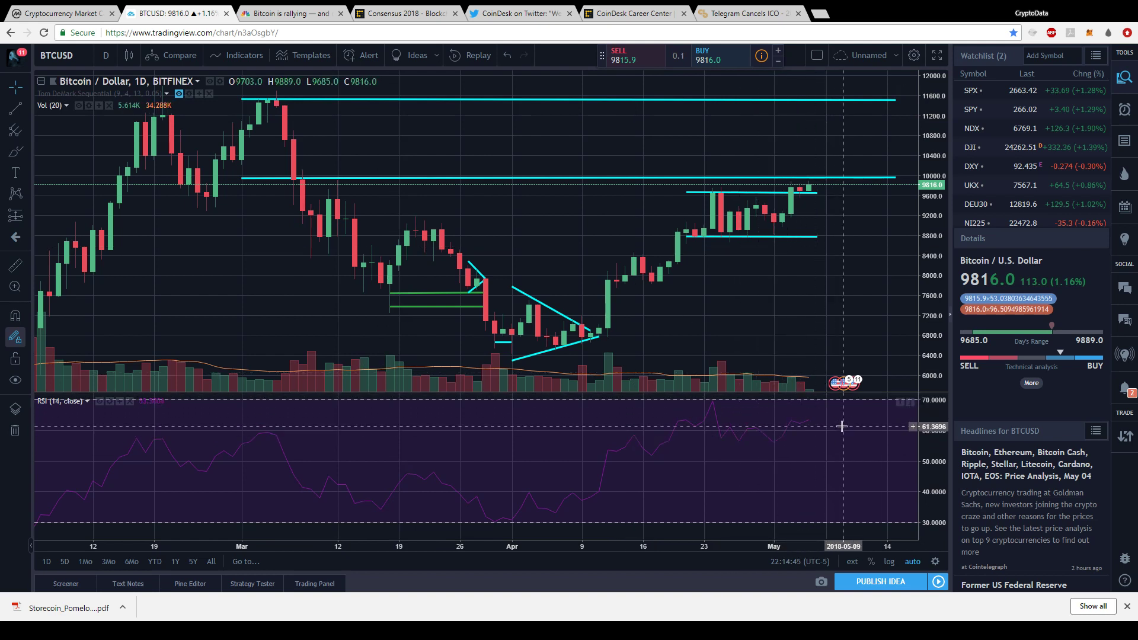
mouse_move(803, 427)
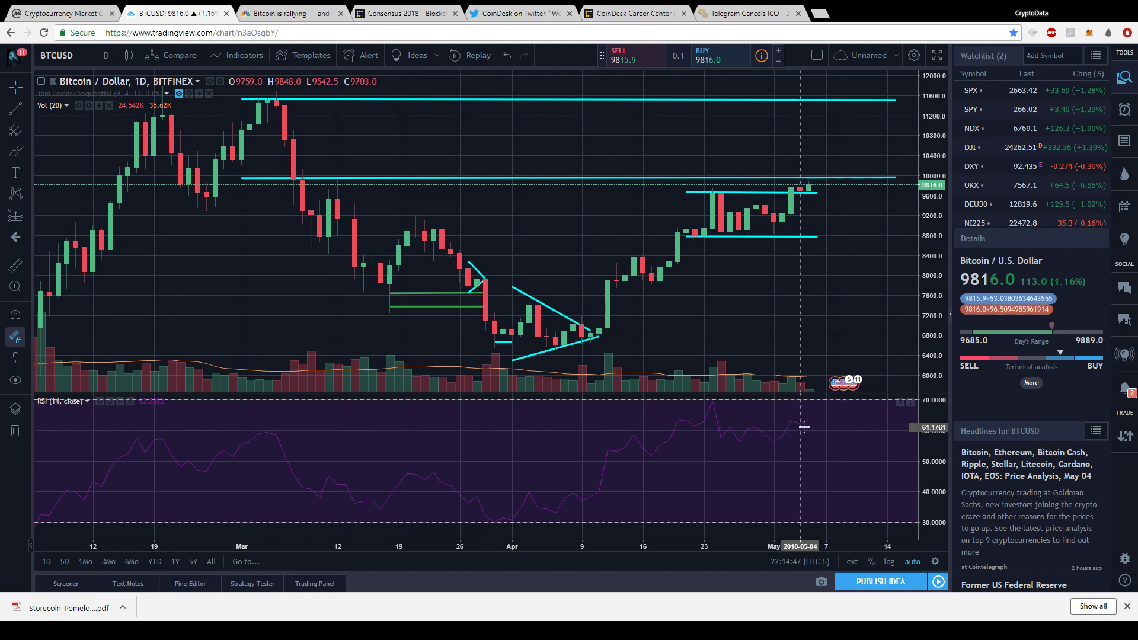
mouse_move(452, 224)
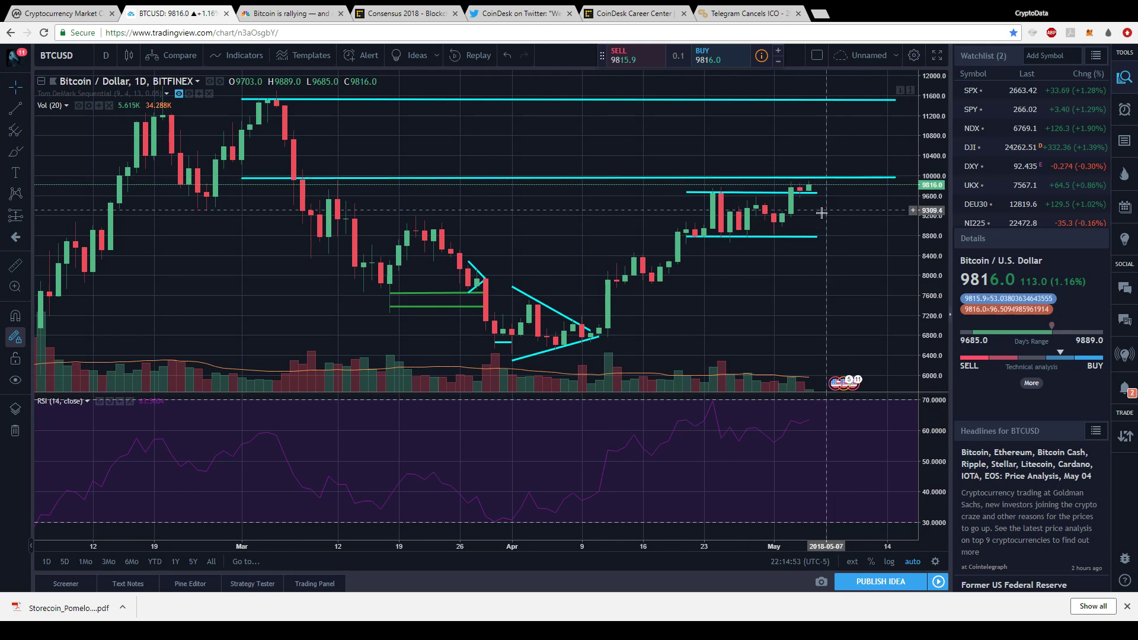
mouse_move(802, 240)
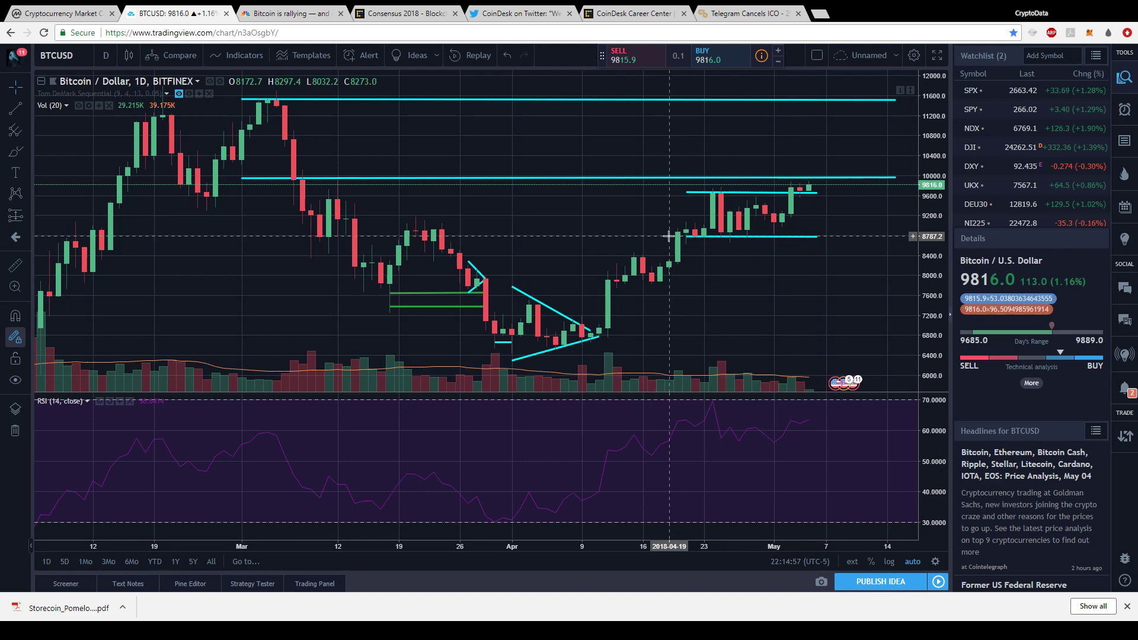
- Read CNBC's 'Bitcoin is rallying' article through to the end and return toward the headline
left_click(289, 13)
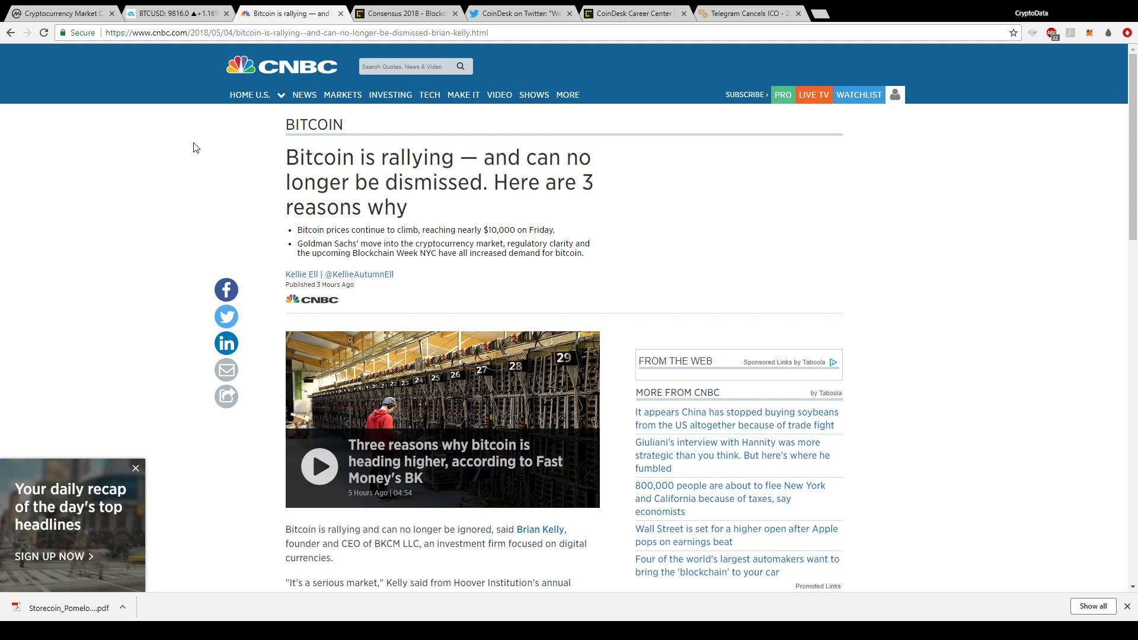
mouse_move(351, 233)
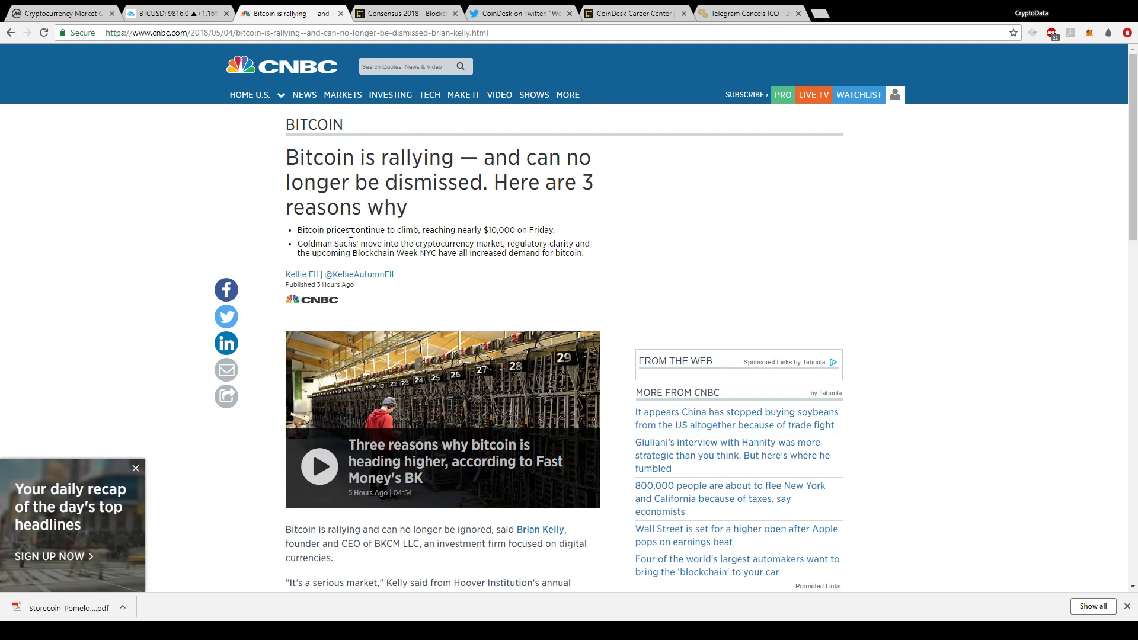
mouse_move(440, 233)
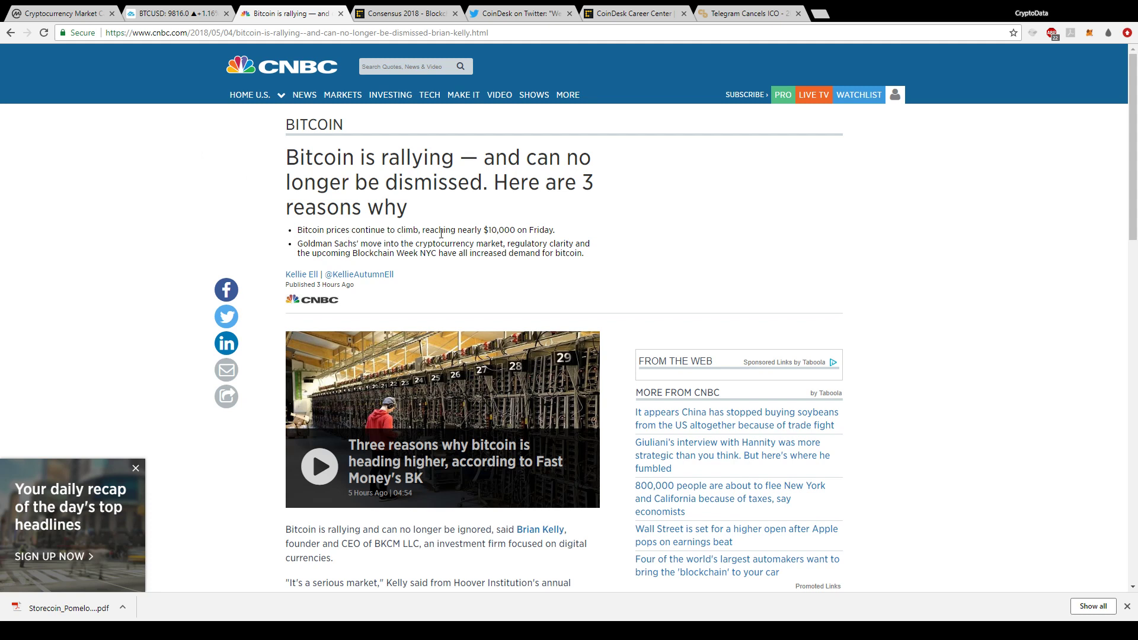
mouse_move(411, 244)
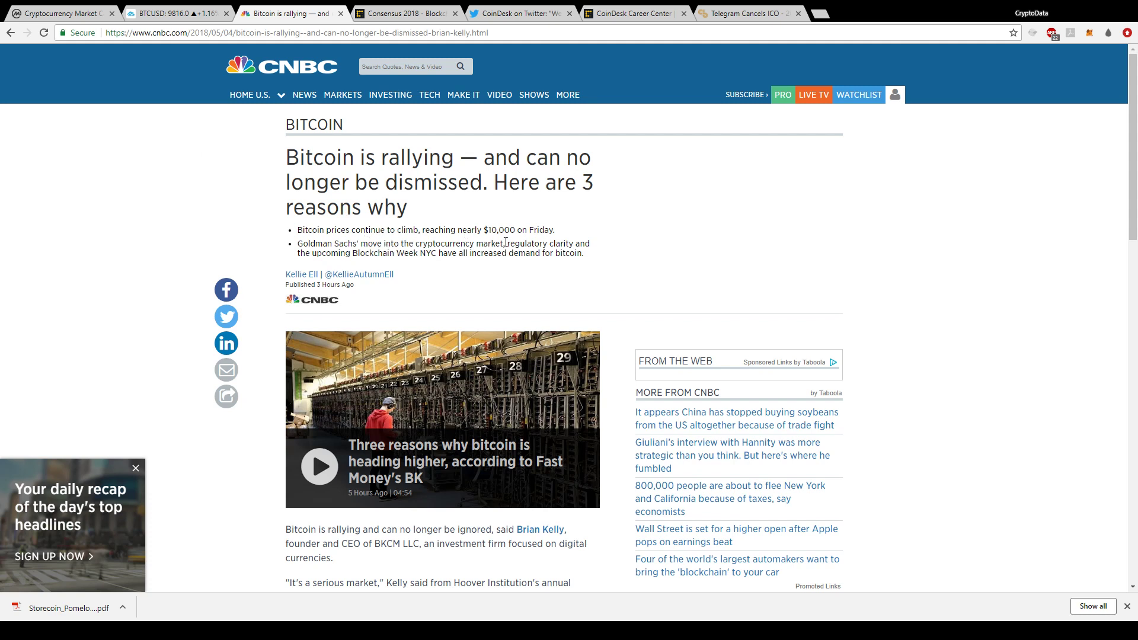
mouse_move(423, 254)
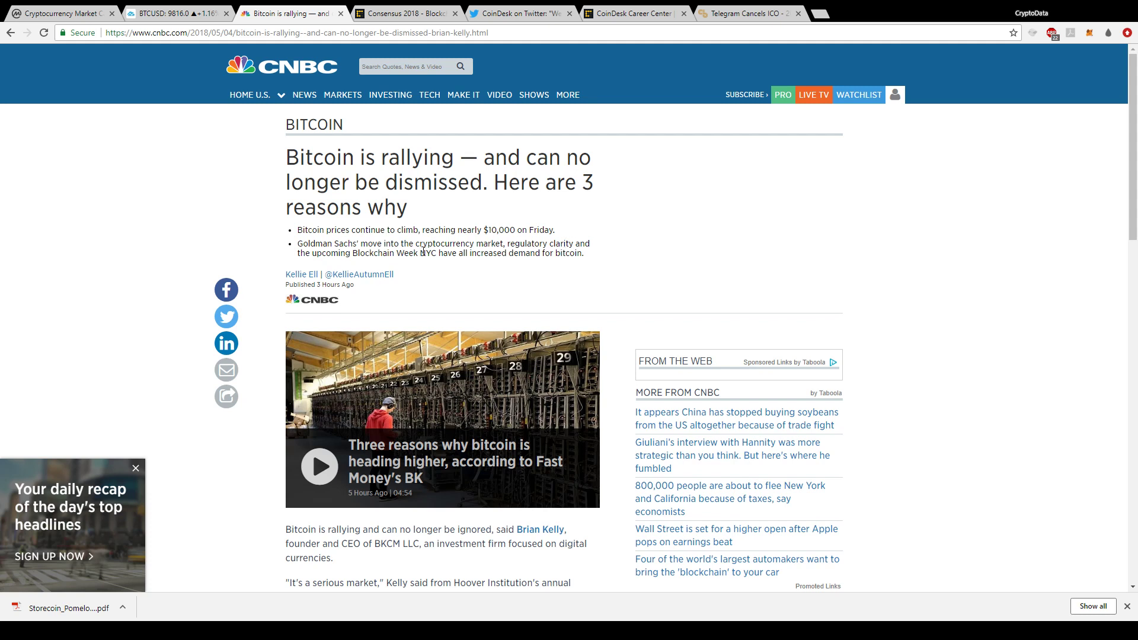
mouse_move(484, 255)
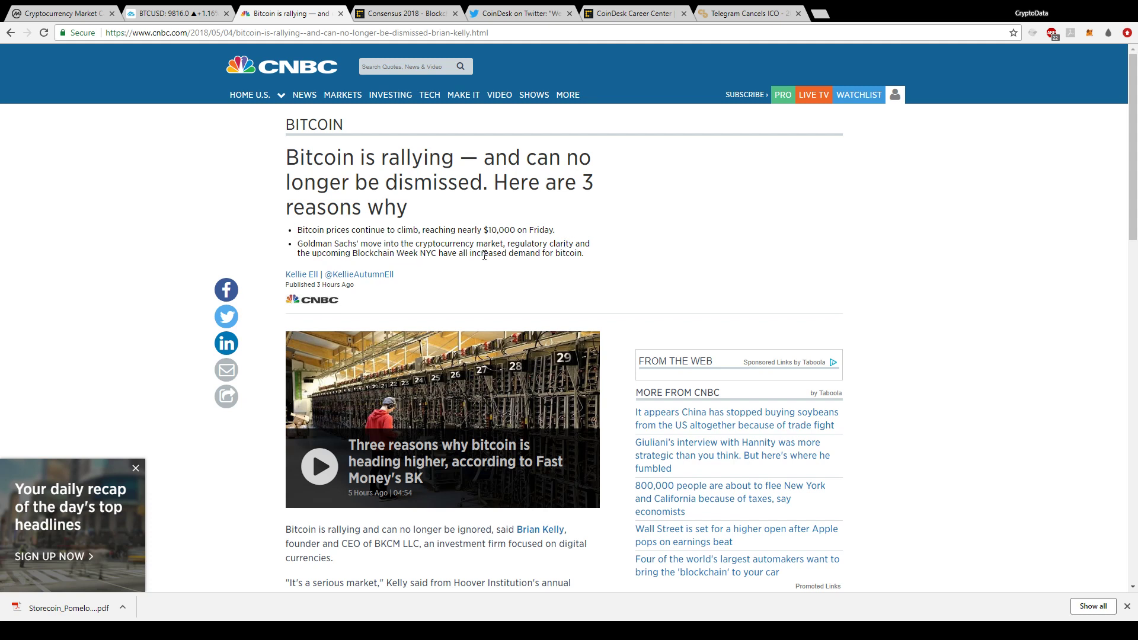
mouse_move(636, 245)
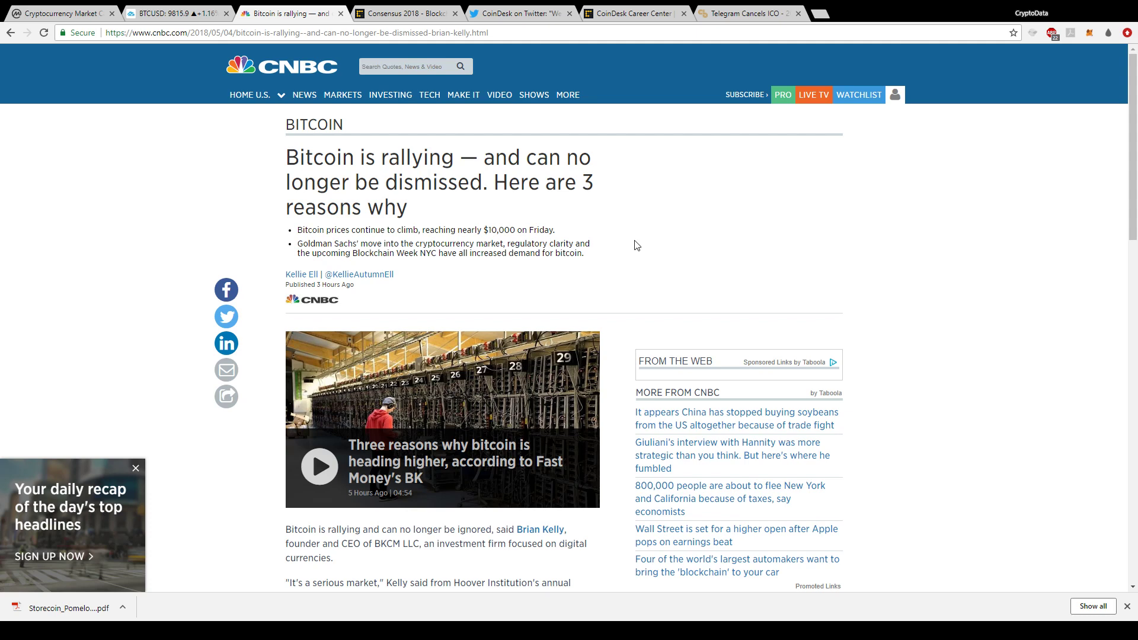
scroll("down", 3)
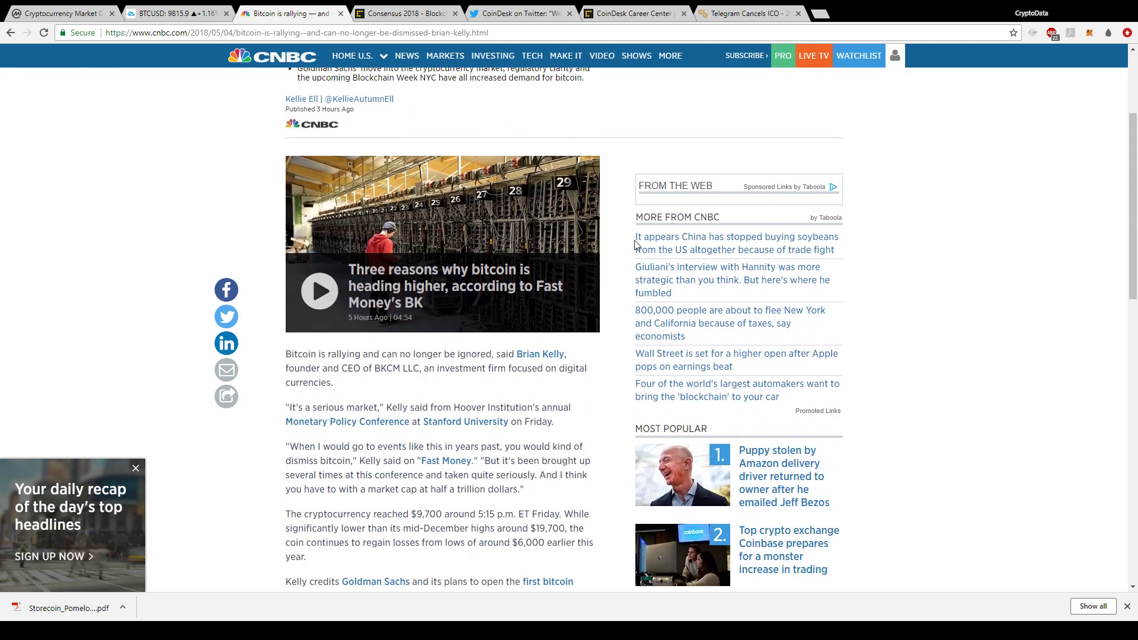
scroll("down", 3)
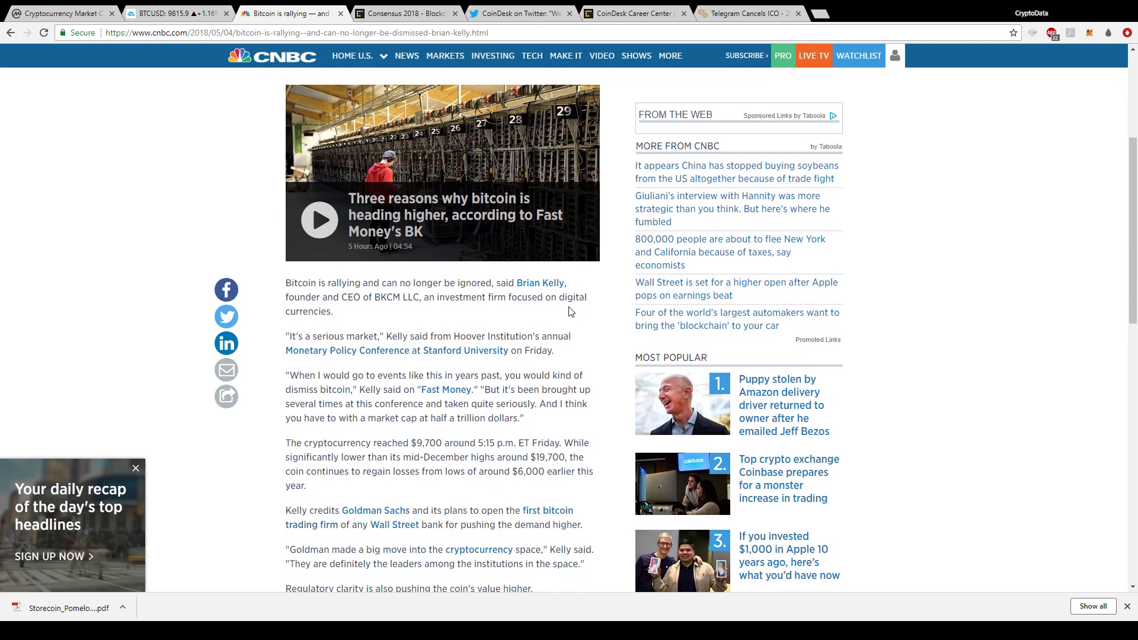
scroll("down", 3)
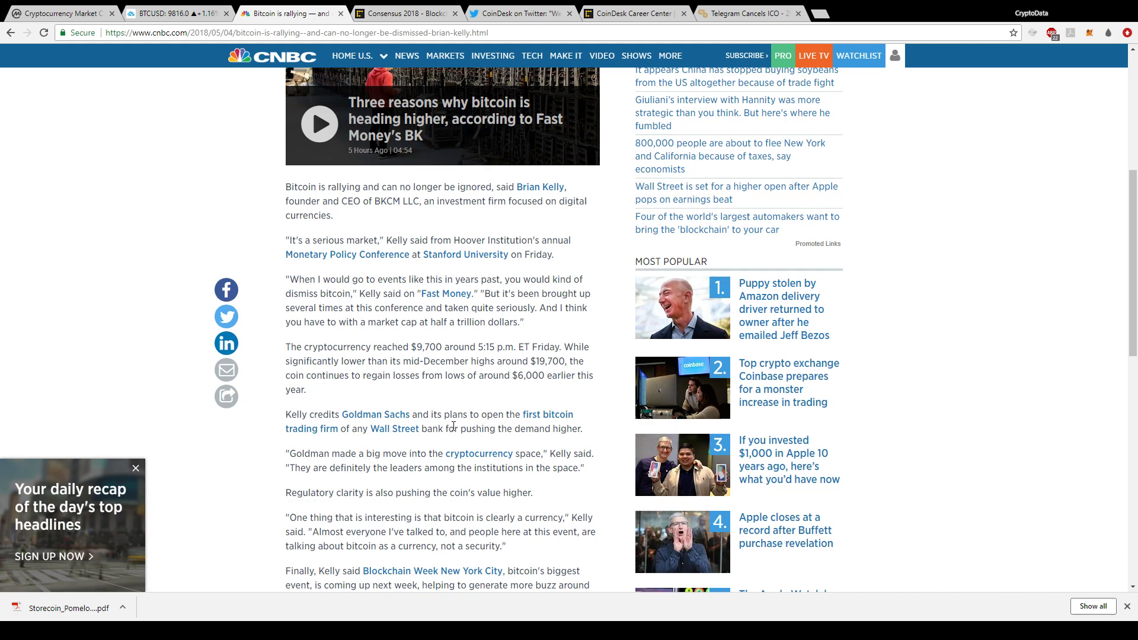
scroll("down", 3)
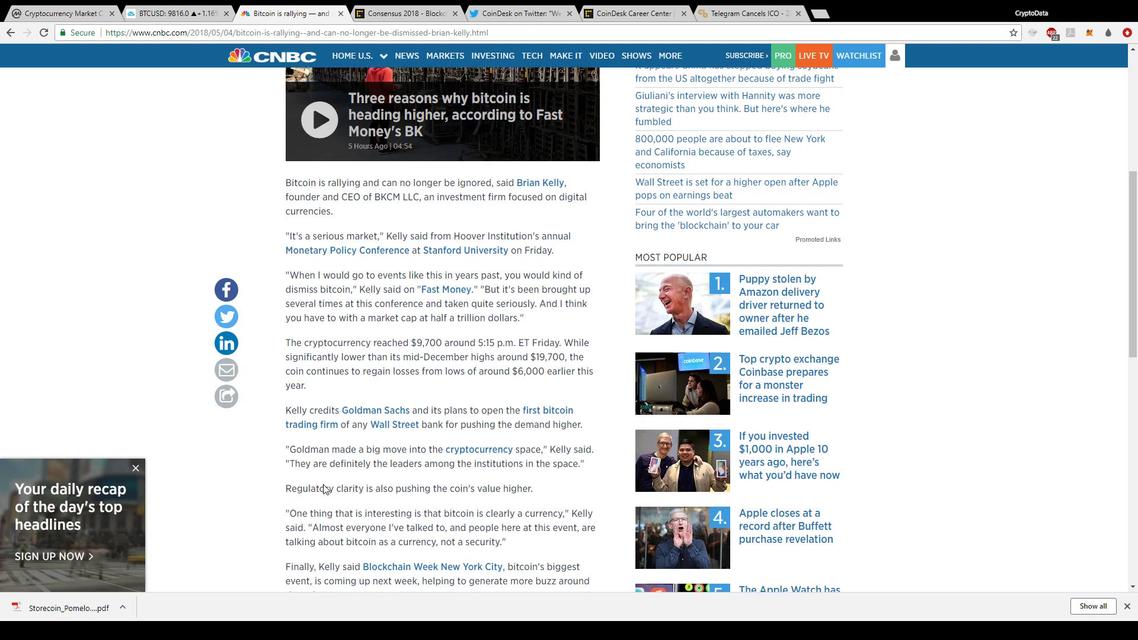
scroll("down", 3)
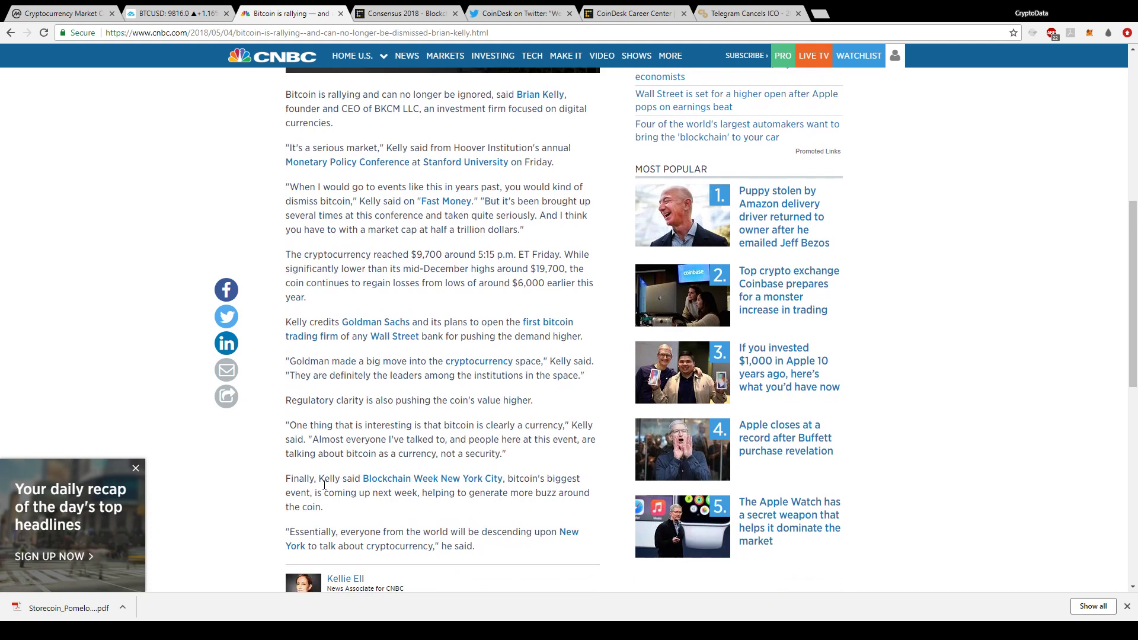
scroll("up", 3)
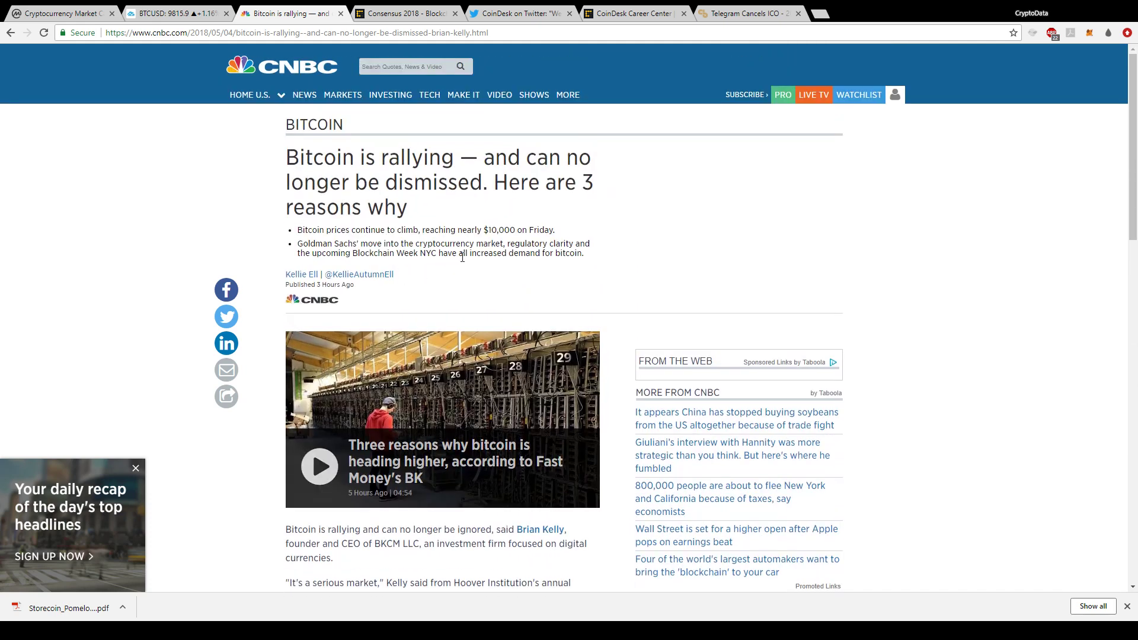
- Switch to CoinDesk's Consensus 2018 tab and scroll to the Blockchain Week NYC introduction
left_click(406, 13)
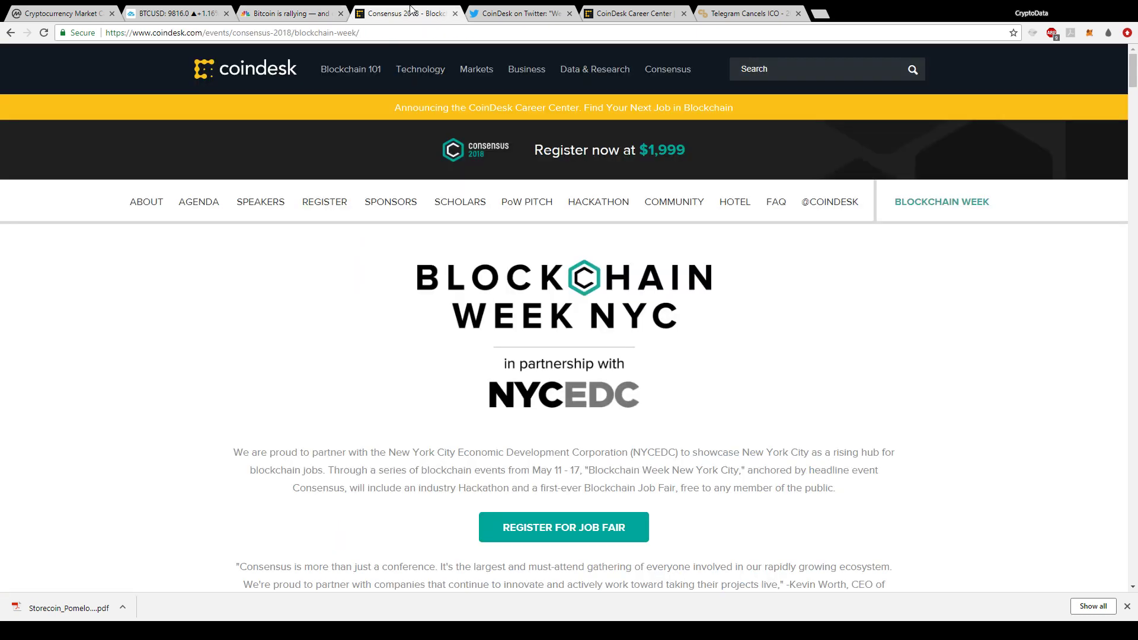
mouse_move(568, 467)
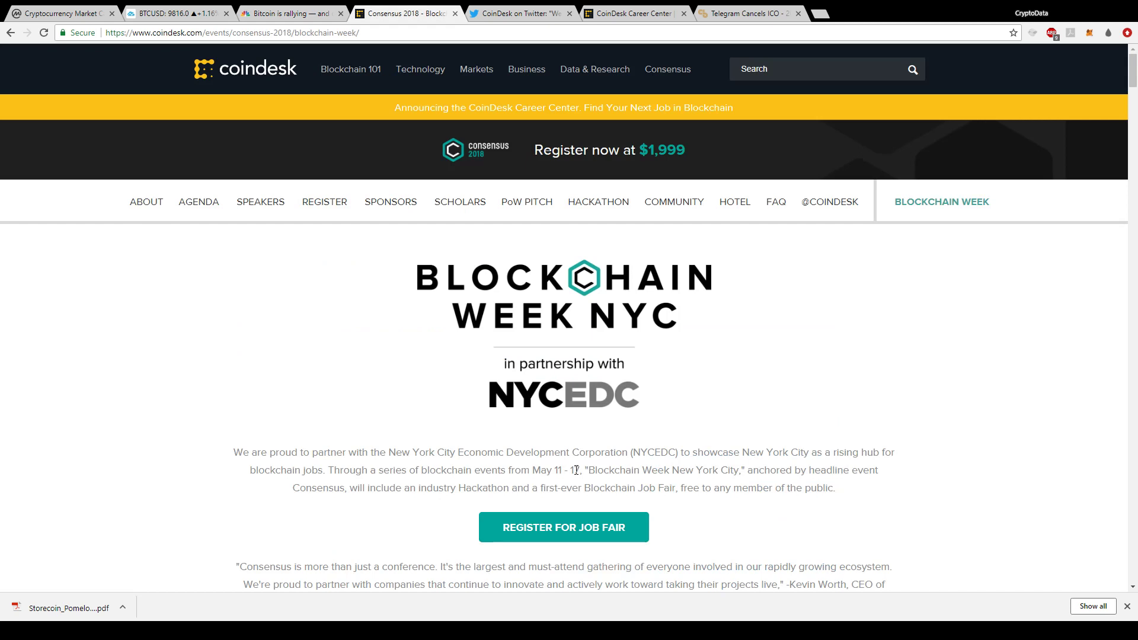
scroll("down", 3)
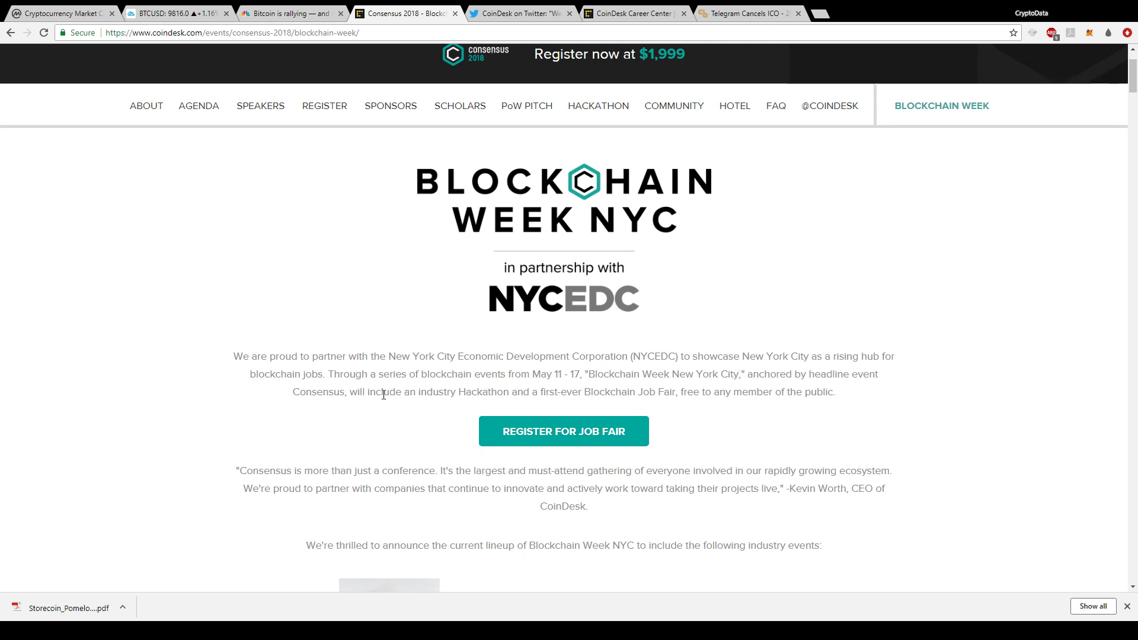
mouse_move(485, 398)
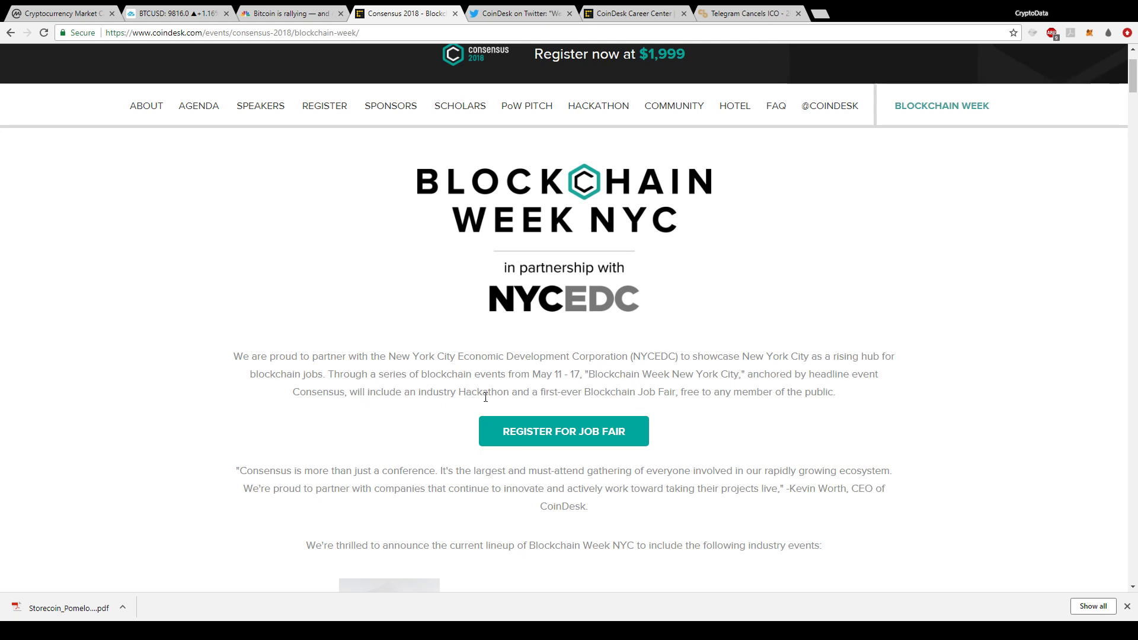
mouse_move(673, 392)
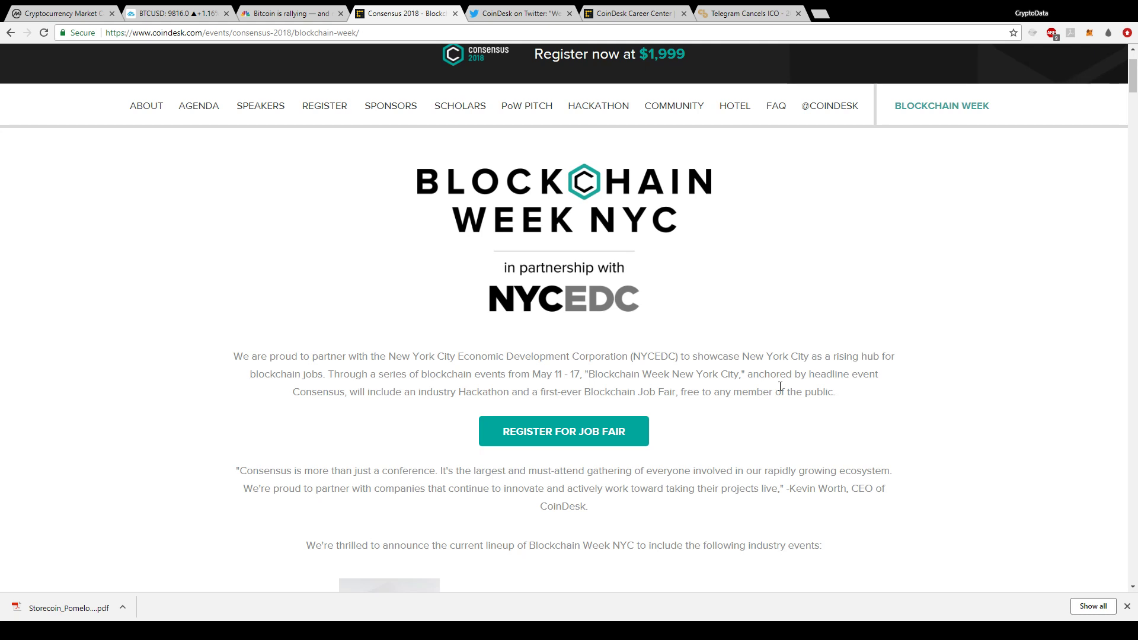
- Browse the Blockchain Week NYC event listings through the May 19 events, then scroll back up
scroll("down", 3)
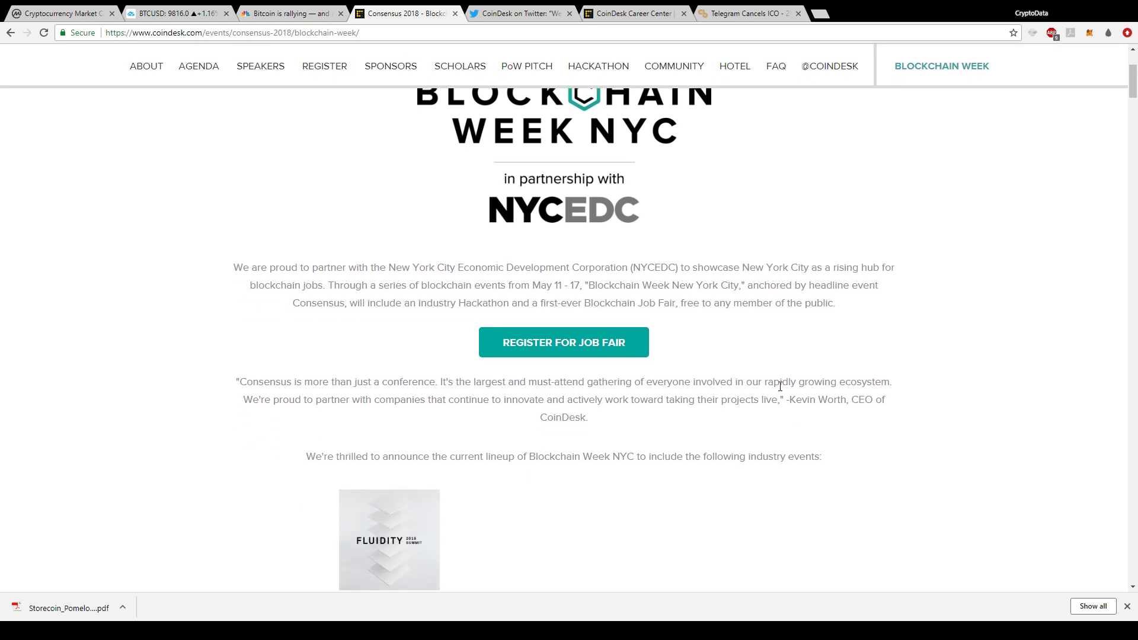
scroll("down", 3)
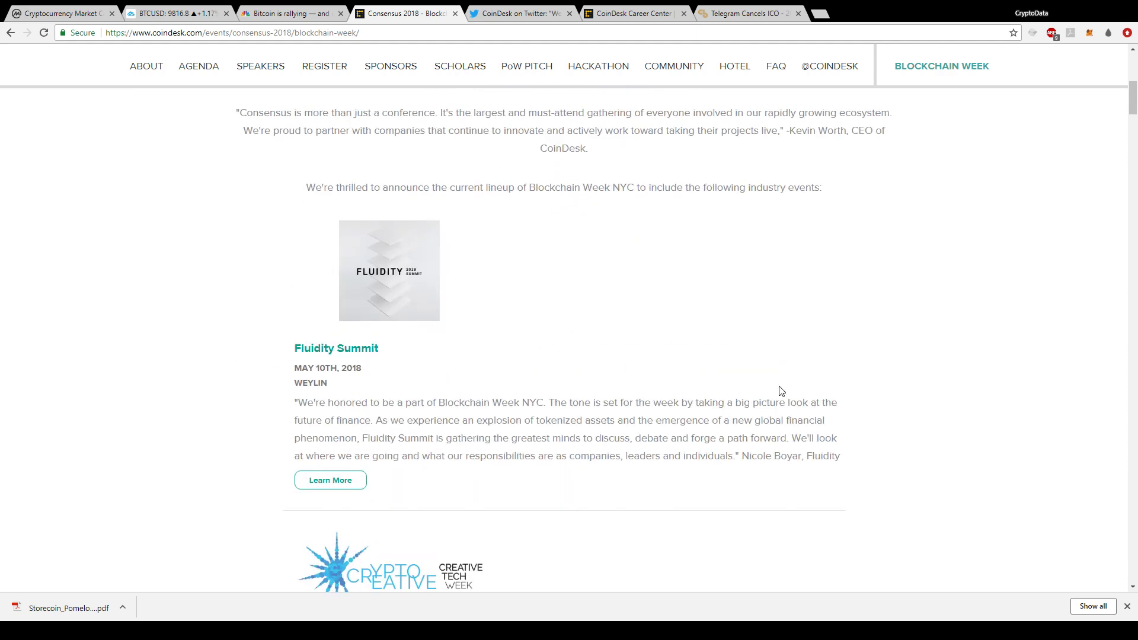
scroll("down", 3)
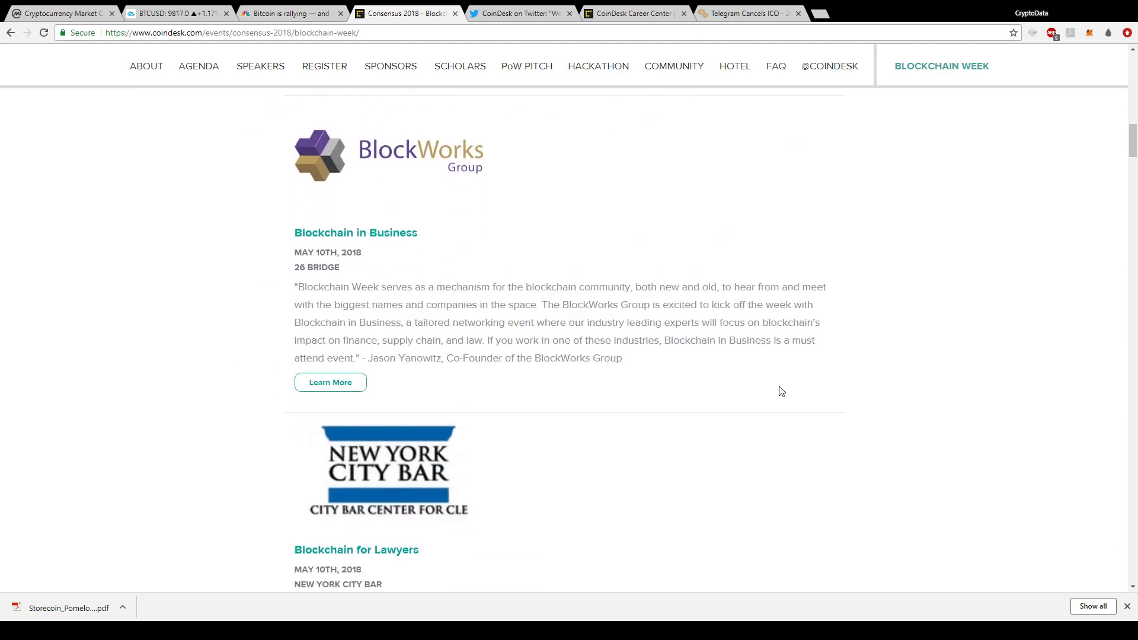
scroll("down", 3)
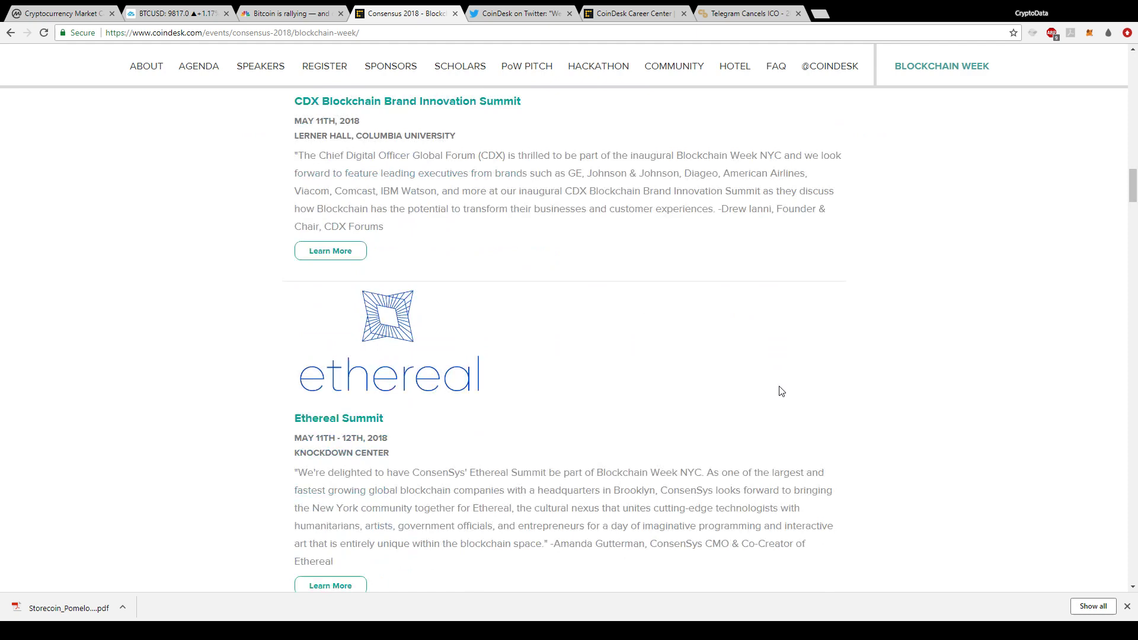
scroll("down", 3)
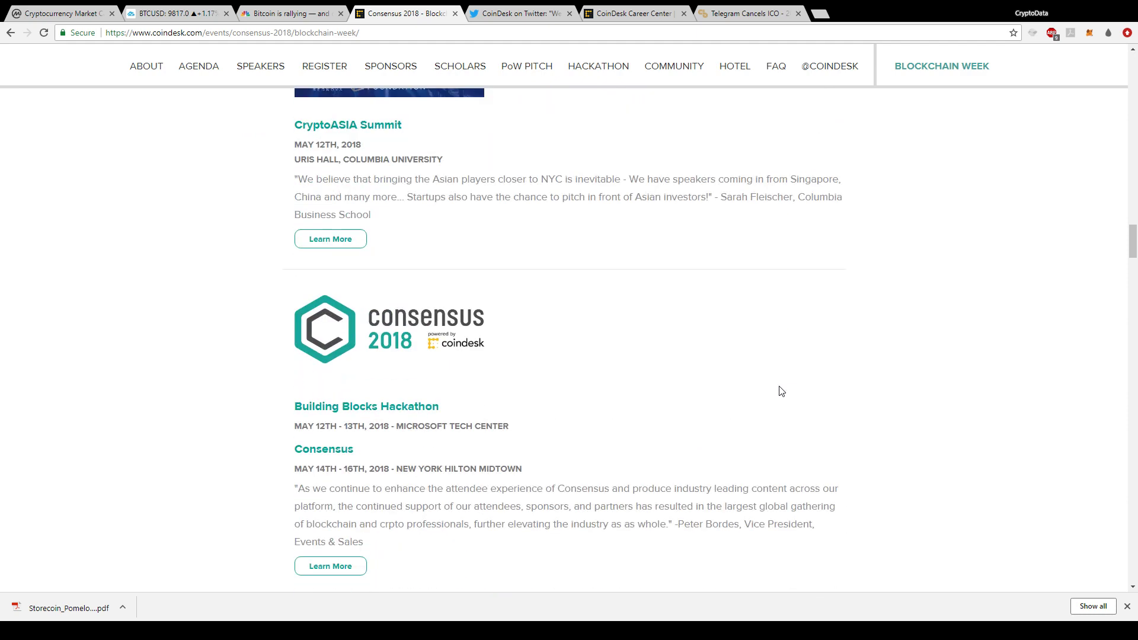
scroll("down", 3)
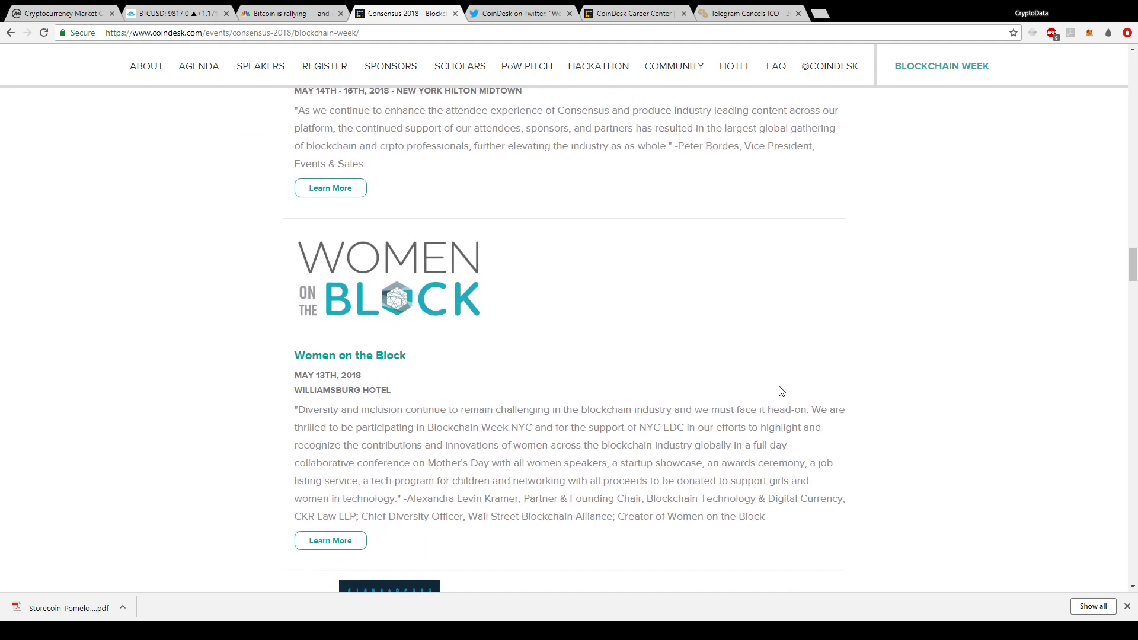
scroll("down", 3)
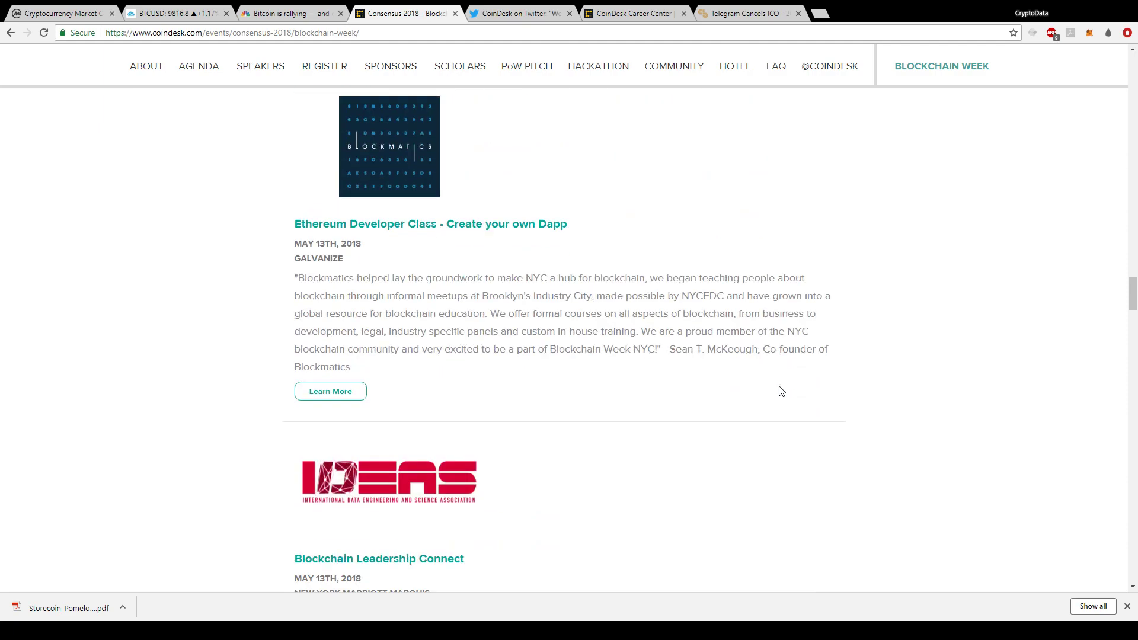
scroll("down", 3)
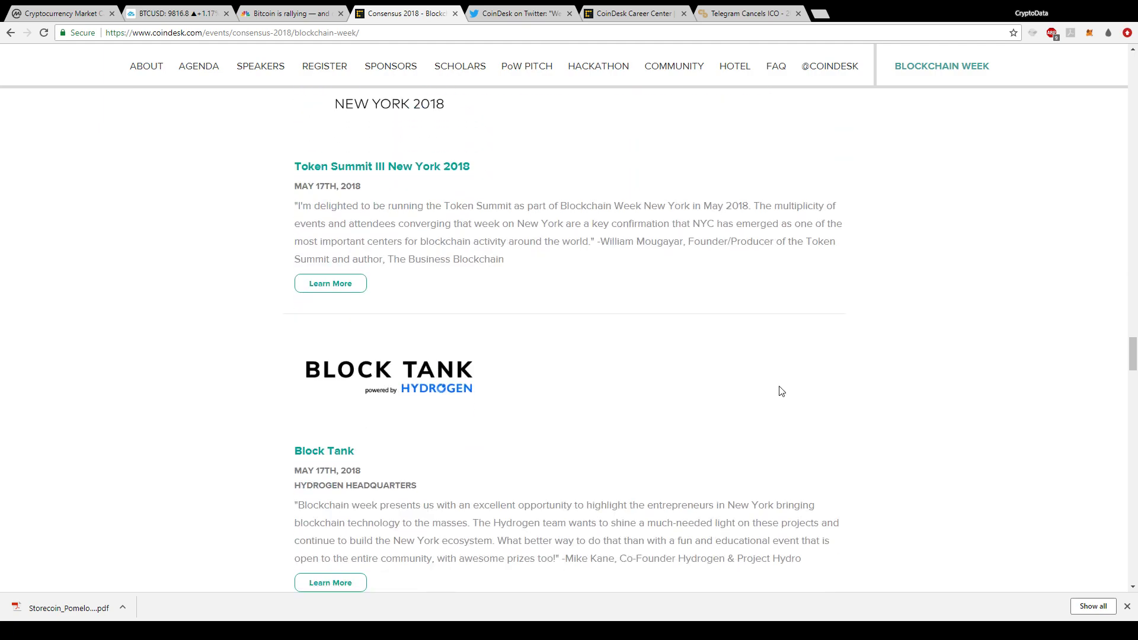
scroll("down", 3)
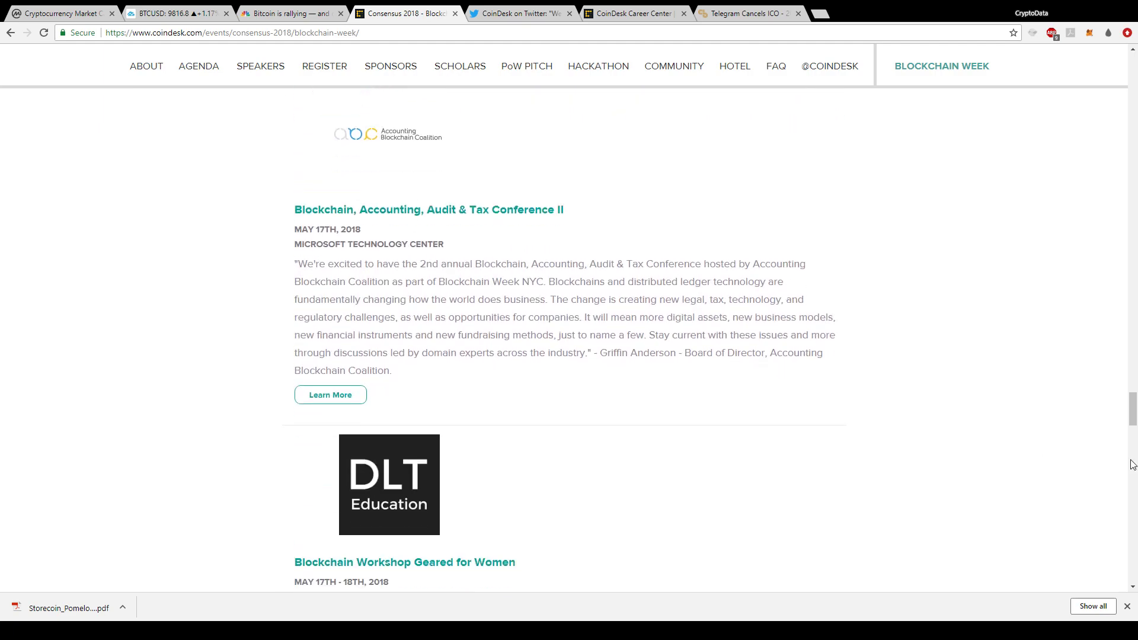
scroll("down", 3)
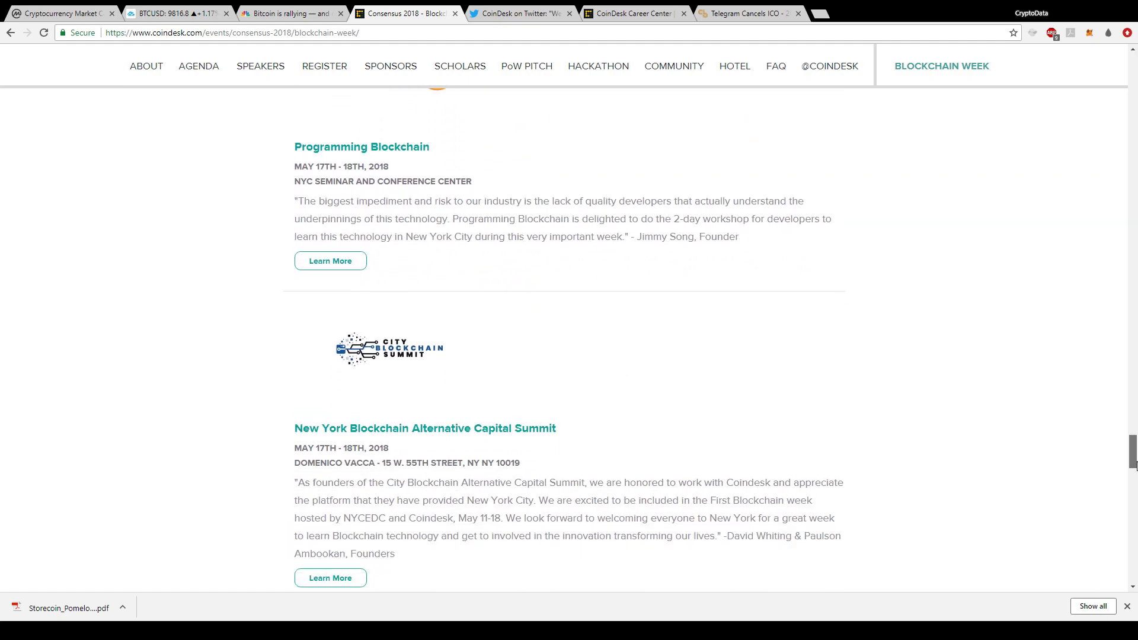
scroll("down", 3)
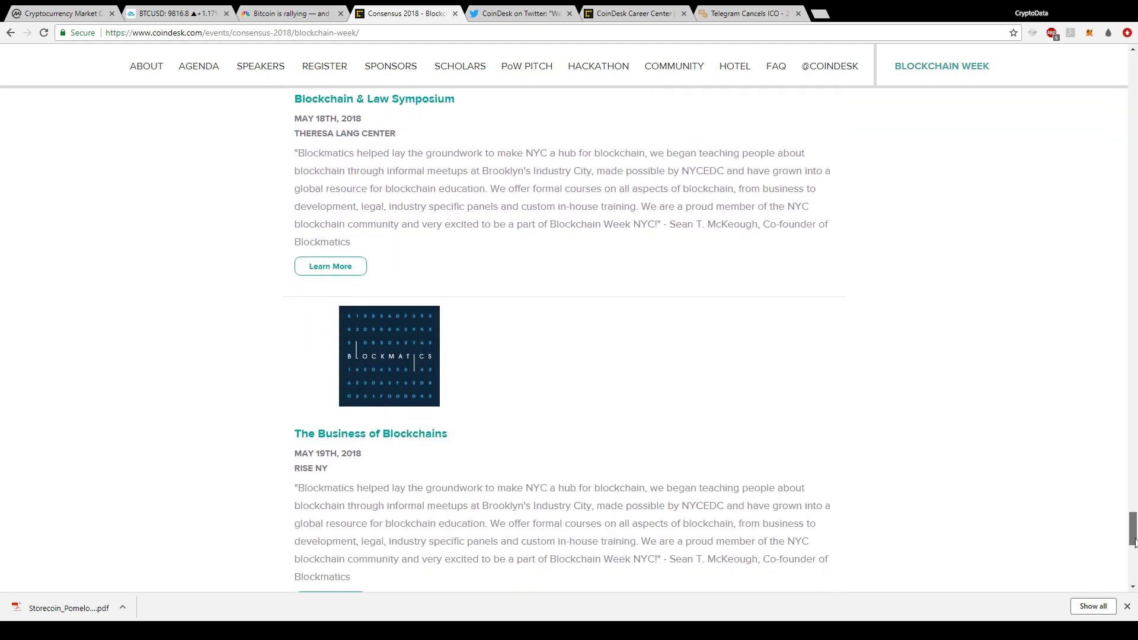
scroll("up", 3)
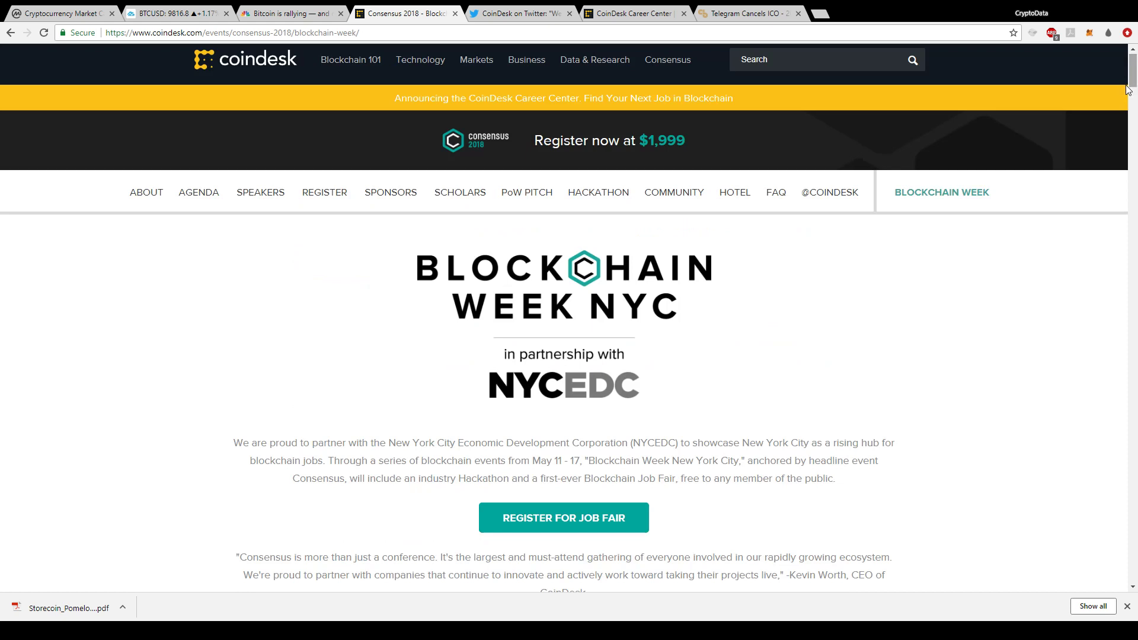
mouse_move(739, 440)
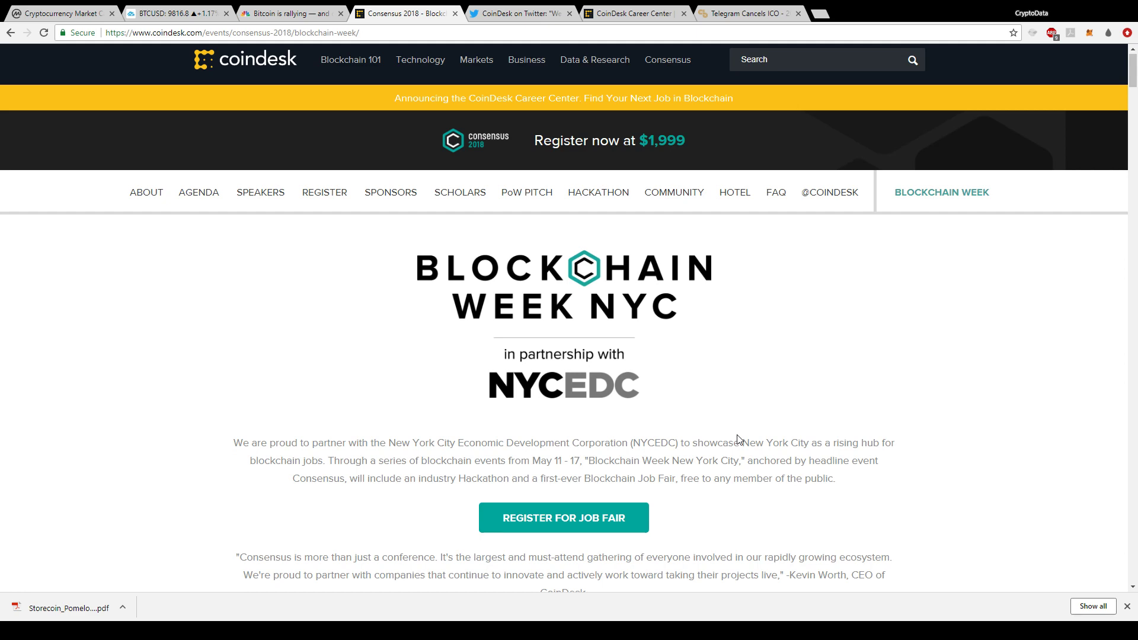
mouse_move(305, 359)
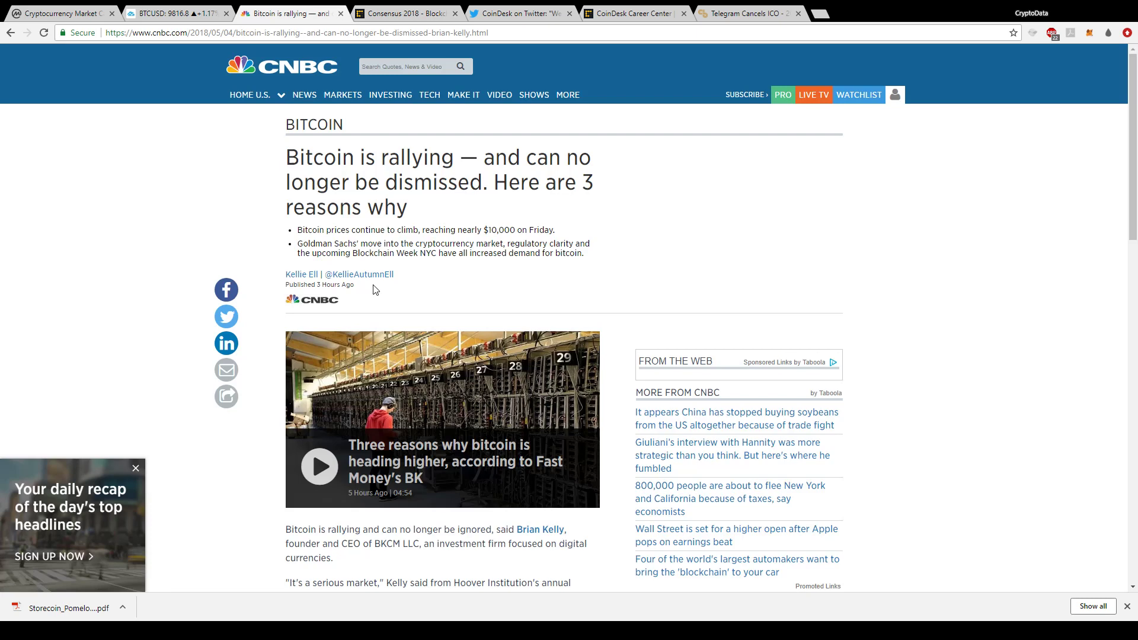
- Switch from the CNBC article to CoinDesk's Career Center launch tweet on Twitter
left_click(499, 95)
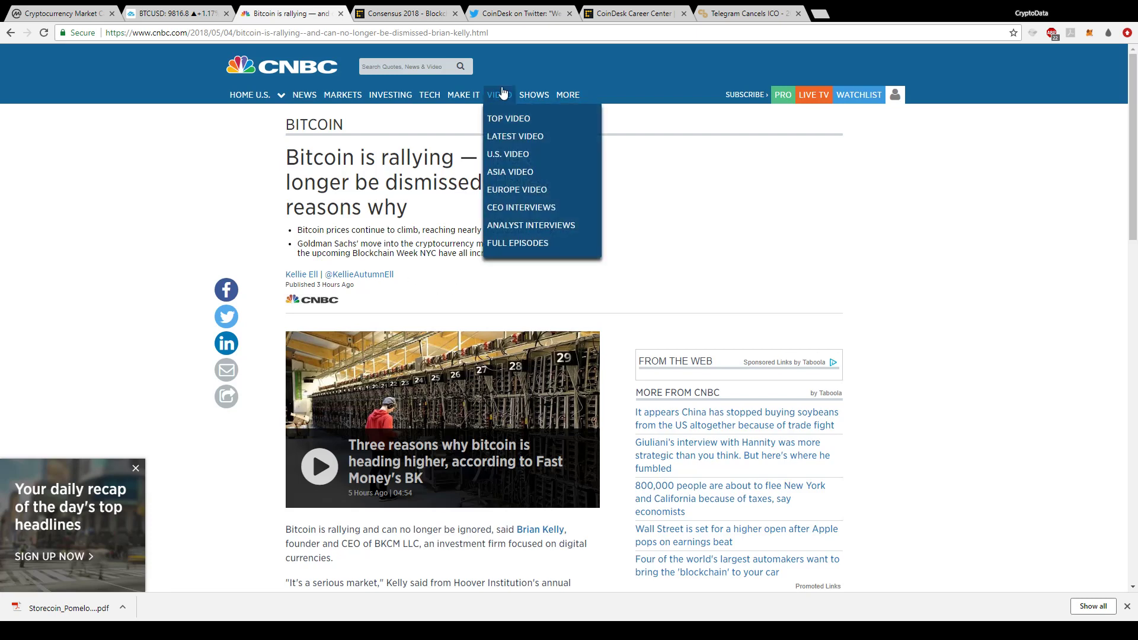
left_click(517, 13)
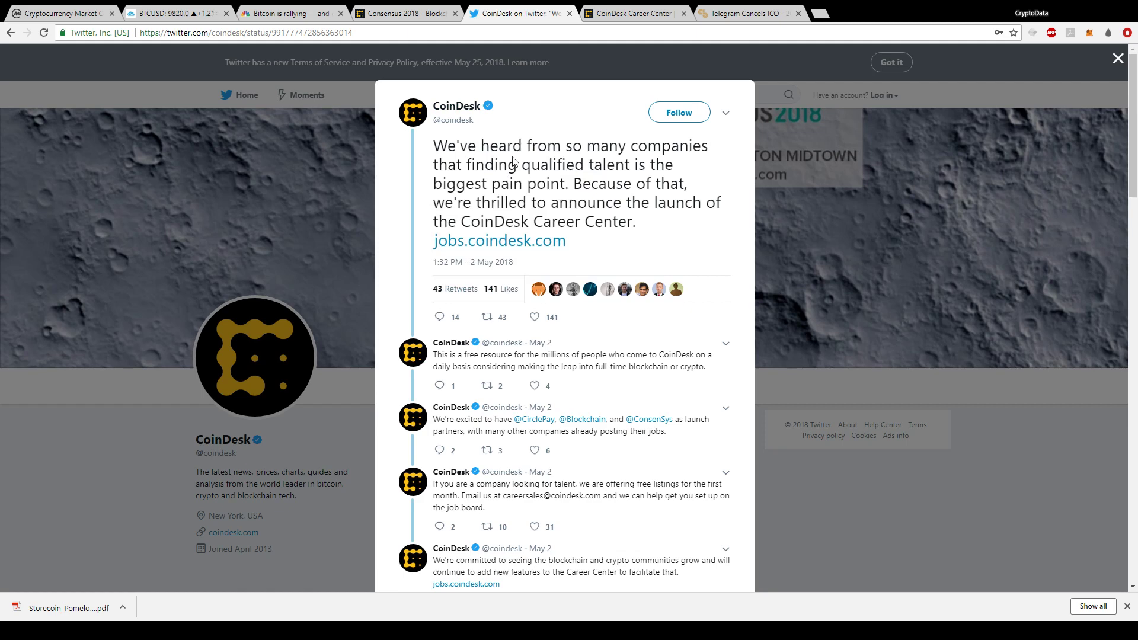
mouse_move(587, 183)
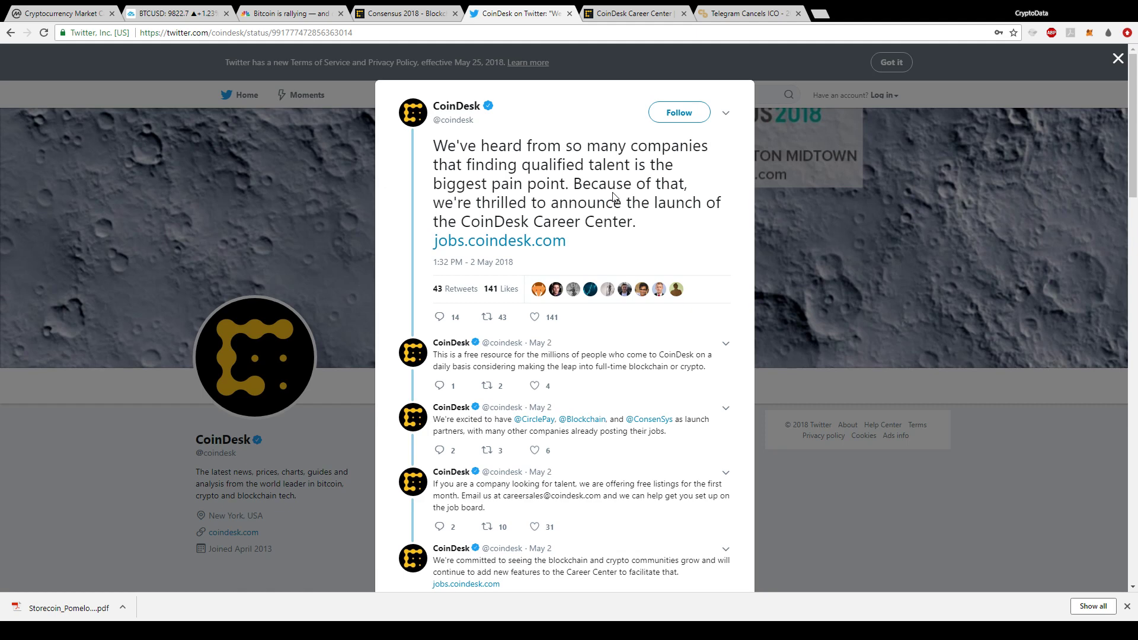
mouse_move(688, 226)
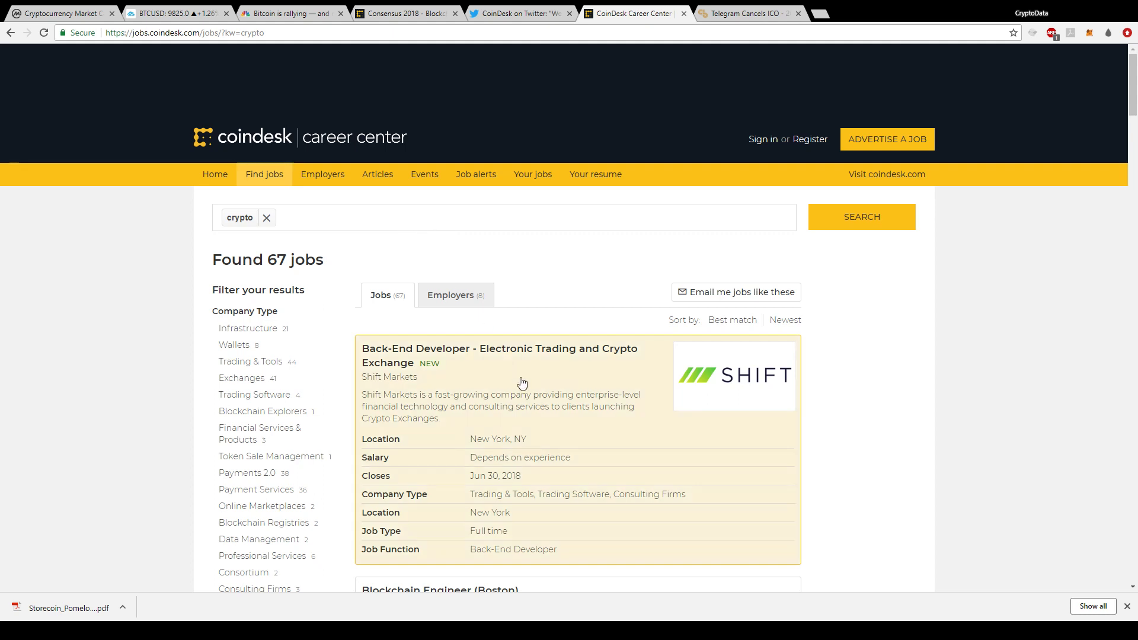
- Browse through the 67 crypto job listings in CoinDesk Career Center's search results
scroll("down", 3)
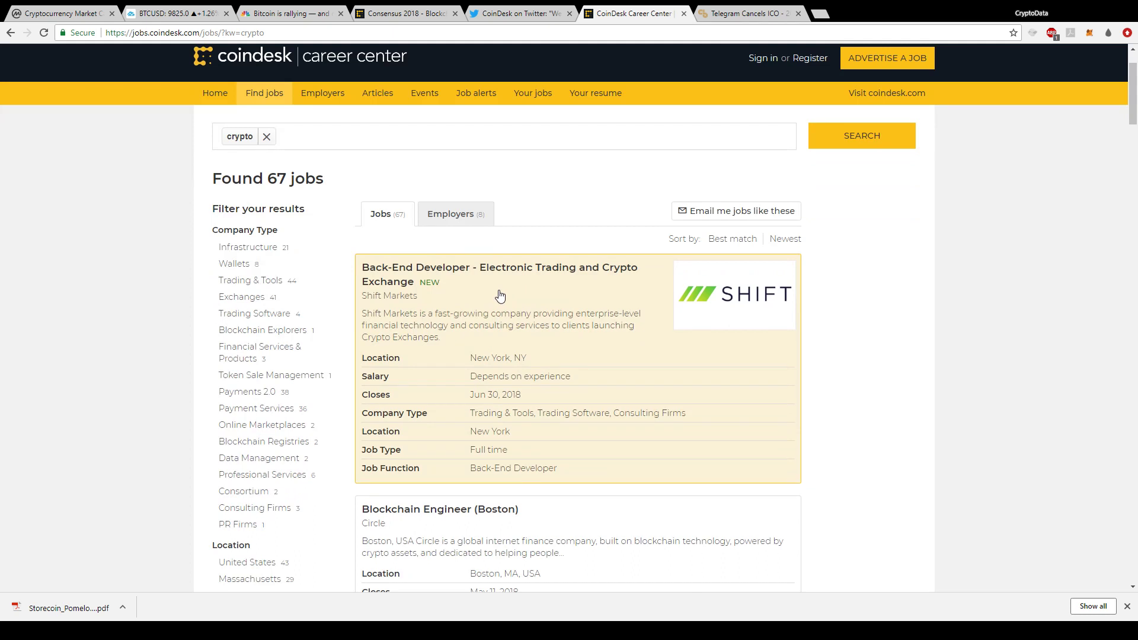
scroll("down", 3)
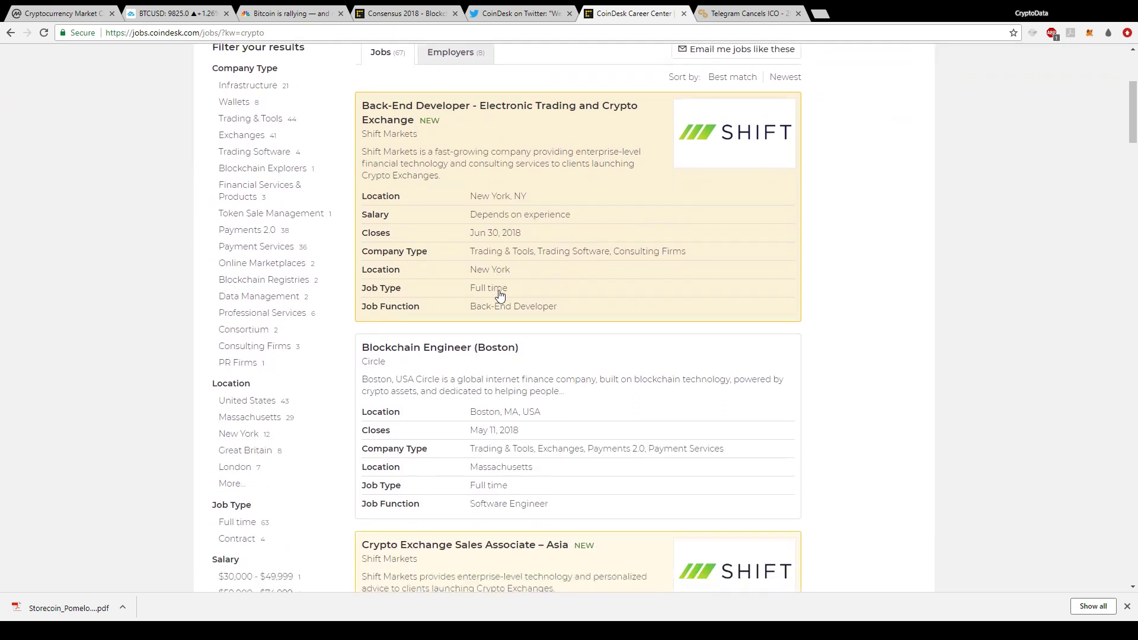
scroll("down", 3)
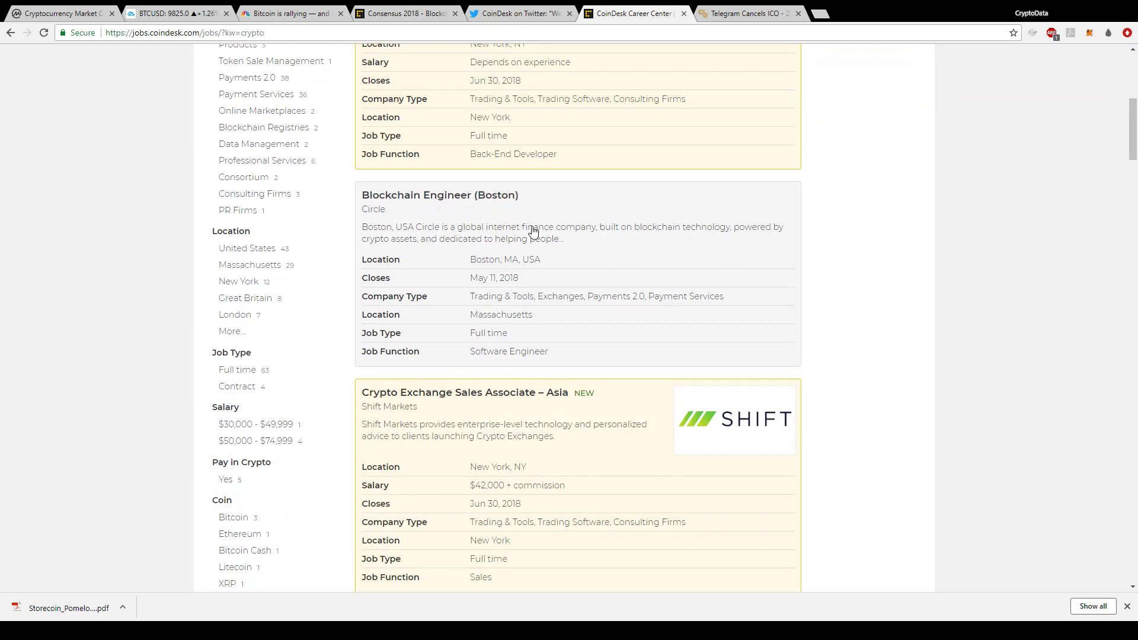
scroll("down", 3)
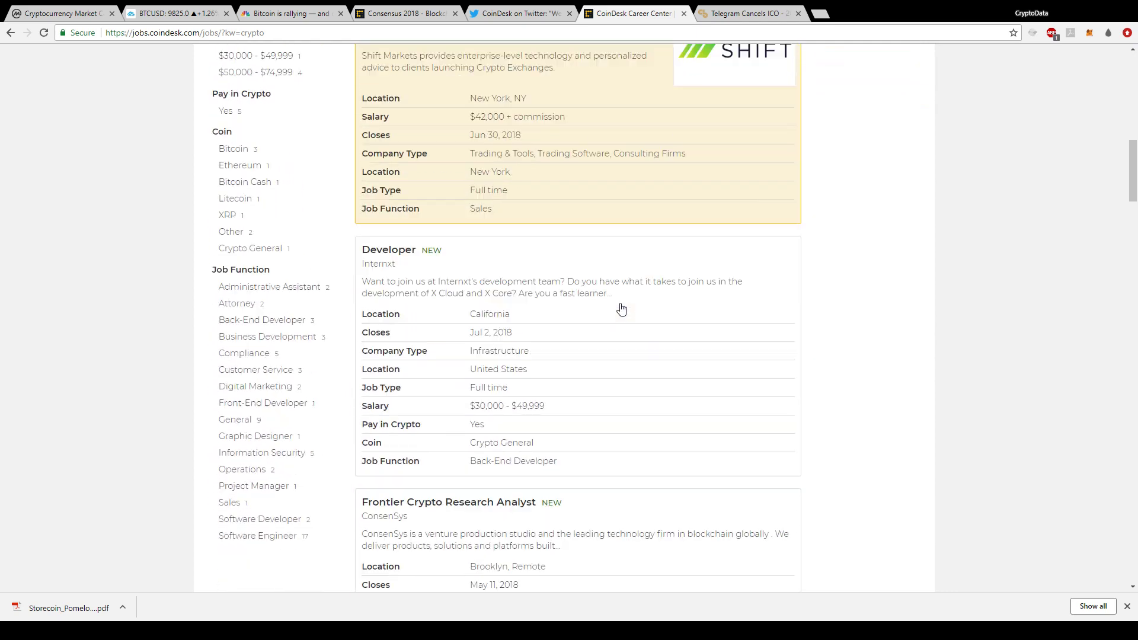
scroll("down", 3)
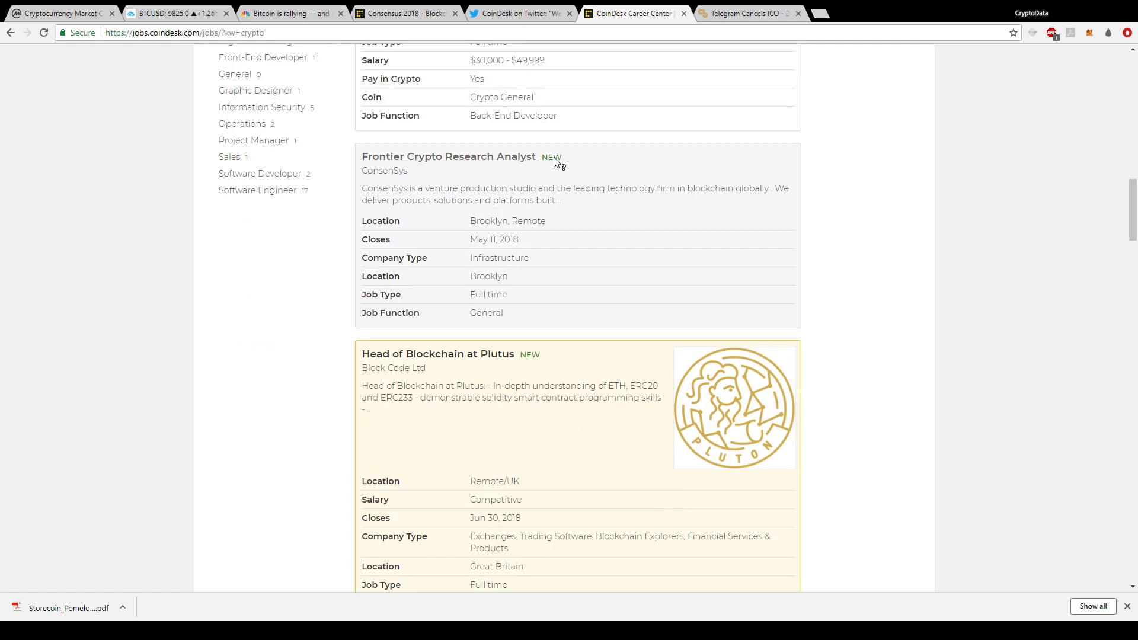
scroll("down", 3)
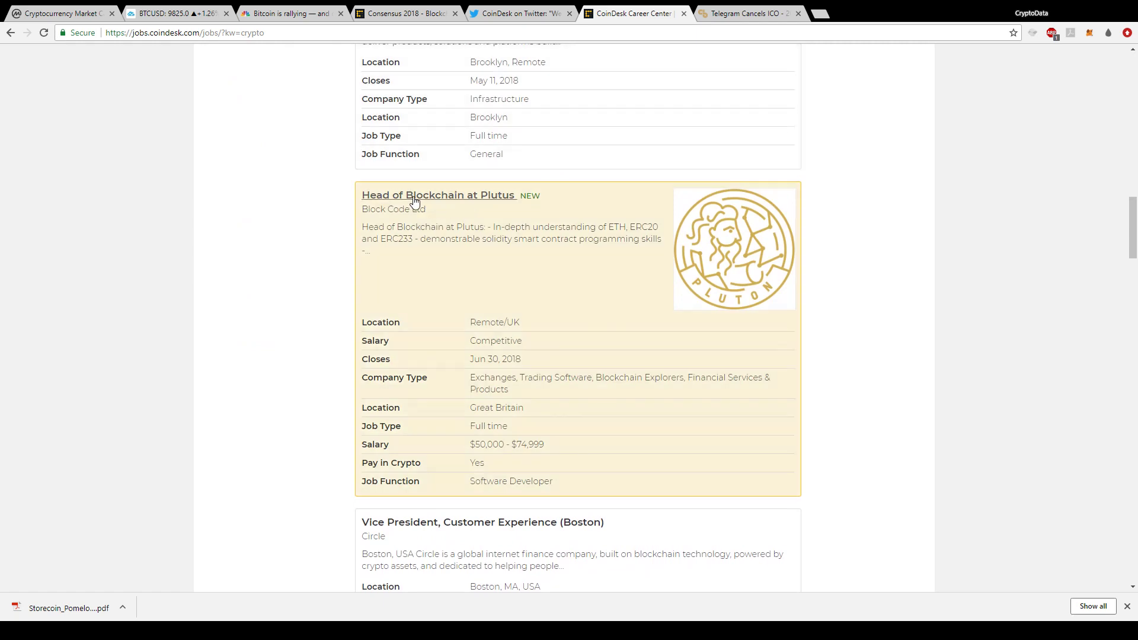
scroll("down", 3)
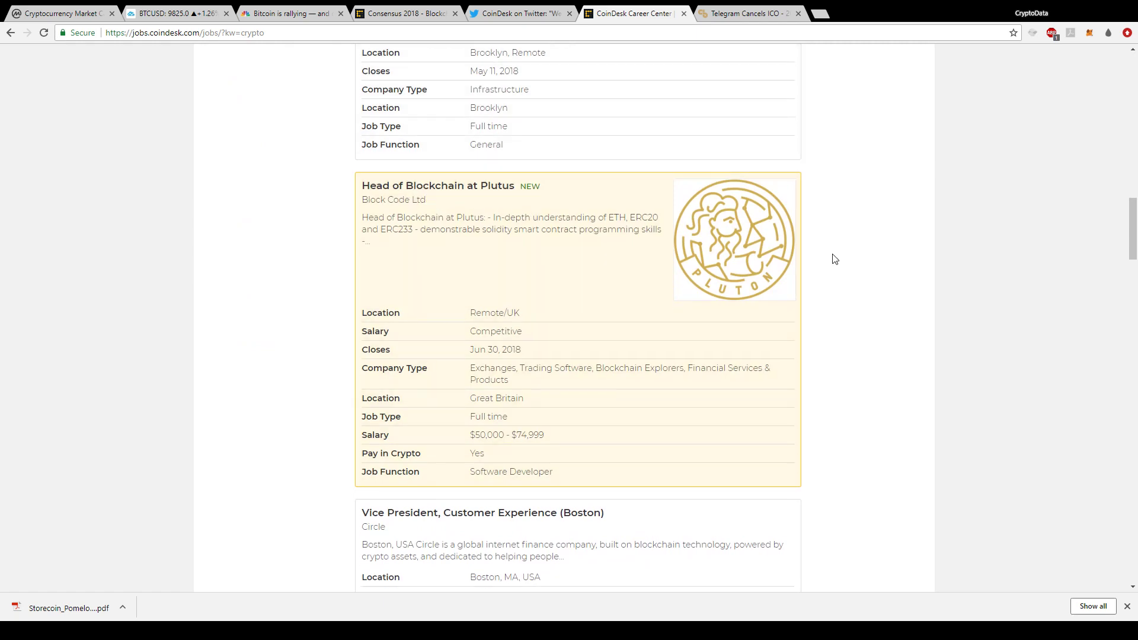
scroll("down", 3)
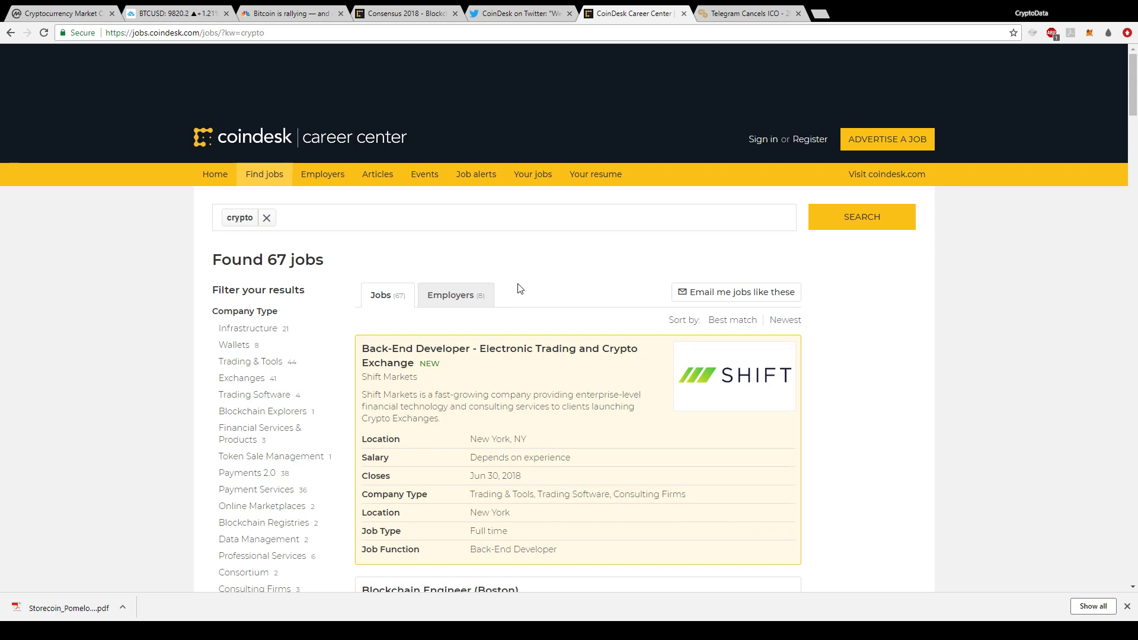
- Switch to Crypto Briefing's 'Telegram Cancels ICO' article tab
left_click(748, 13)
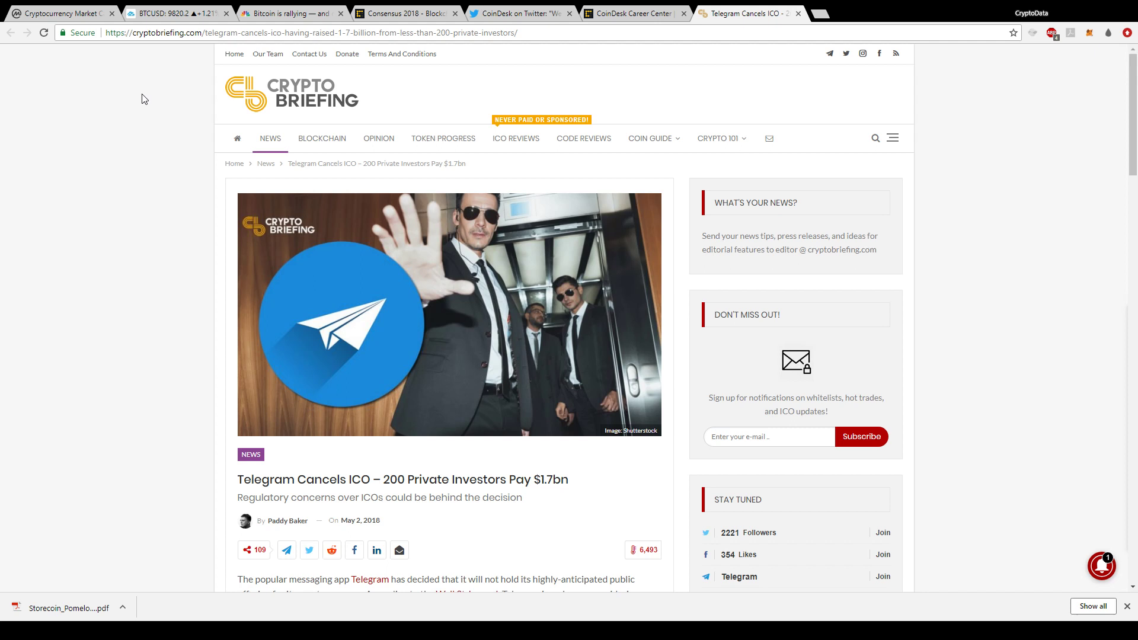
mouse_move(465, 528)
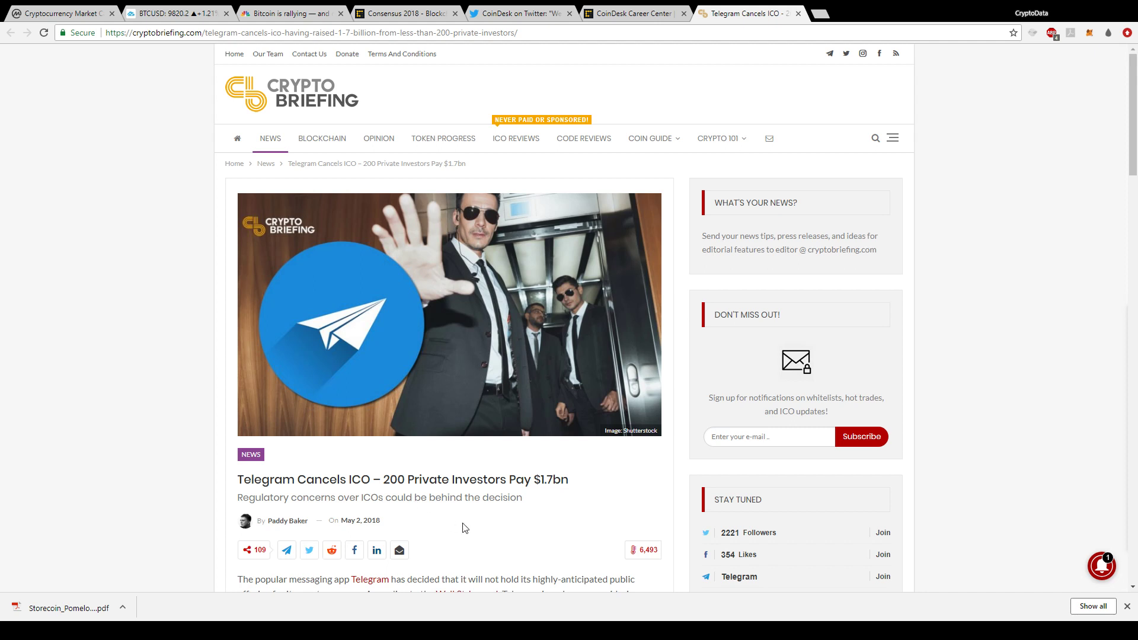
mouse_move(174, 389)
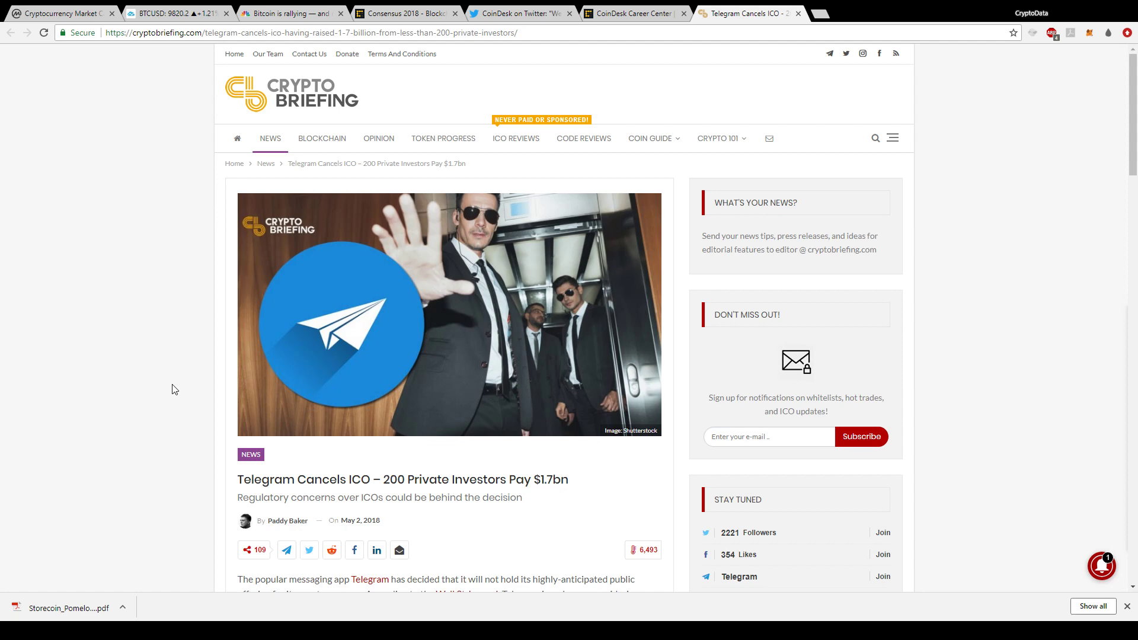
scroll("down", 3)
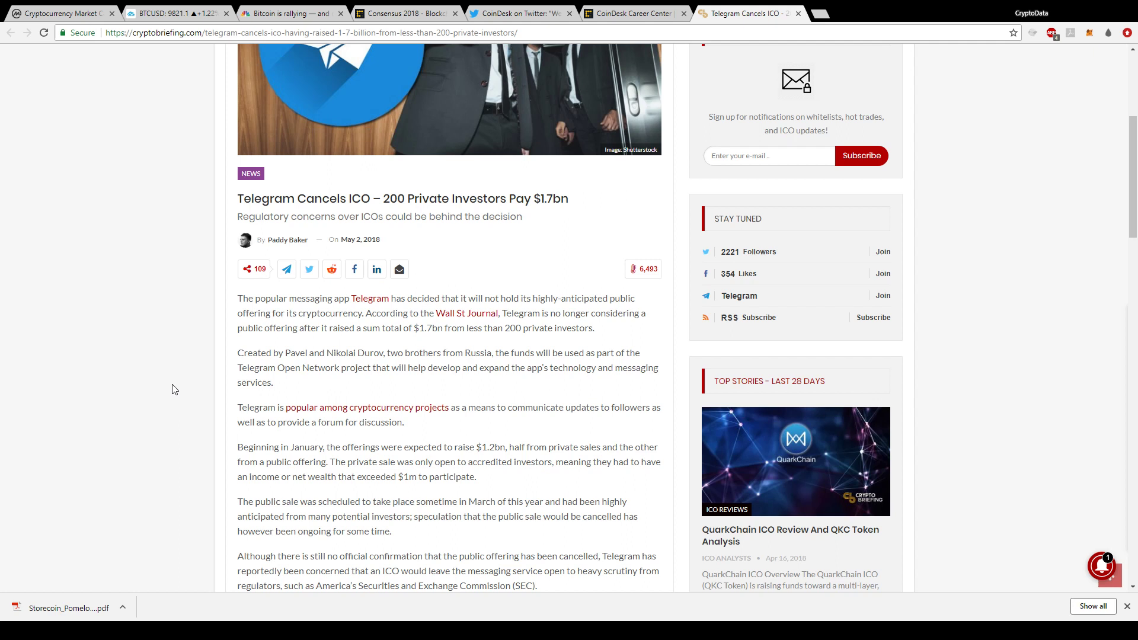
mouse_move(409, 322)
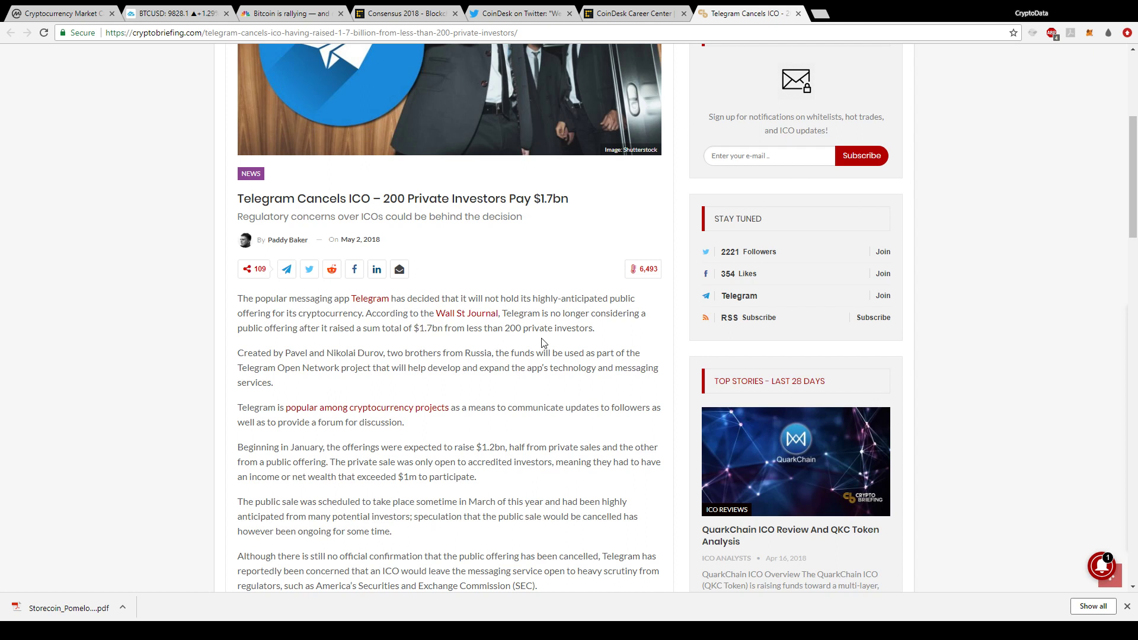
mouse_move(626, 329)
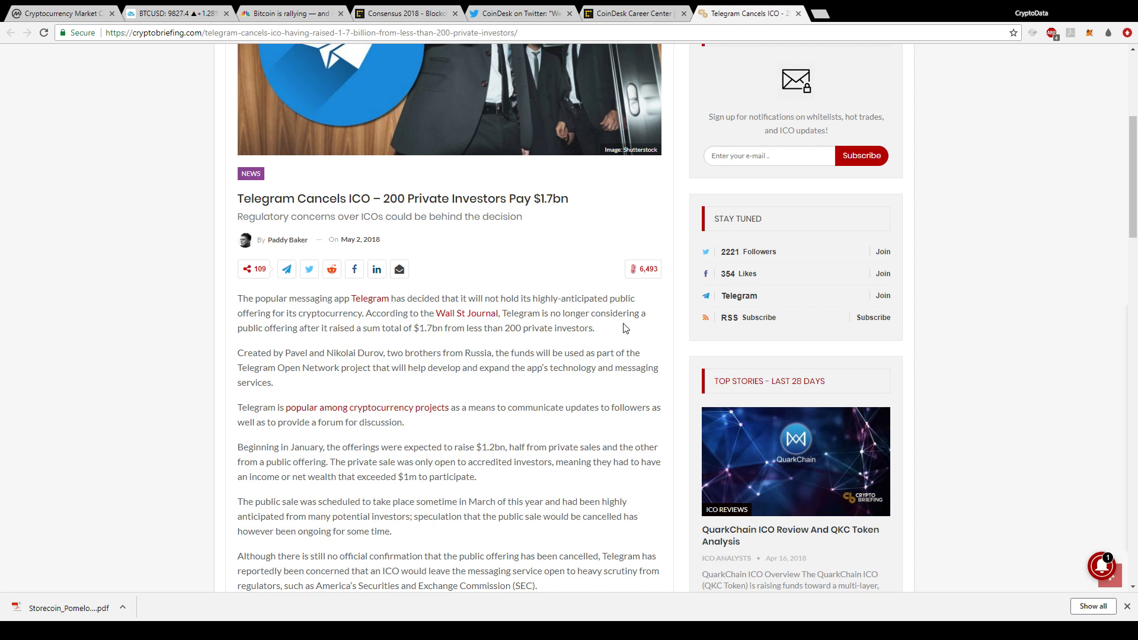
mouse_move(426, 328)
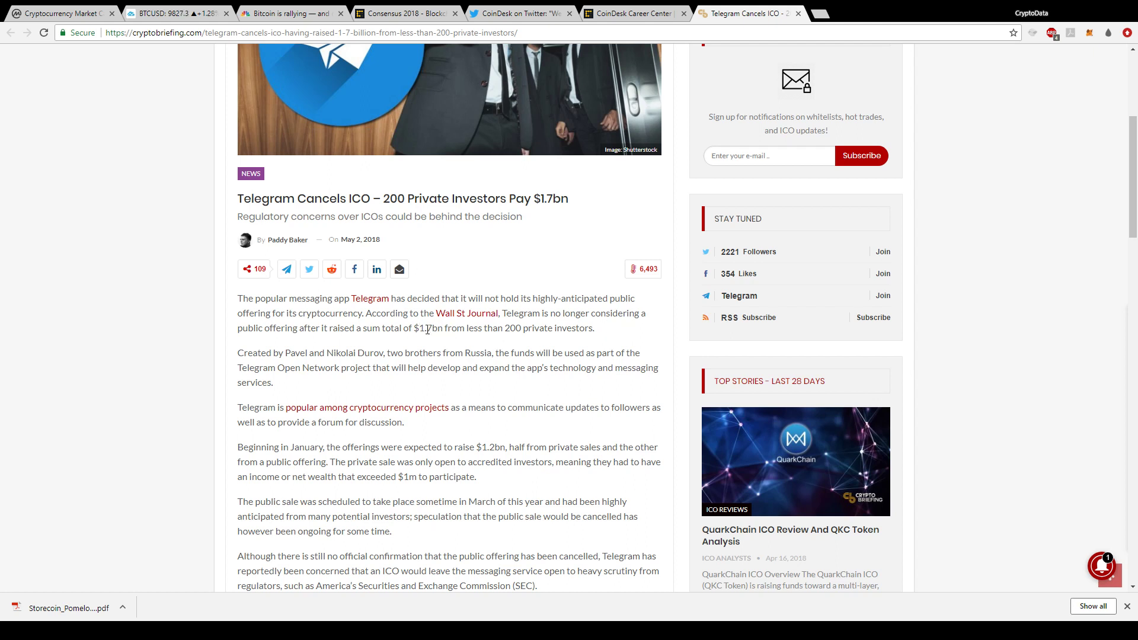
mouse_move(467, 313)
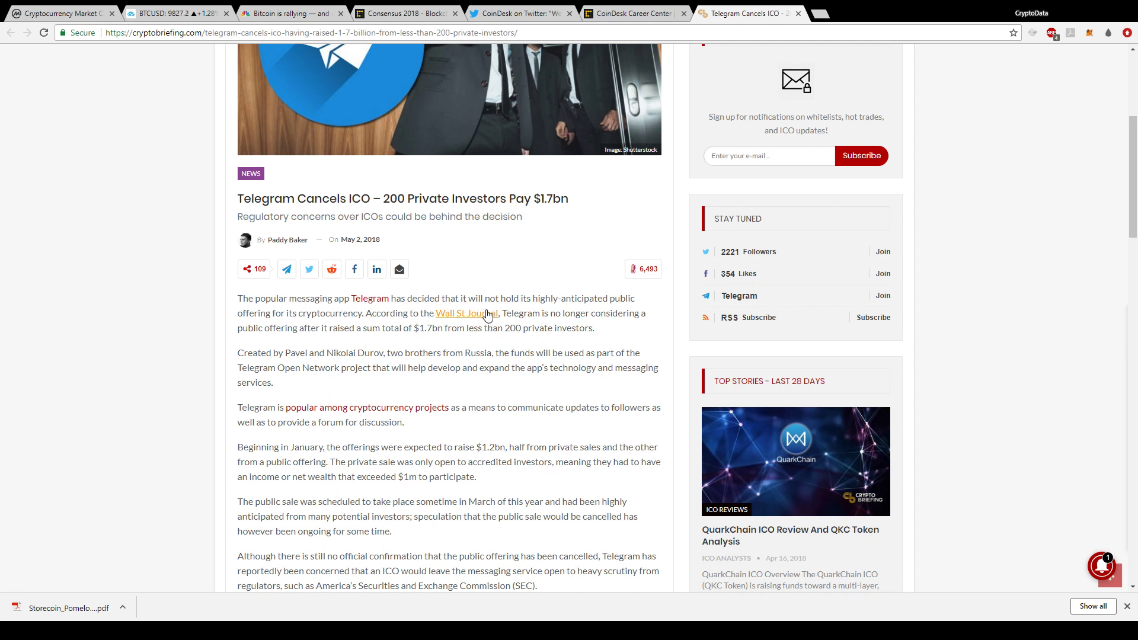
mouse_move(543, 346)
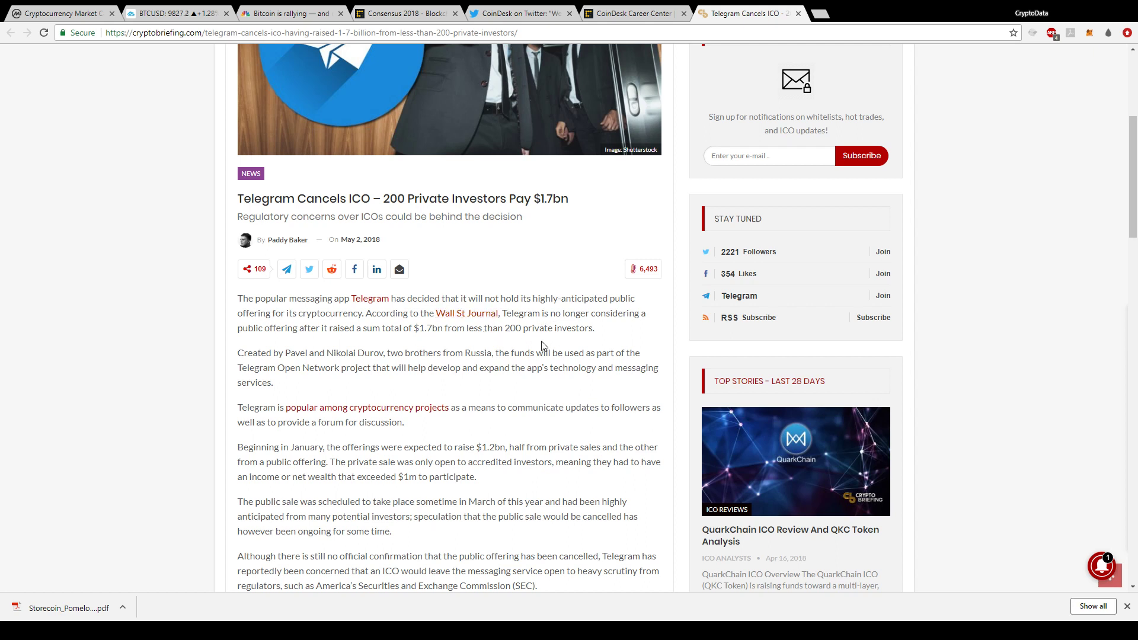
mouse_move(506, 347)
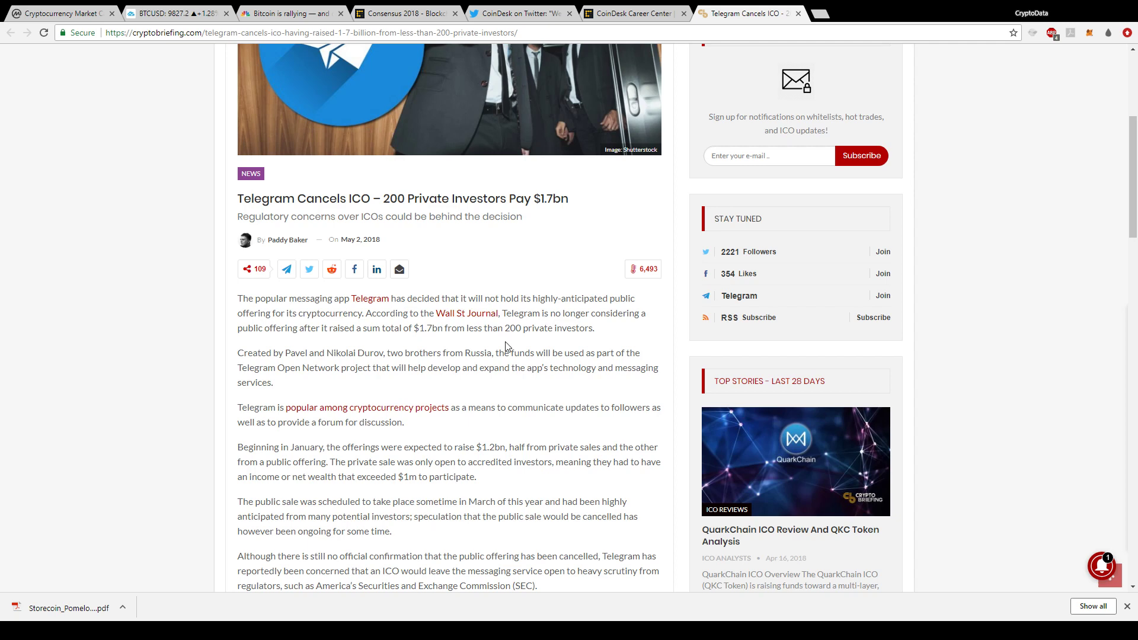
scroll("down", 3)
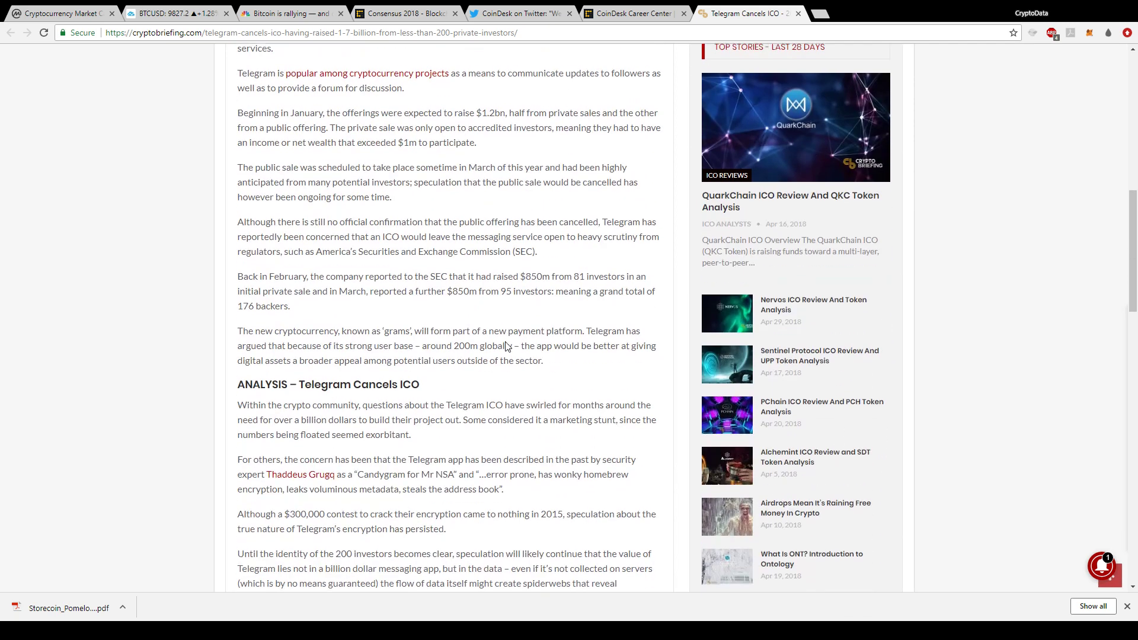
scroll("down", 3)
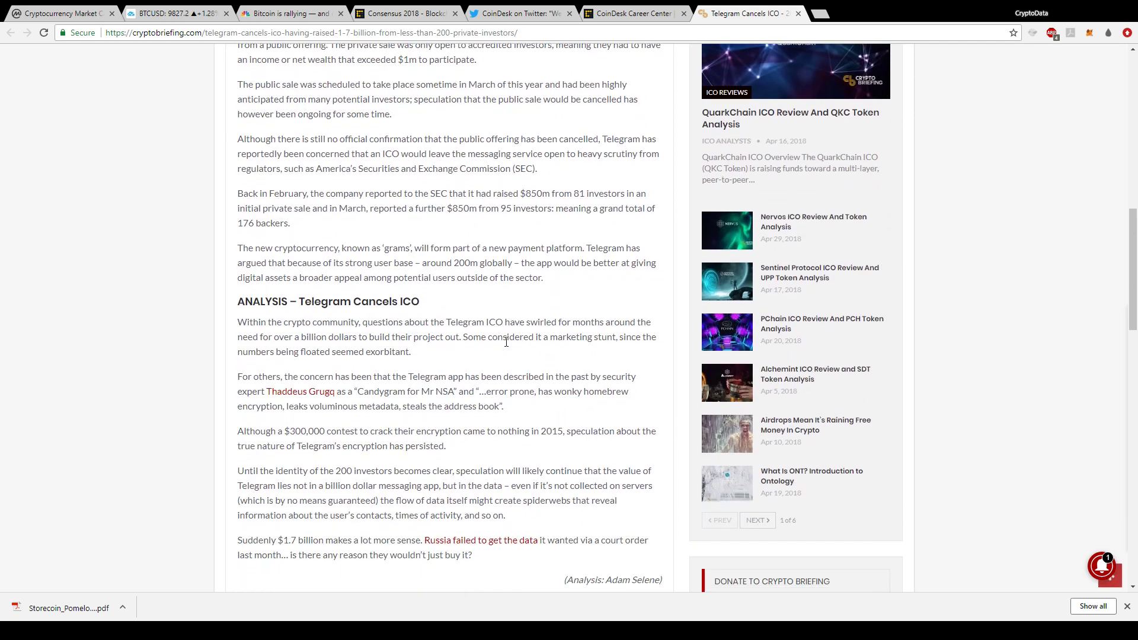
scroll("down", 3)
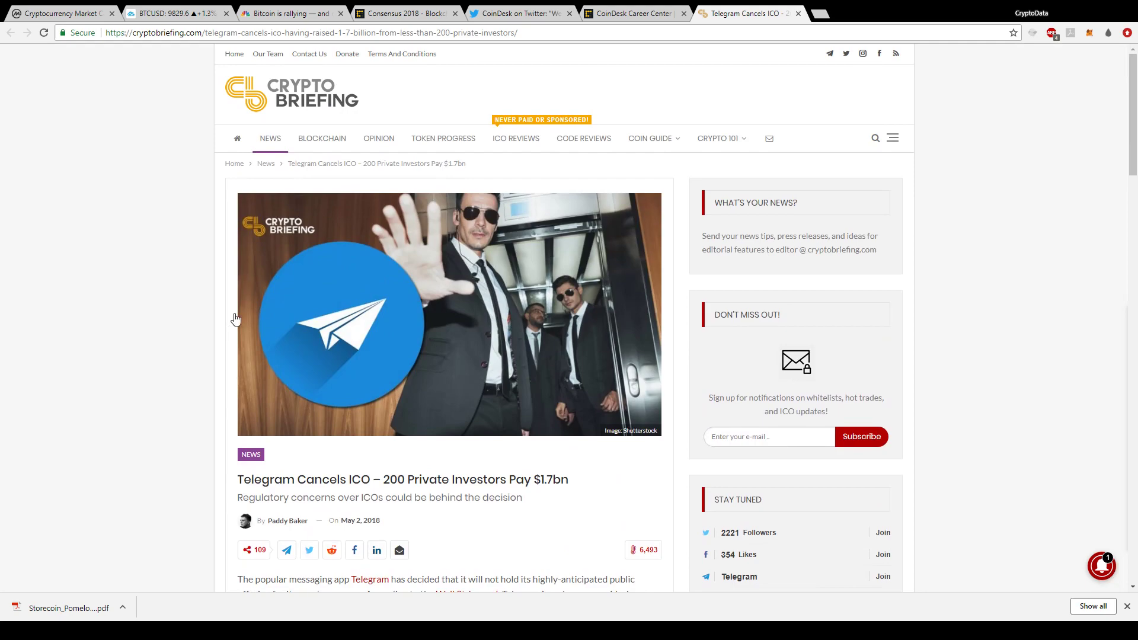
mouse_move(119, 342)
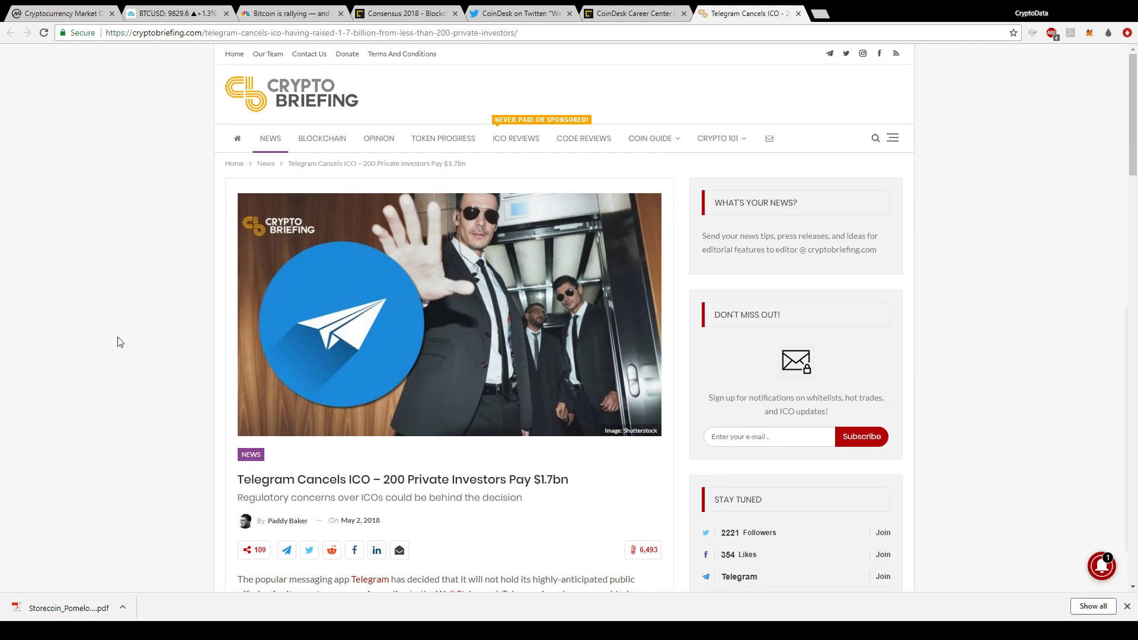
mouse_move(211, 323)
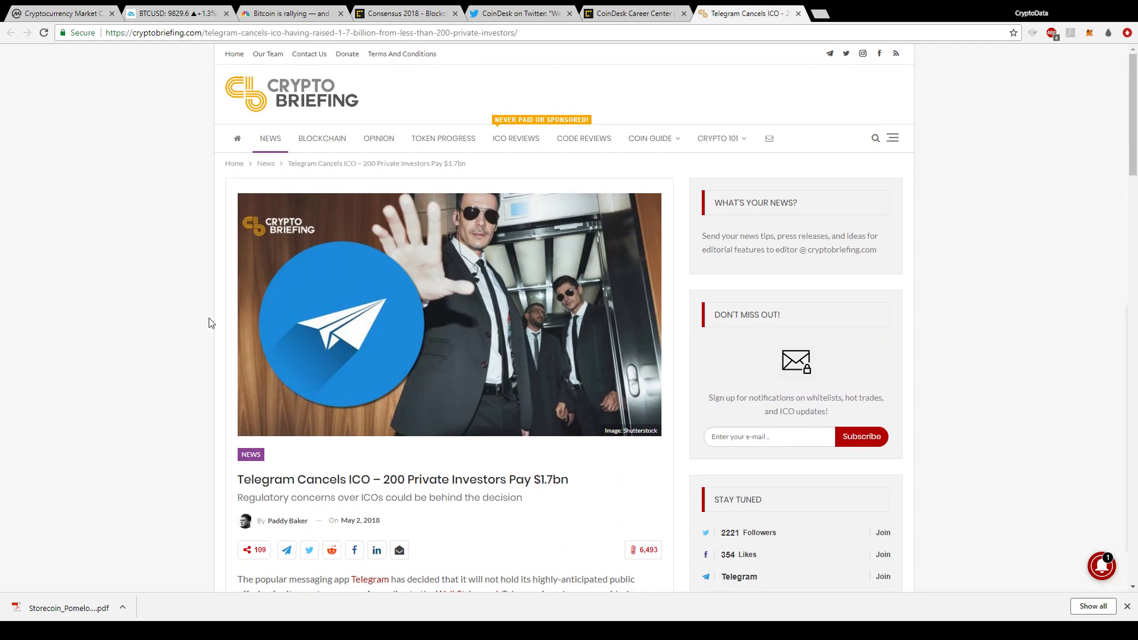
scroll("down", 3)
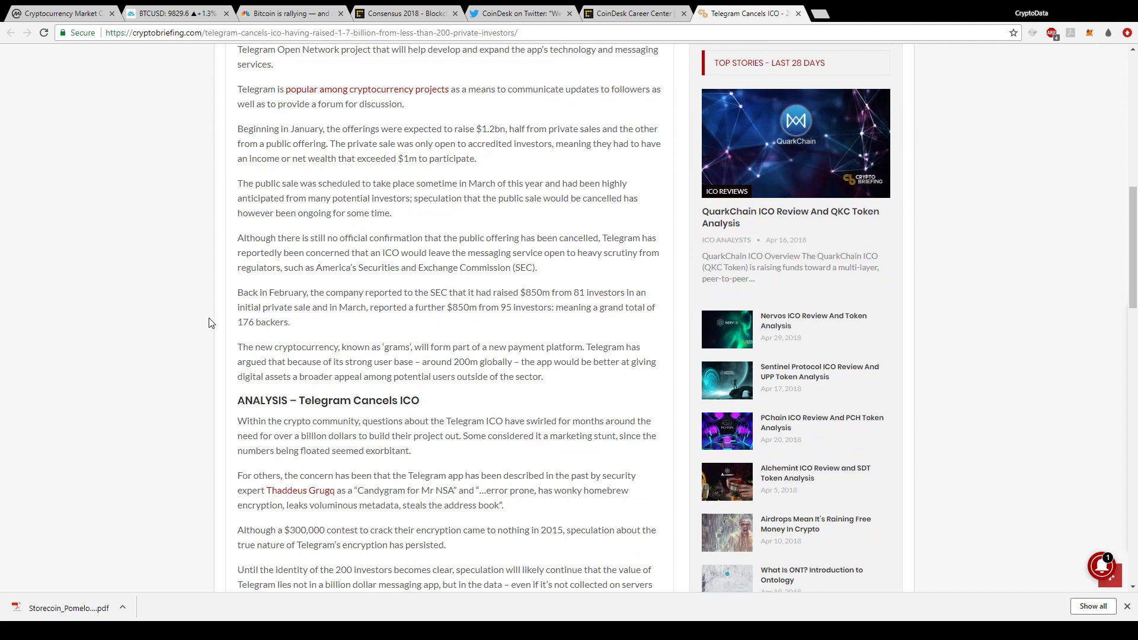
scroll("down", 3)
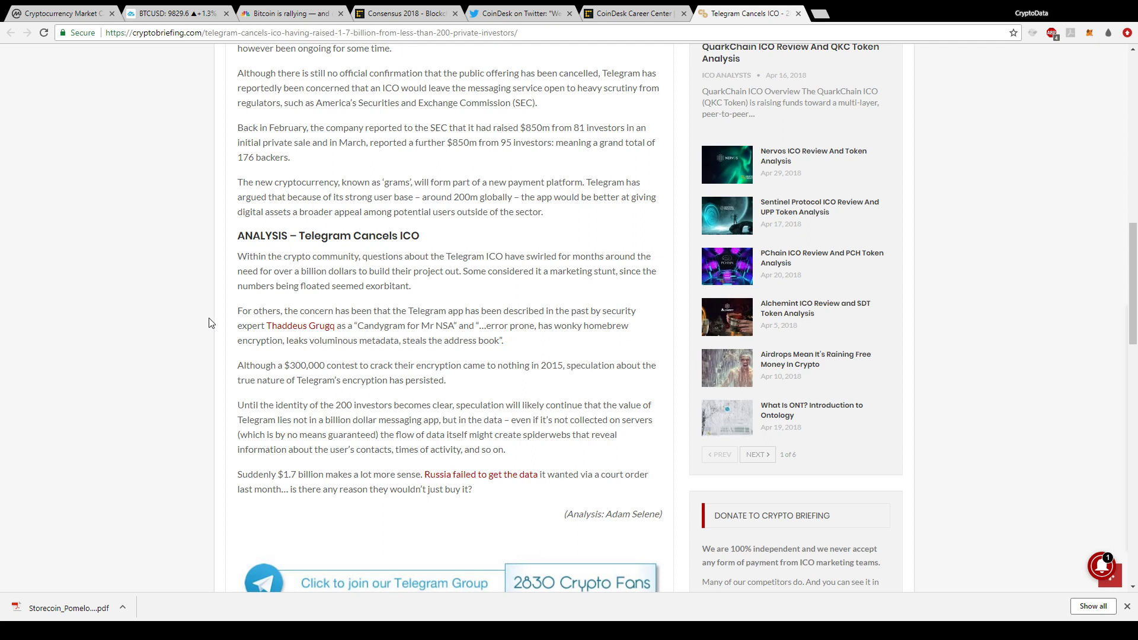
scroll("down", 3)
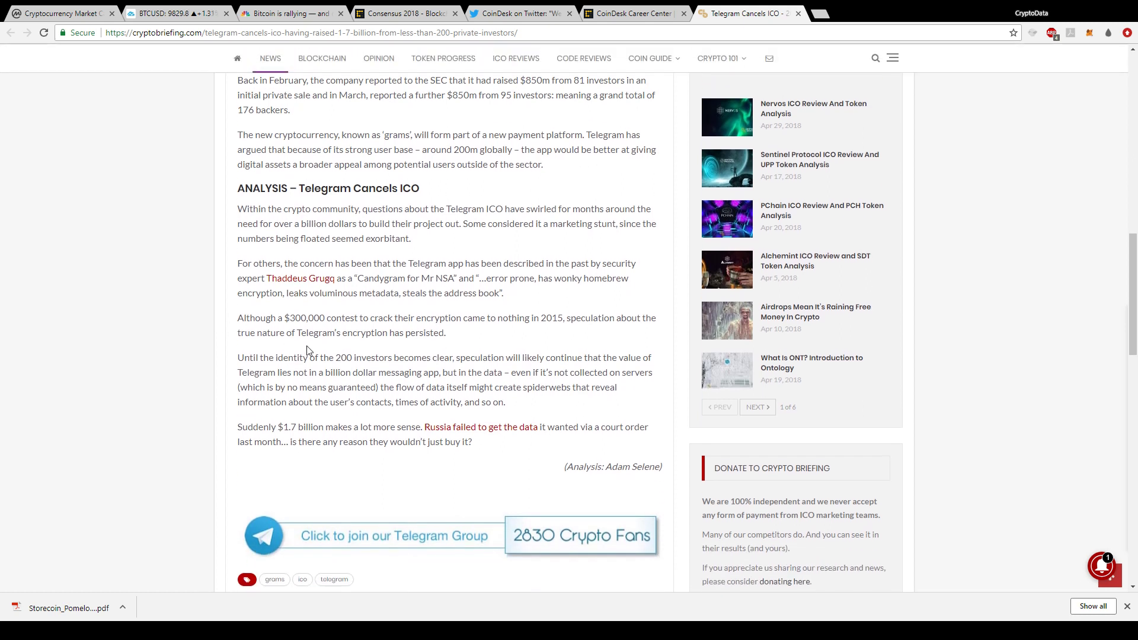
mouse_move(355, 363)
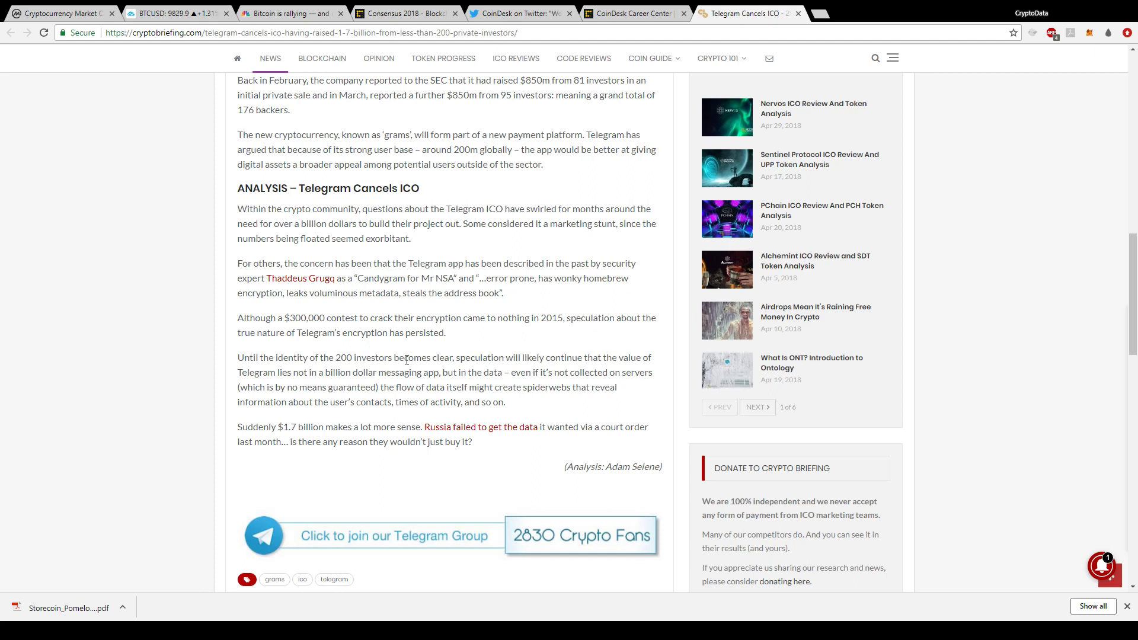
mouse_move(419, 376)
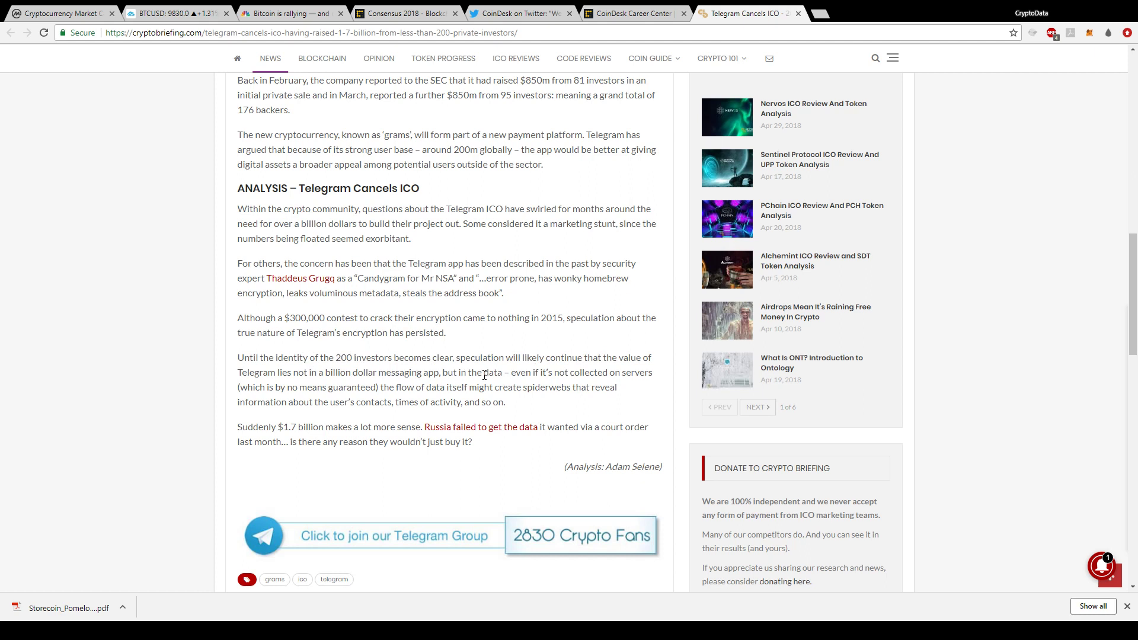
mouse_move(417, 383)
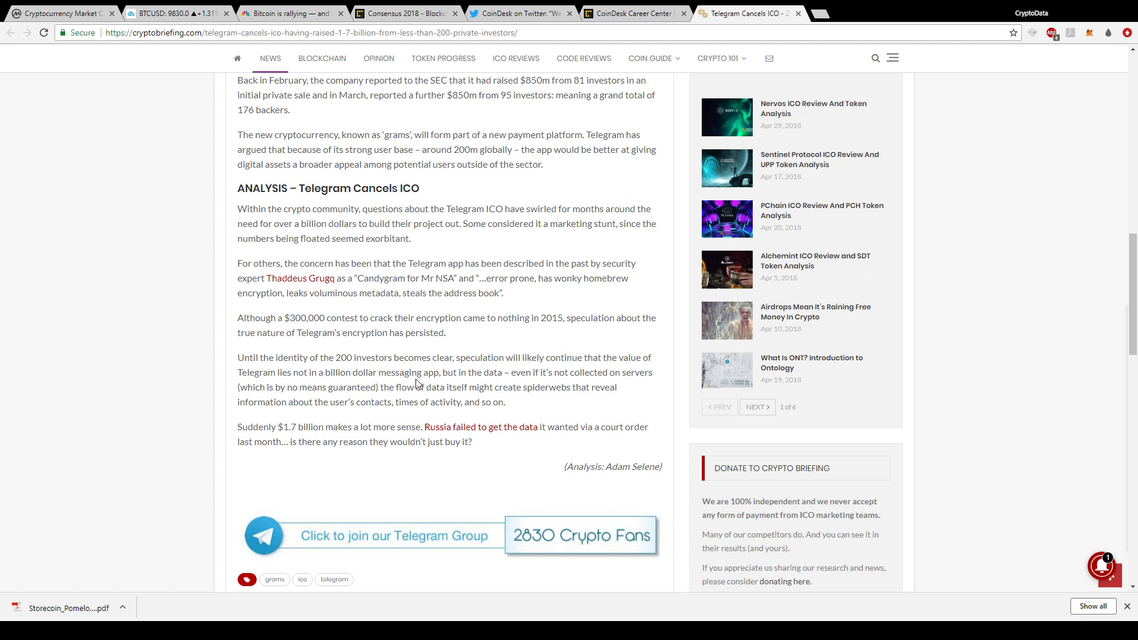
mouse_move(458, 385)
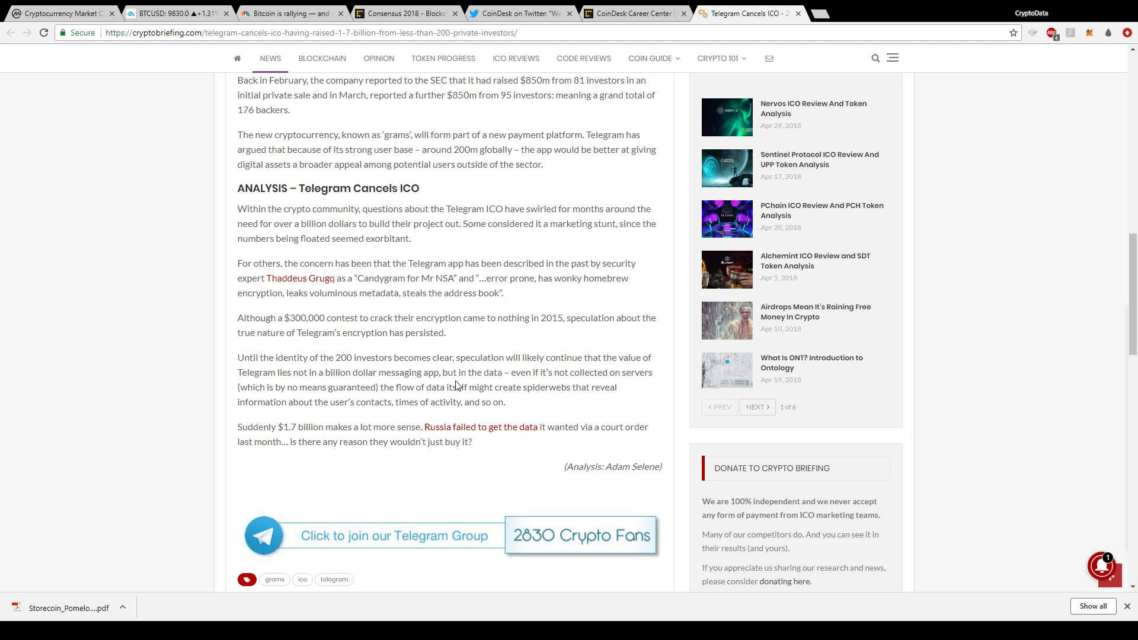
mouse_move(392, 416)
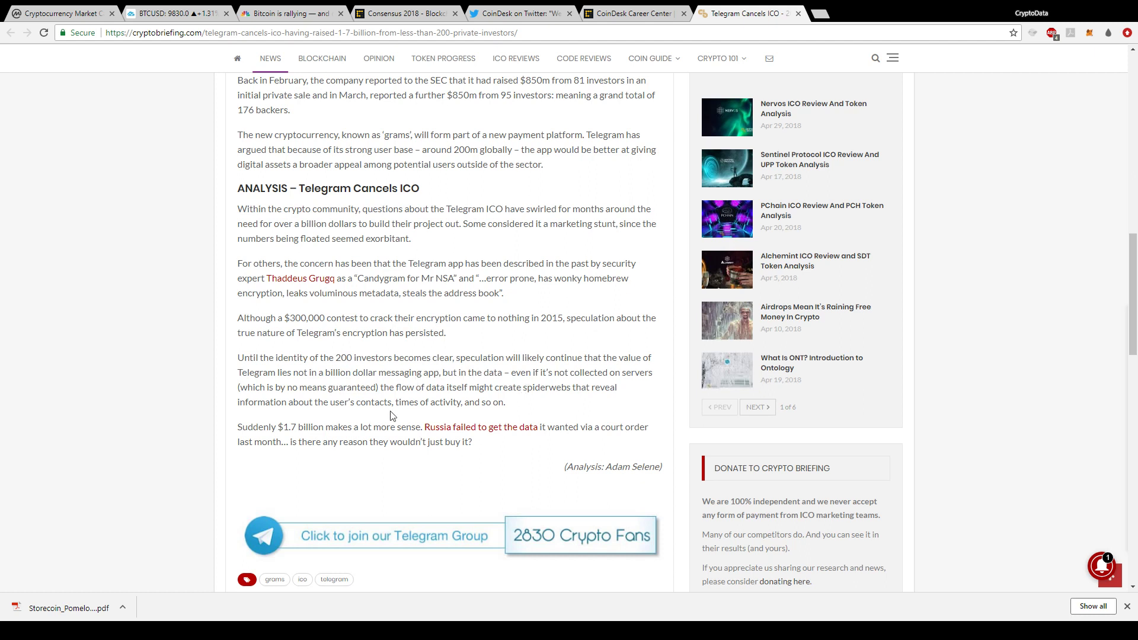
mouse_move(399, 413)
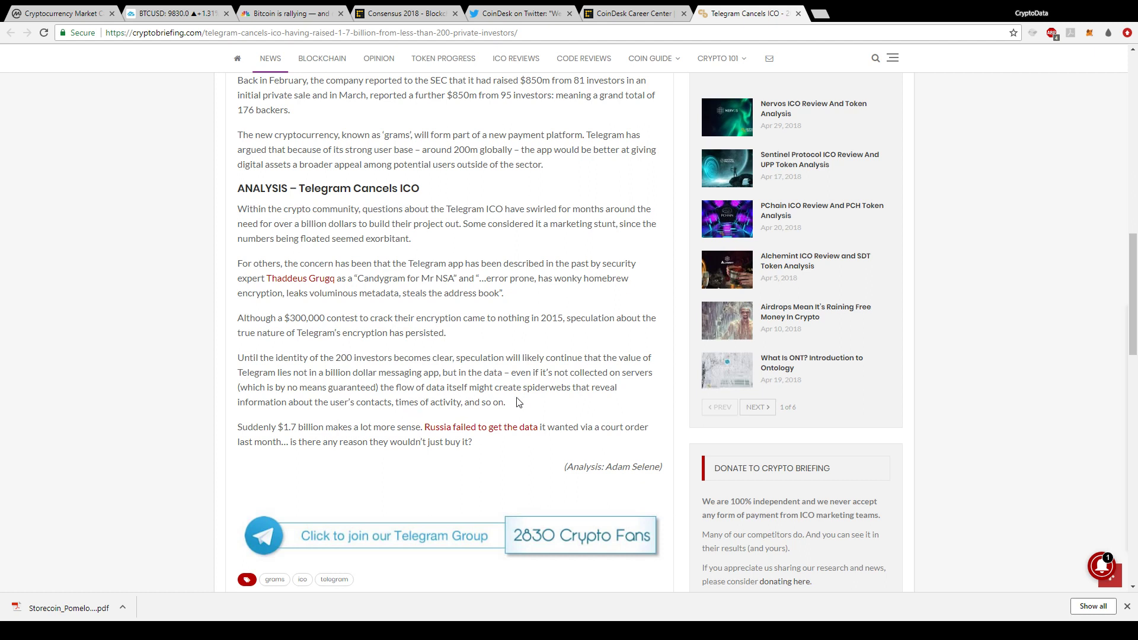
mouse_move(542, 367)
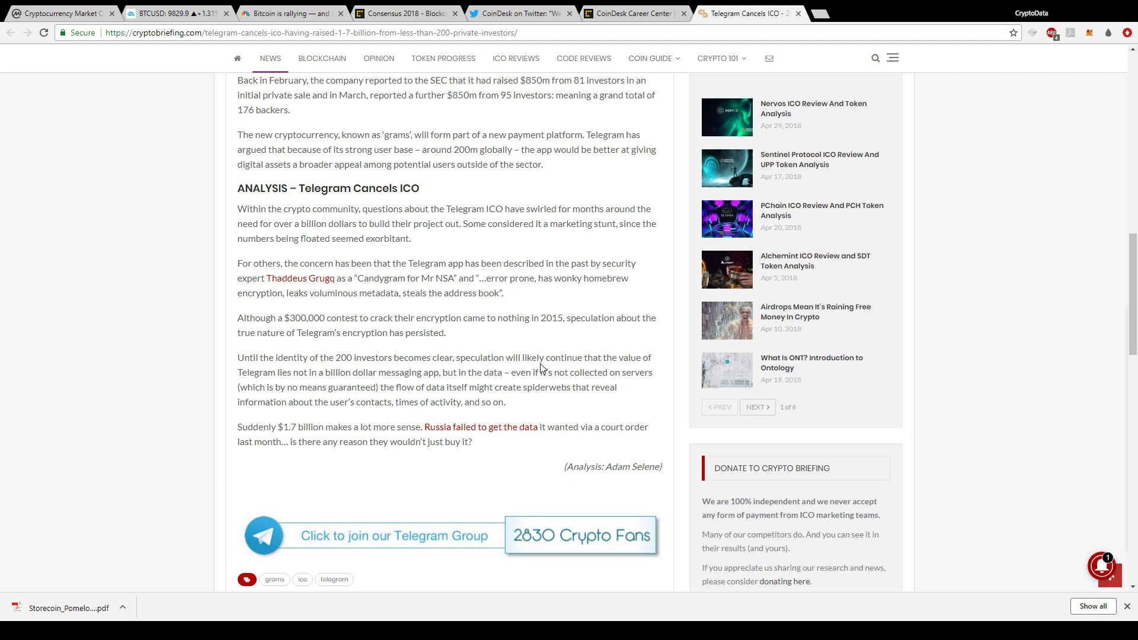
- Scroll the Telegram ICO article back up and return to CoinMarketCap's top 100 rankings
scroll("down", 3)
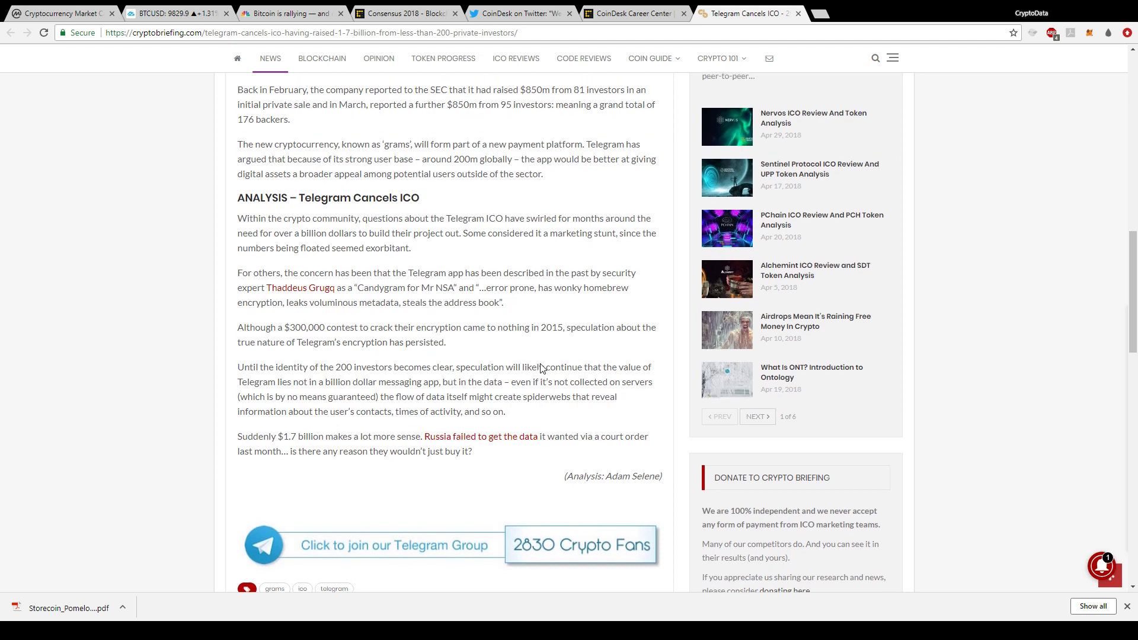
scroll("up", 3)
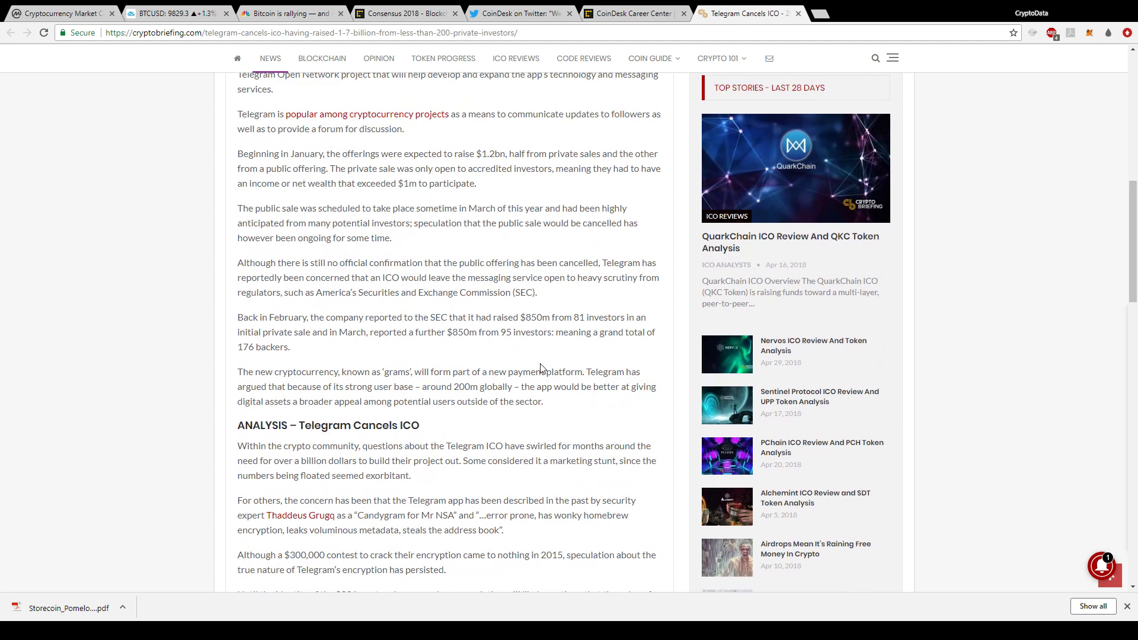
mouse_move(257, 373)
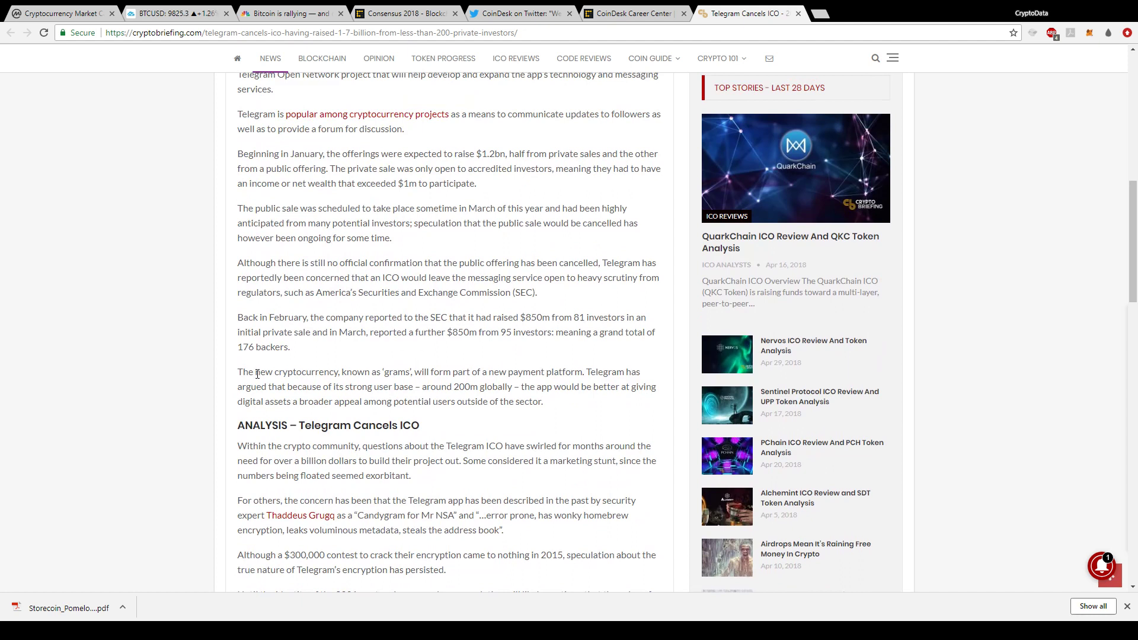
mouse_move(409, 366)
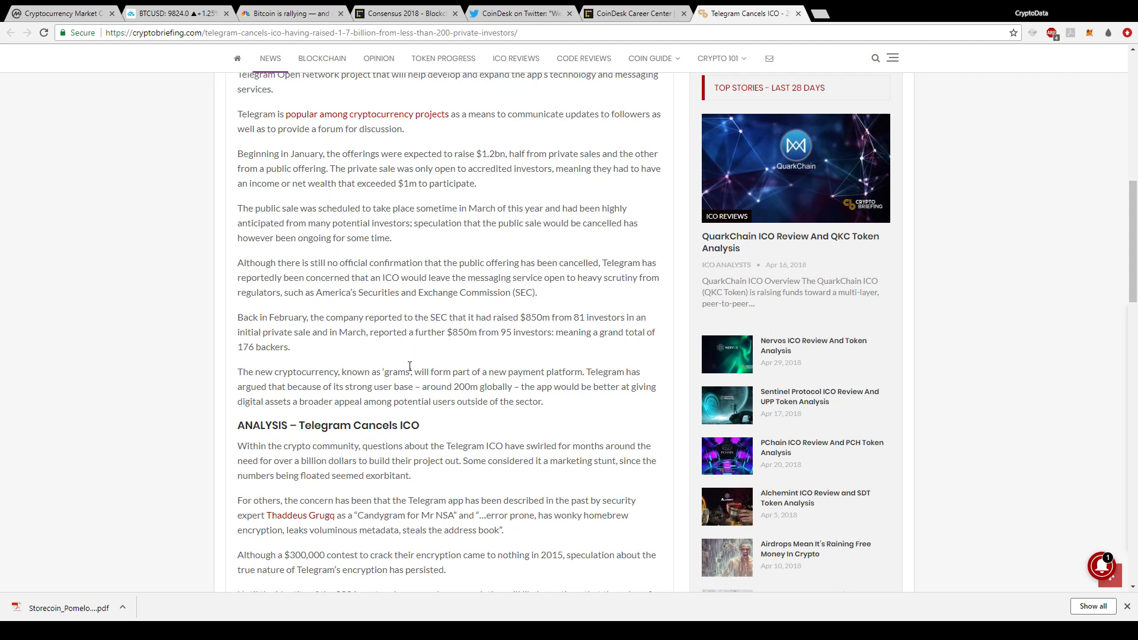
mouse_move(467, 399)
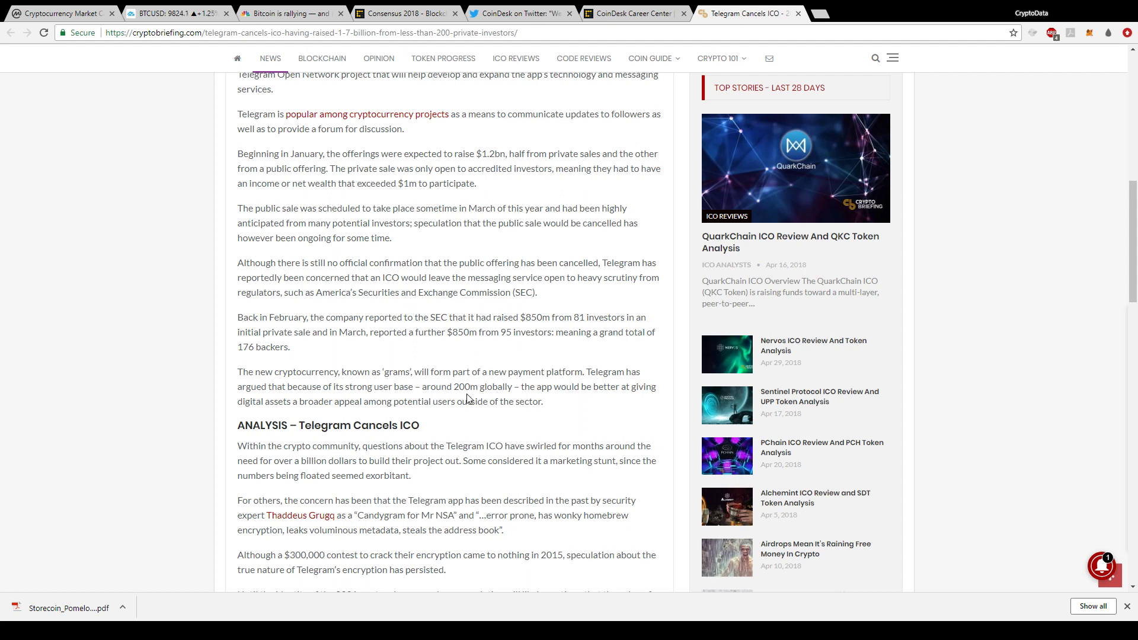
mouse_move(476, 391)
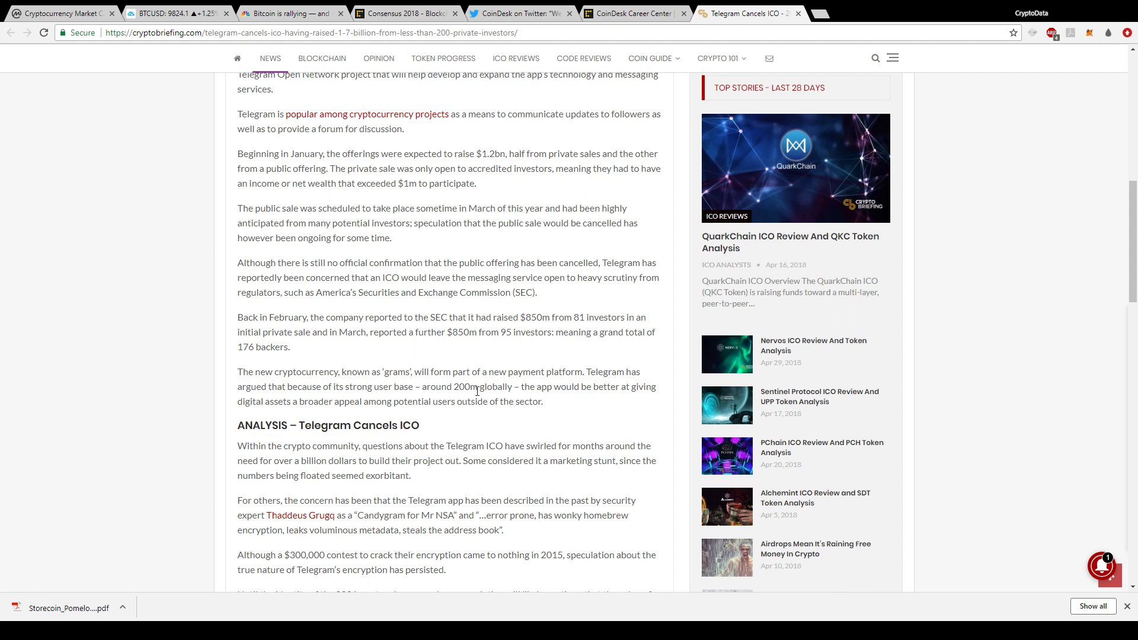
mouse_move(371, 407)
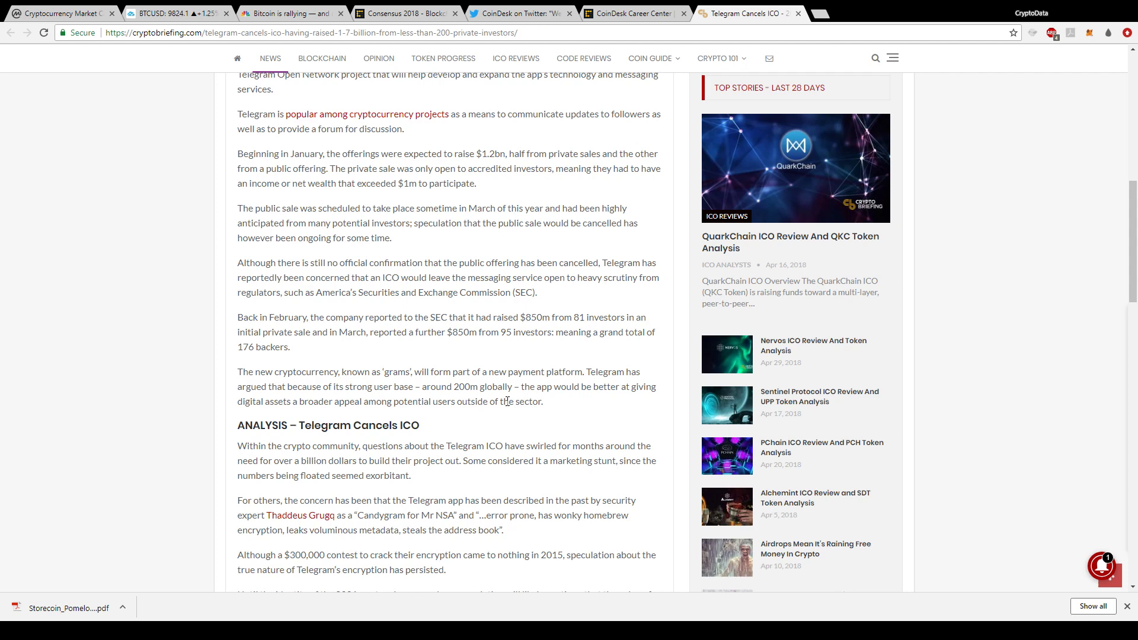
scroll("down", 3)
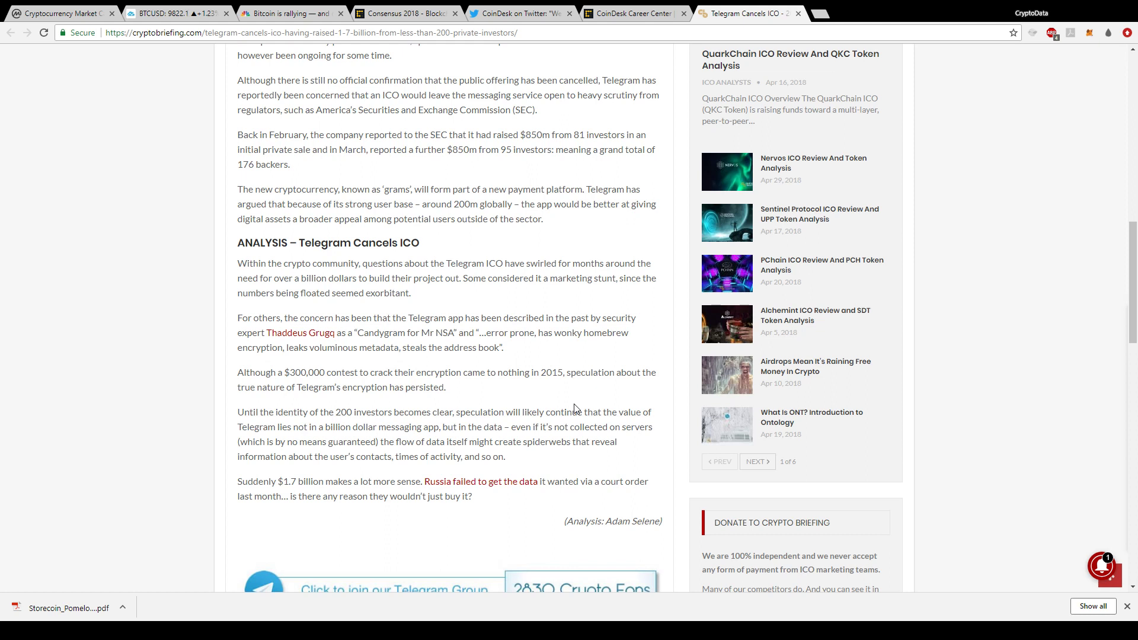
mouse_move(514, 398)
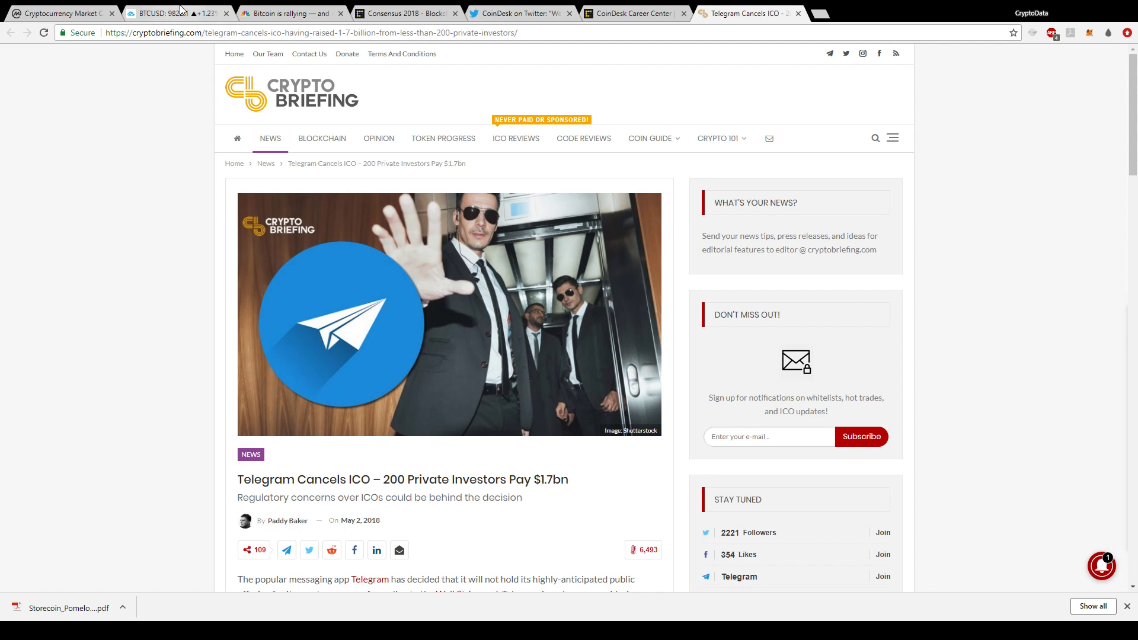
left_click(58, 13)
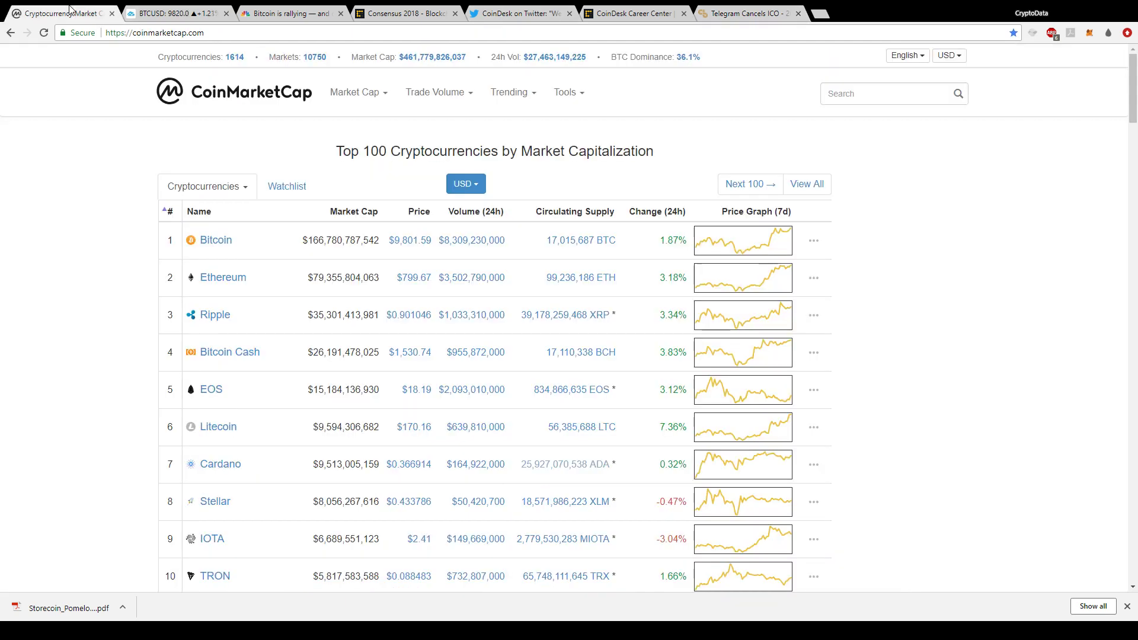